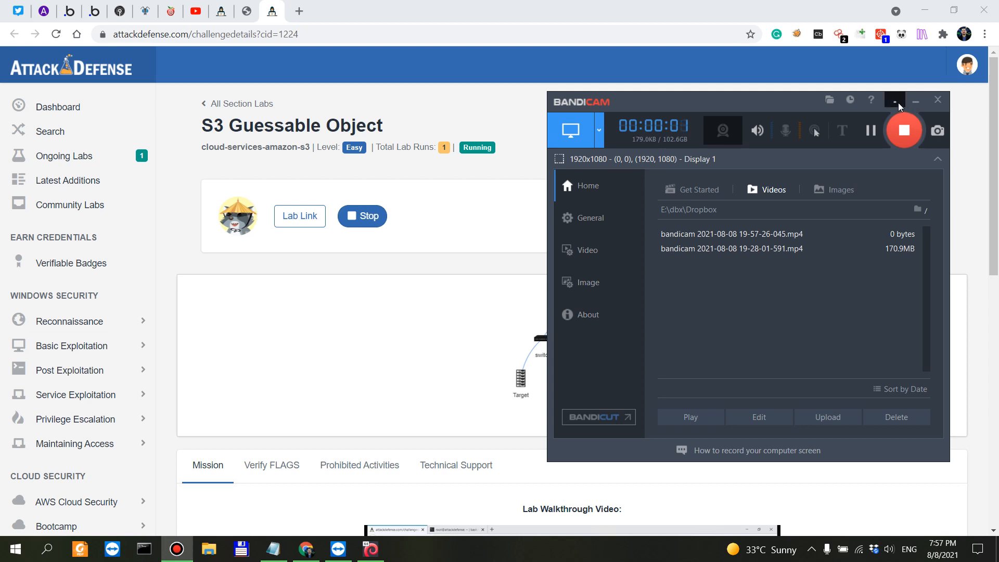
# Minimize Bandicam and highlight the mission's public bucket policy and anonymous-read sentences
pyautogui.click(895, 100)
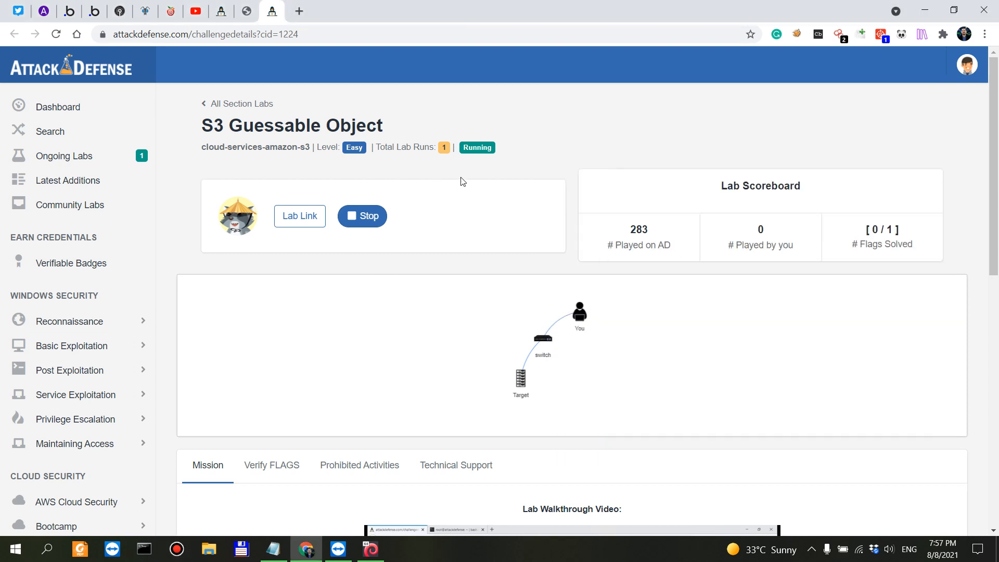
pyautogui.moveTo(193, 296)
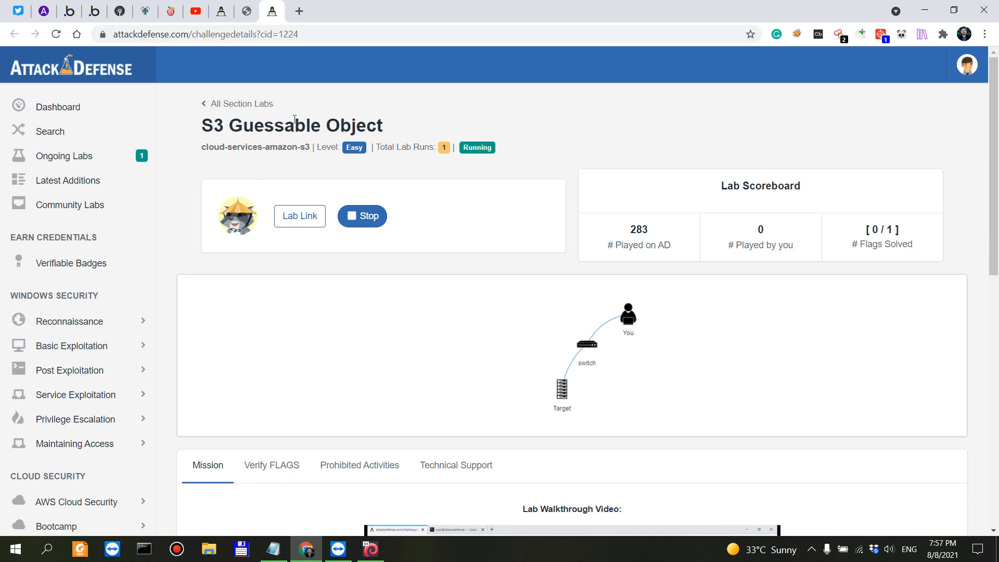
pyautogui.scroll(-3)
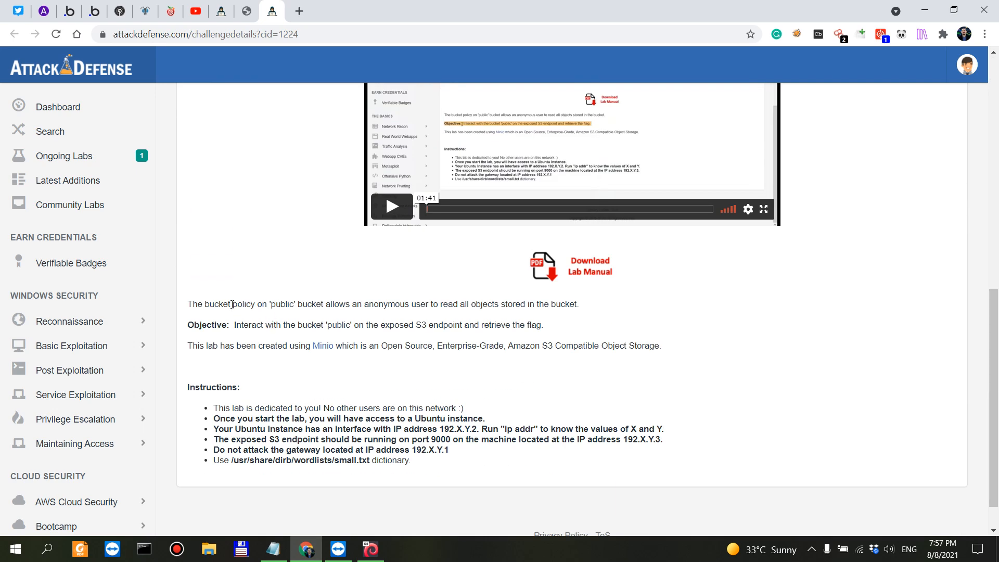
pyautogui.moveTo(290, 305)
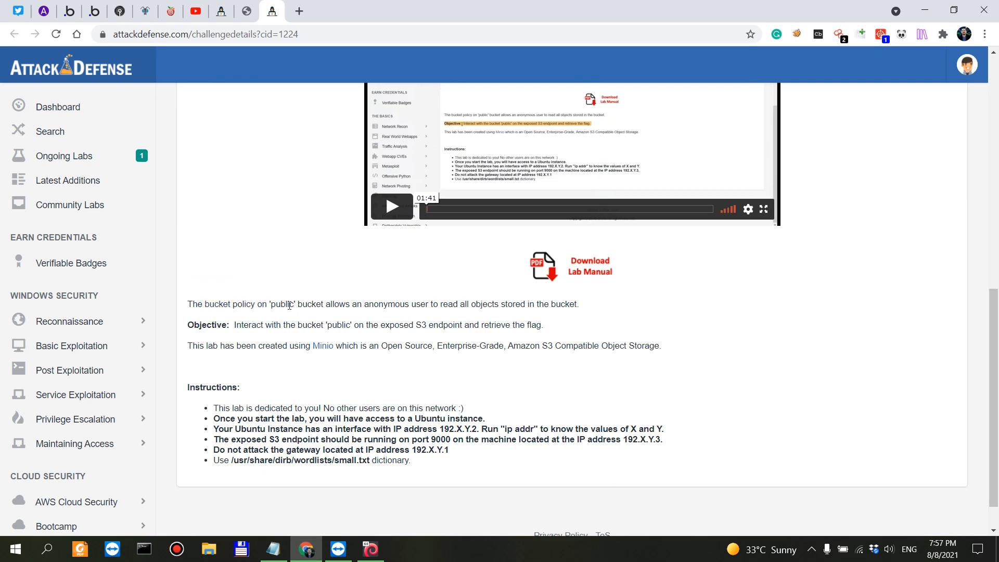
pyautogui.moveTo(234, 304); pyautogui.dragTo(324, 304)
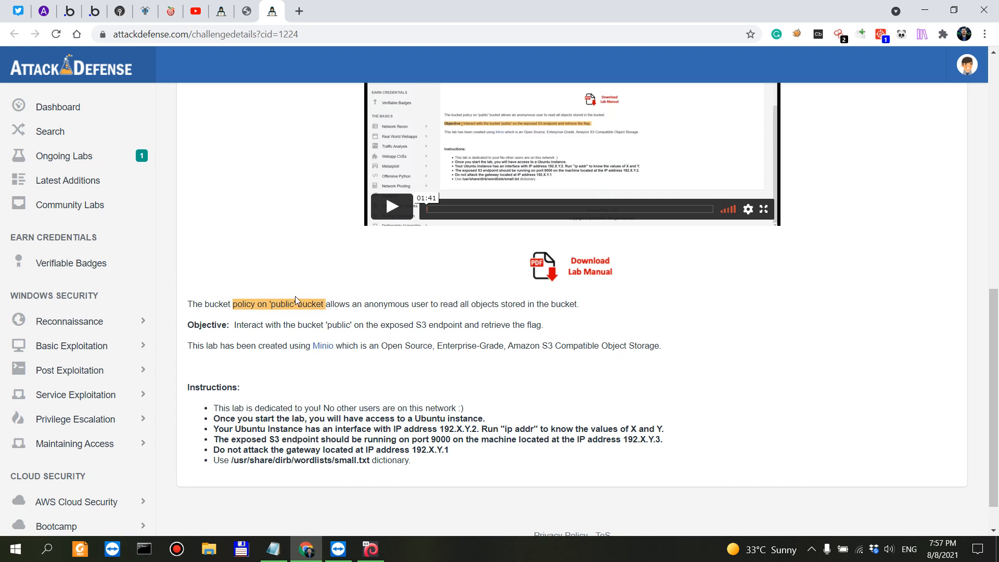
pyautogui.moveTo(368, 304); pyautogui.dragTo(510, 304)
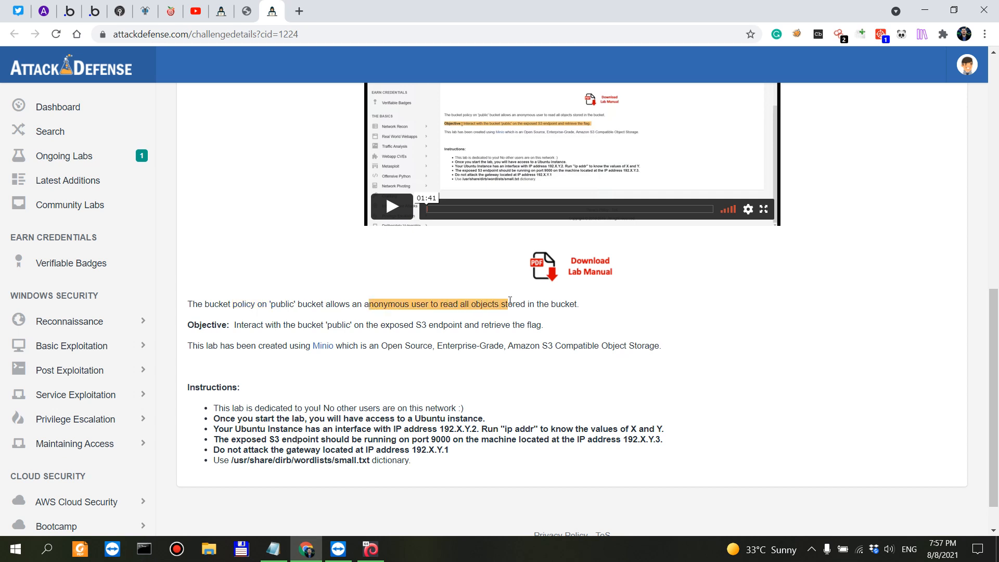
pyautogui.click(585, 304)
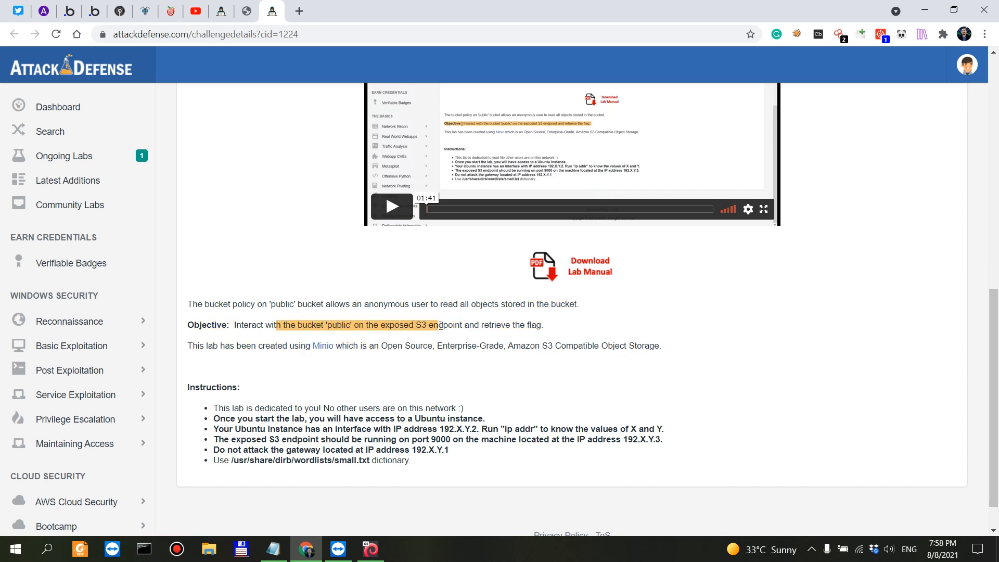
pyautogui.click(556, 327)
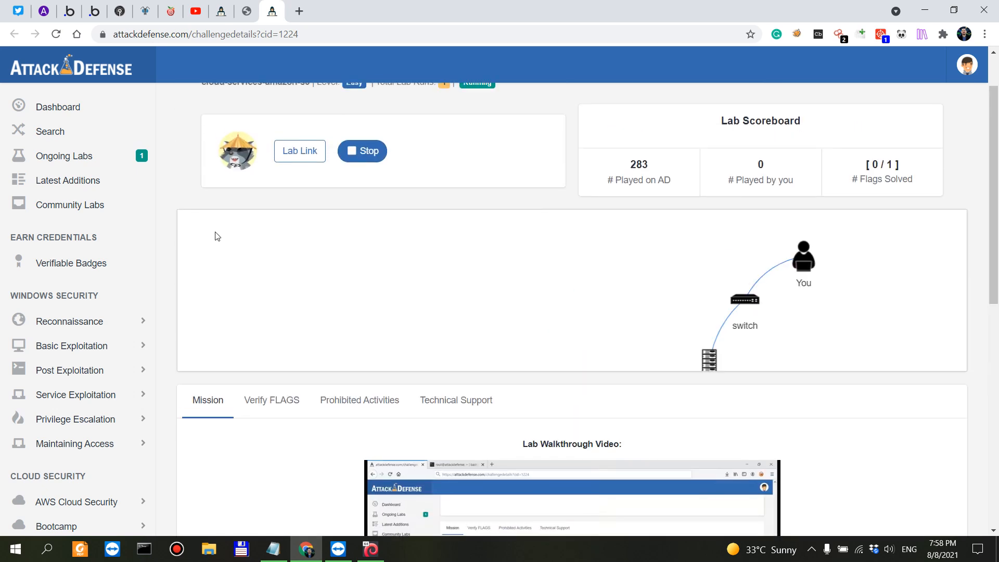
# Expand AWS Cloud Security in the sidebar and open the S3 labs listing
pyautogui.scroll(-3)
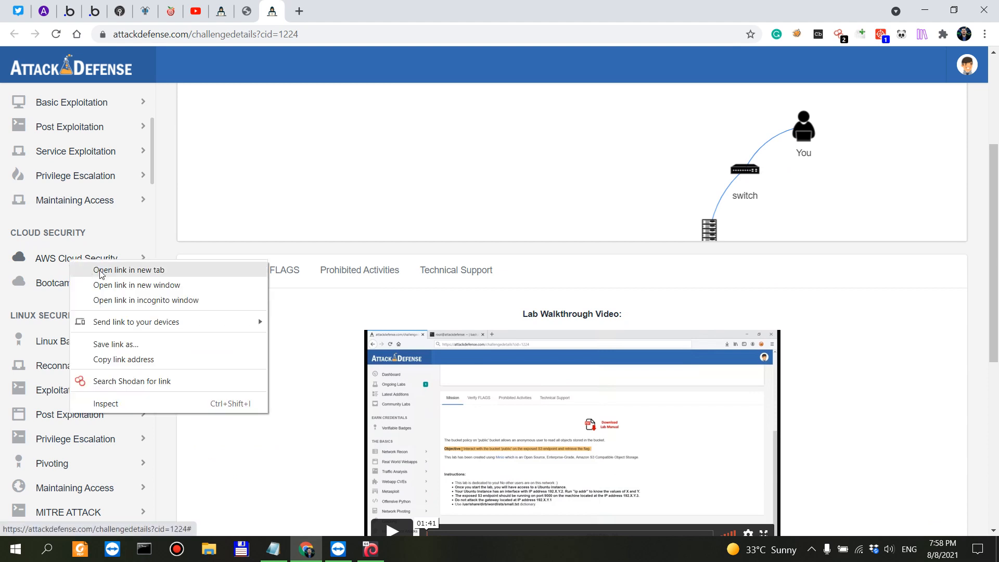
pyautogui.click(131, 270)
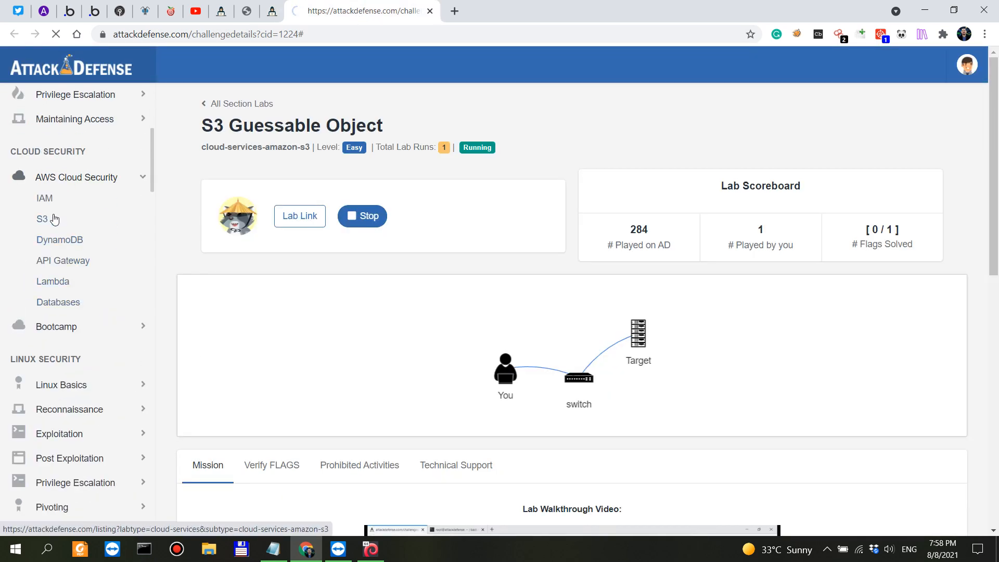
pyautogui.scroll(-3)
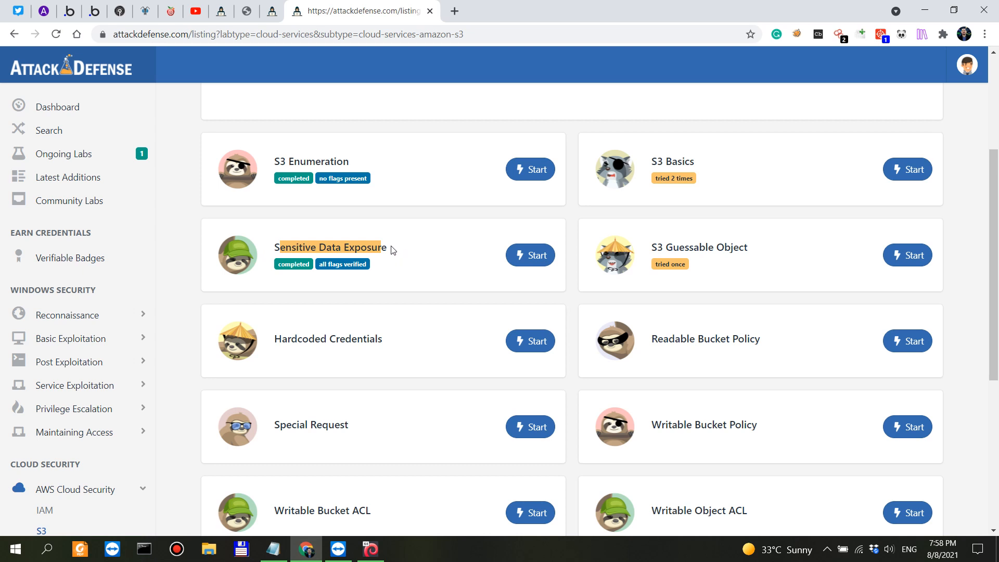
pyautogui.moveTo(641, 252)
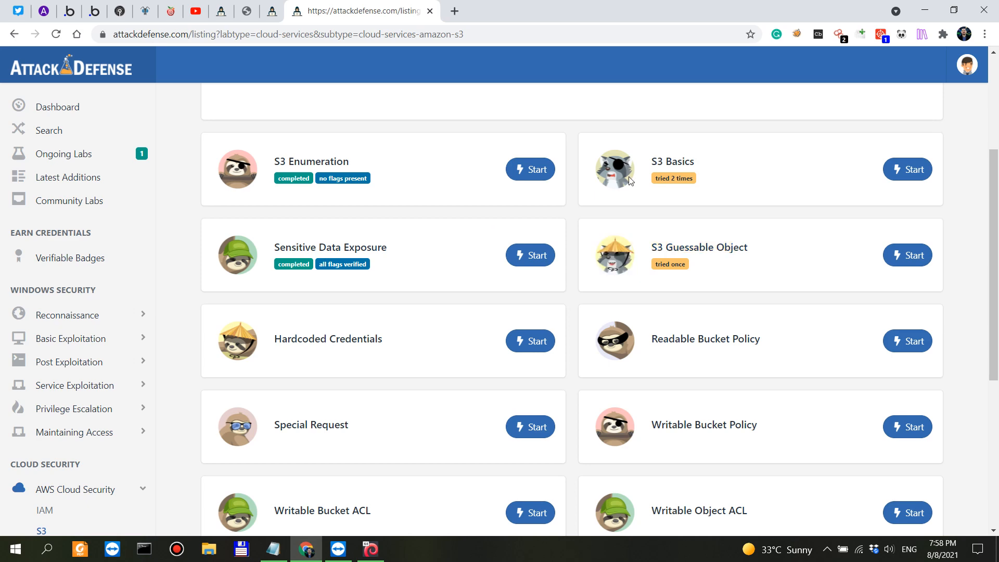
pyautogui.click(908, 255)
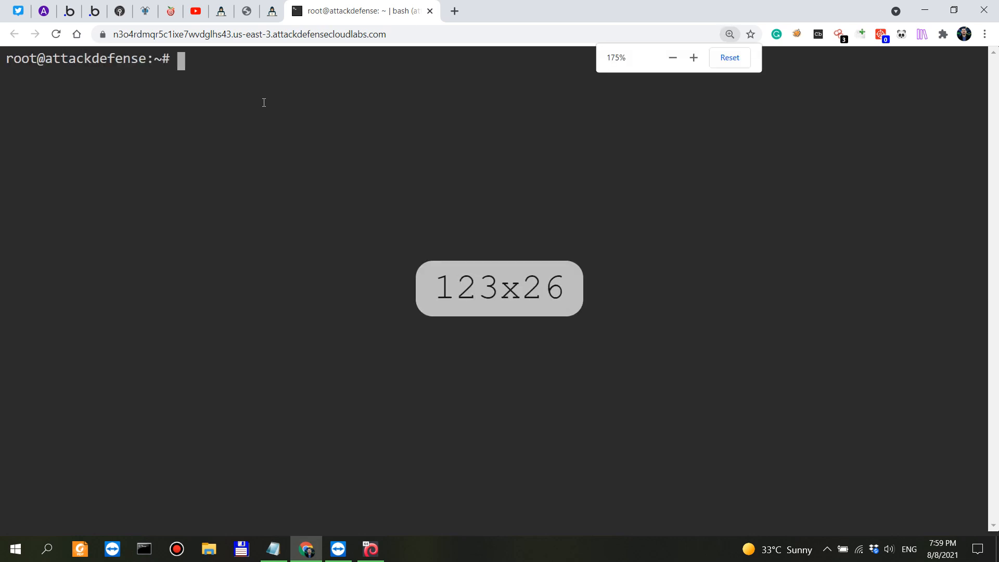
# Check the bash terminal tab, then return to the challenge page's Instructions section
pyautogui.click(278, 11)
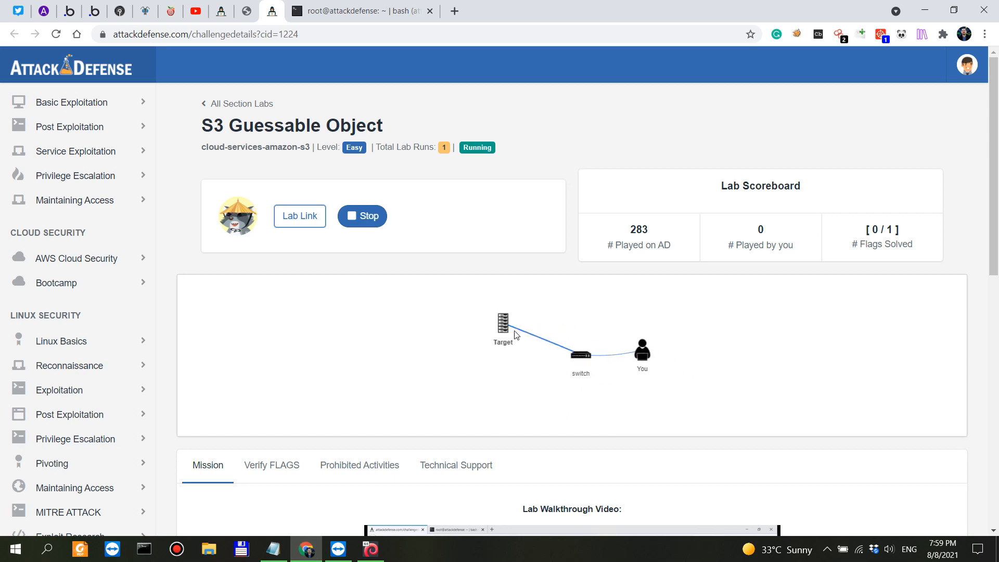
pyautogui.scroll(-3)
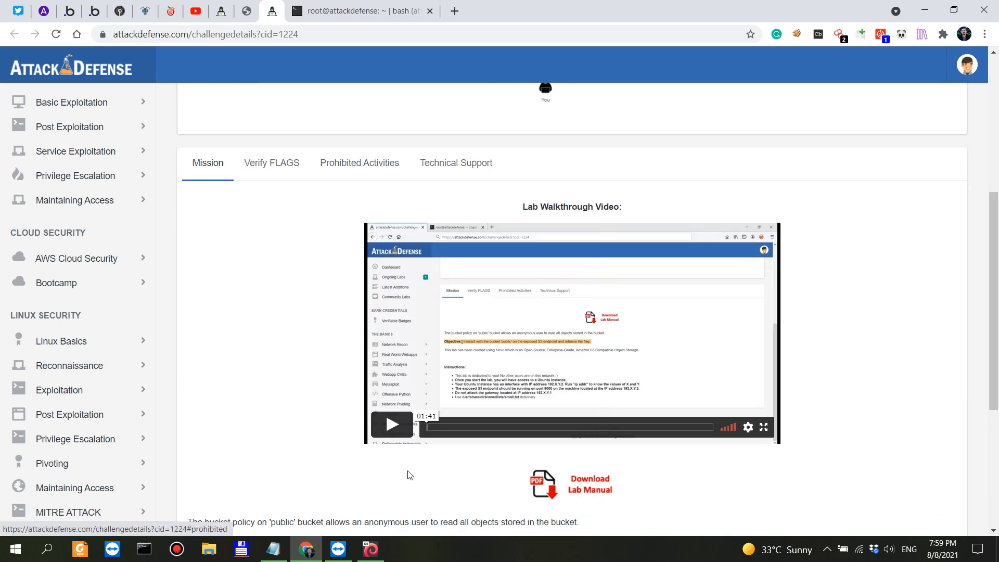
pyautogui.scroll(-3)
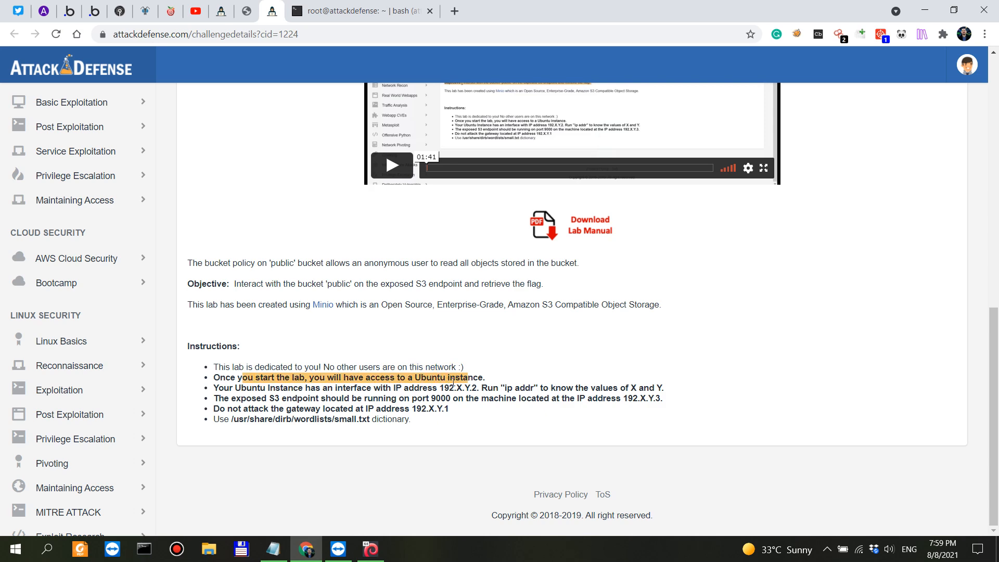
pyautogui.click(358, 11)
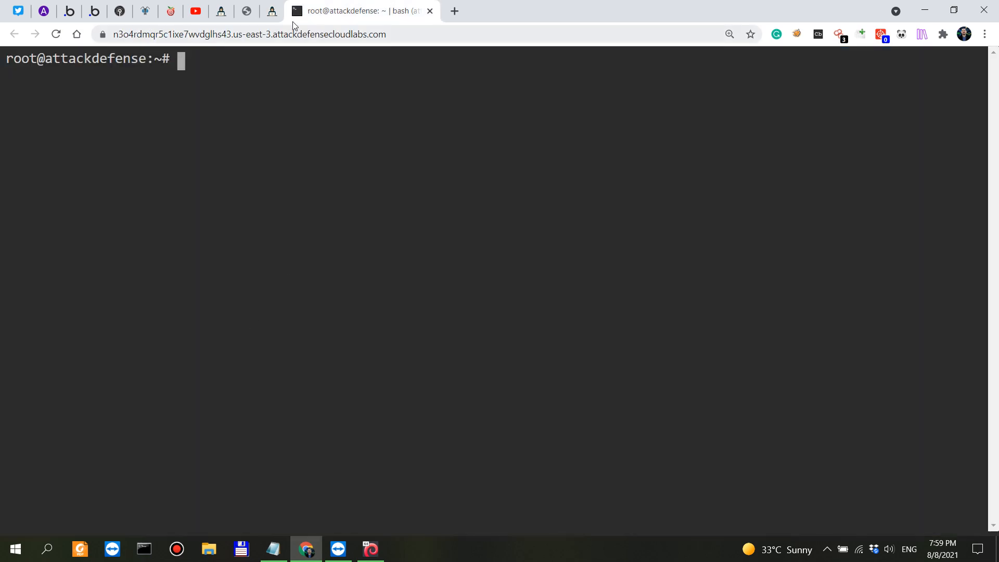
pyautogui.click(280, 10)
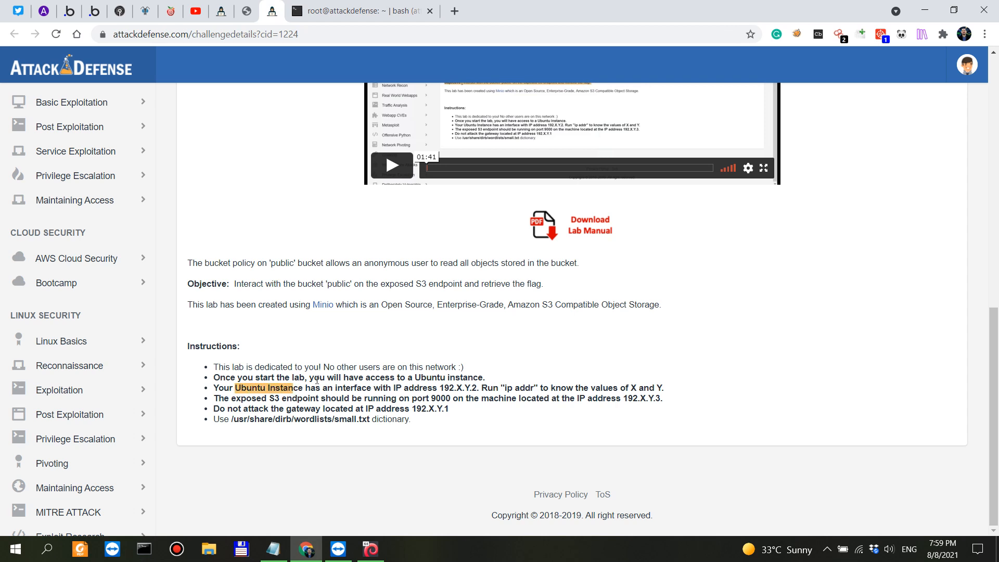
# Run ip addr to find 192.48.223.2, then highlight the instance address and S3 endpoint lines
pyautogui.doubleClick(420, 388)
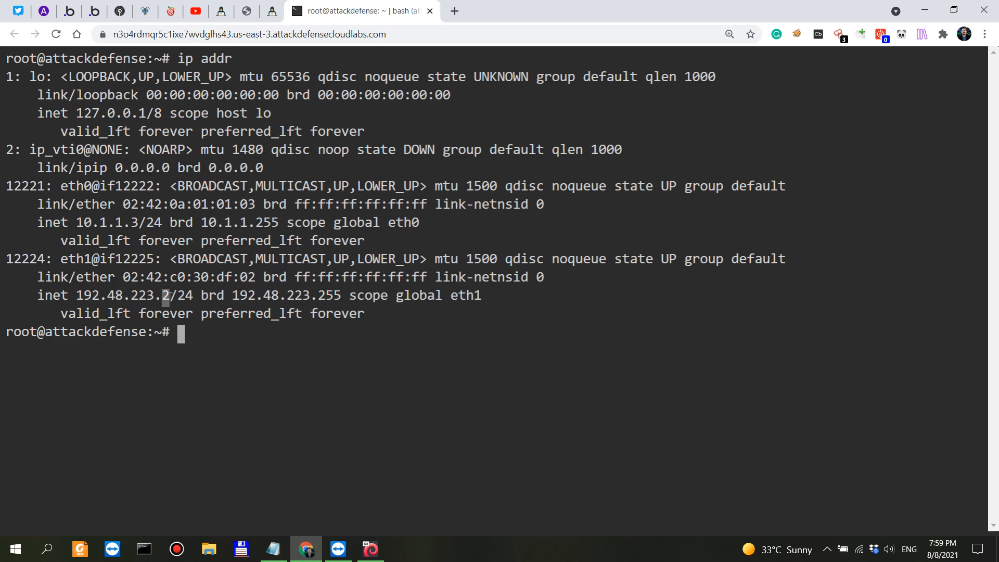
pyautogui.click(284, 11)
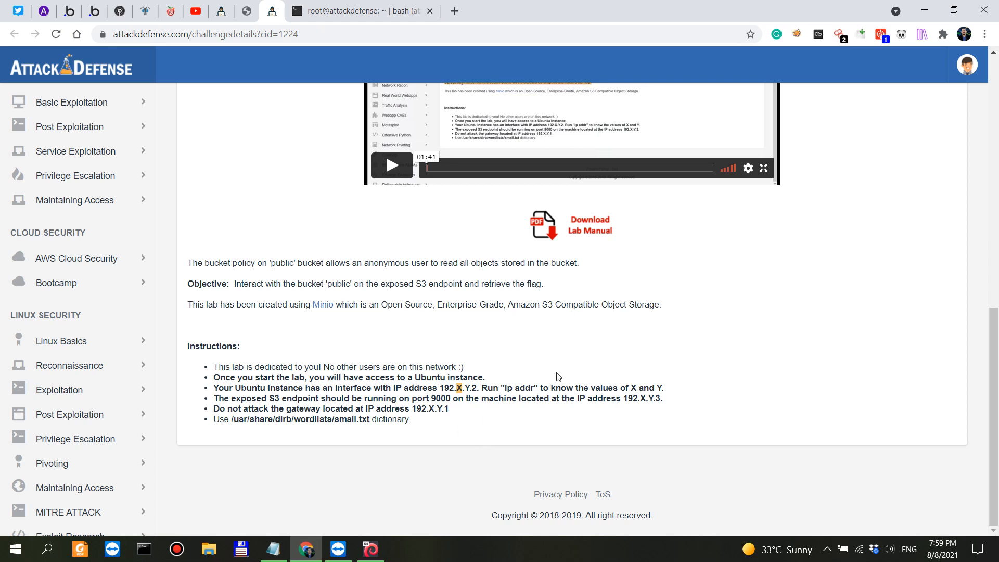
pyautogui.moveTo(553, 387); pyautogui.dragTo(657, 387)
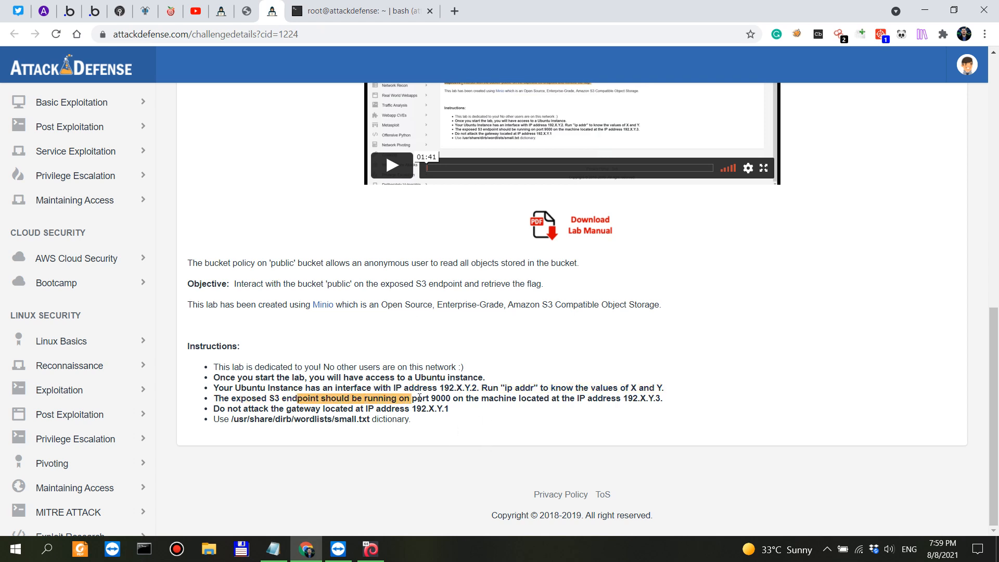
pyautogui.moveTo(411, 397); pyautogui.dragTo(430, 398)
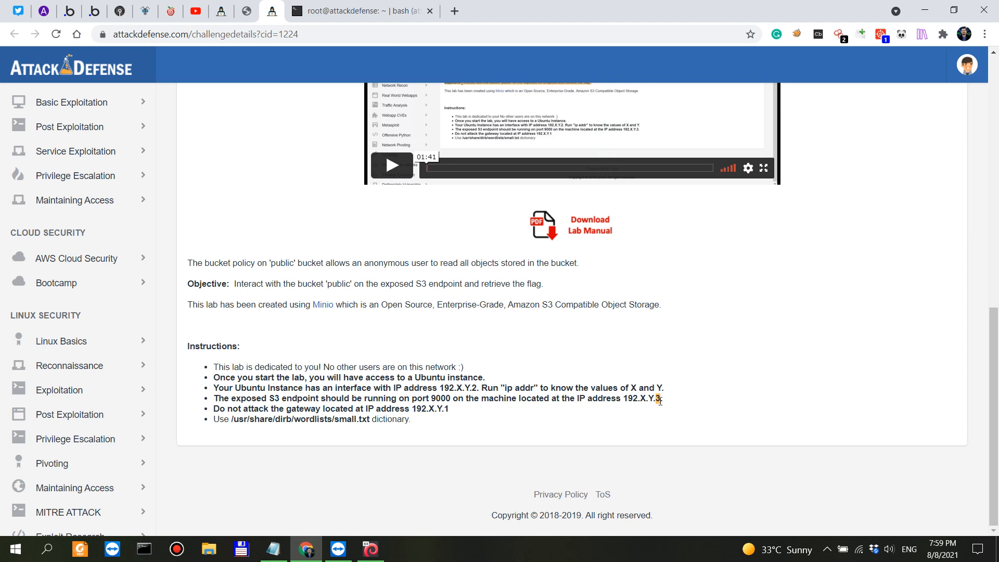
pyautogui.moveTo(266, 406)
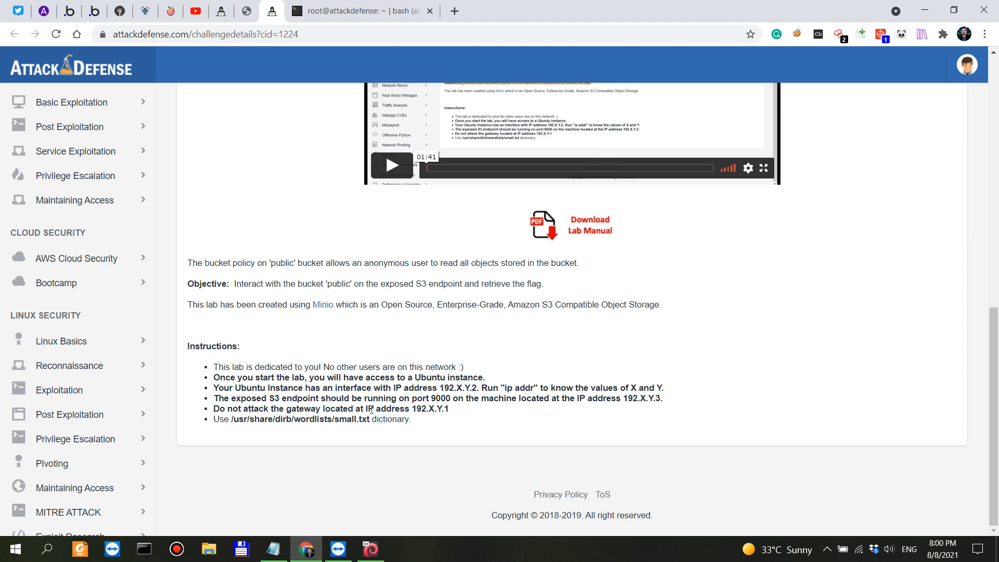
# Highlight the gateway X.Y part and the full wordlist file path in the instructions
pyautogui.doubleClick(432, 408)
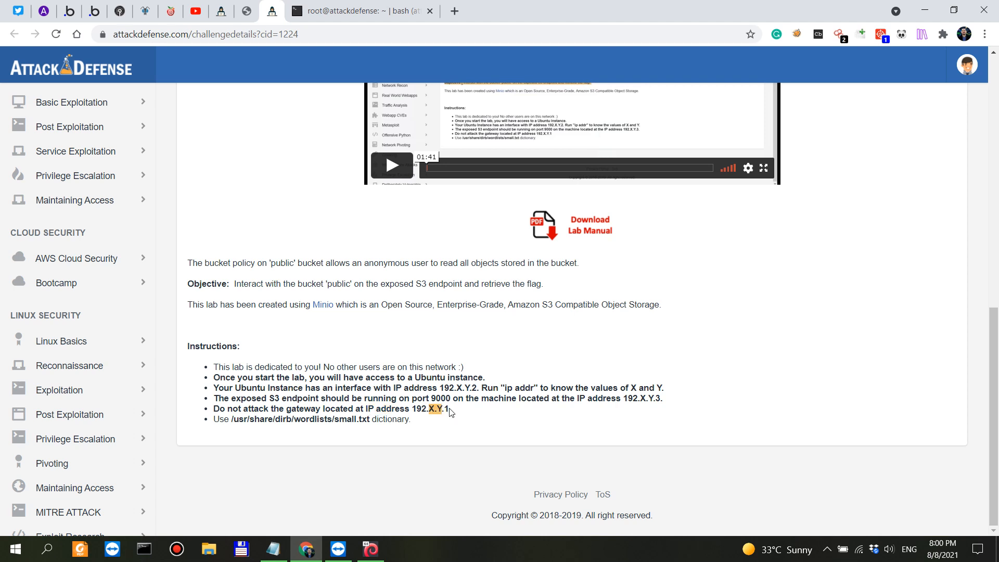
pyautogui.doubleClick(251, 420)
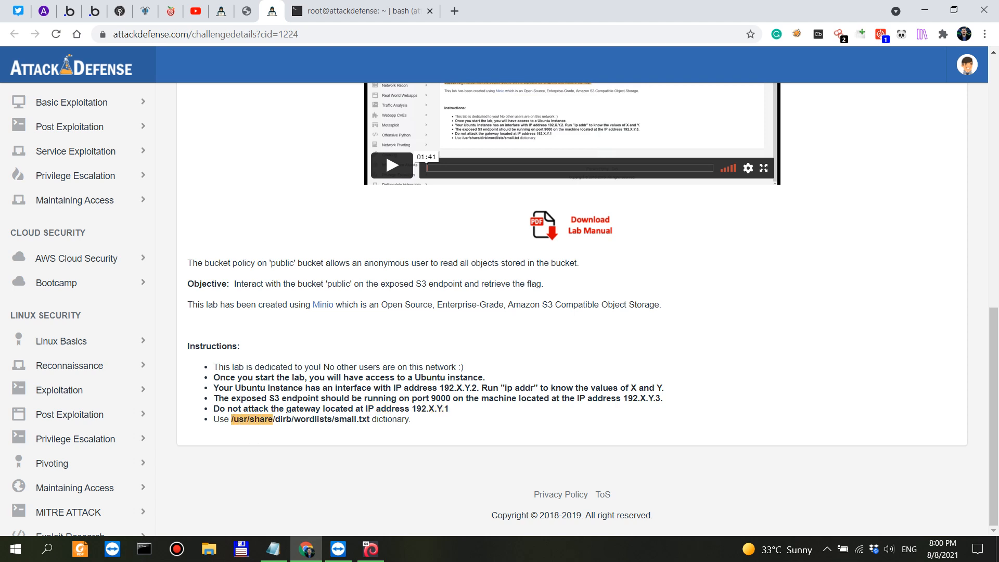
pyautogui.doubleClick(303, 419)
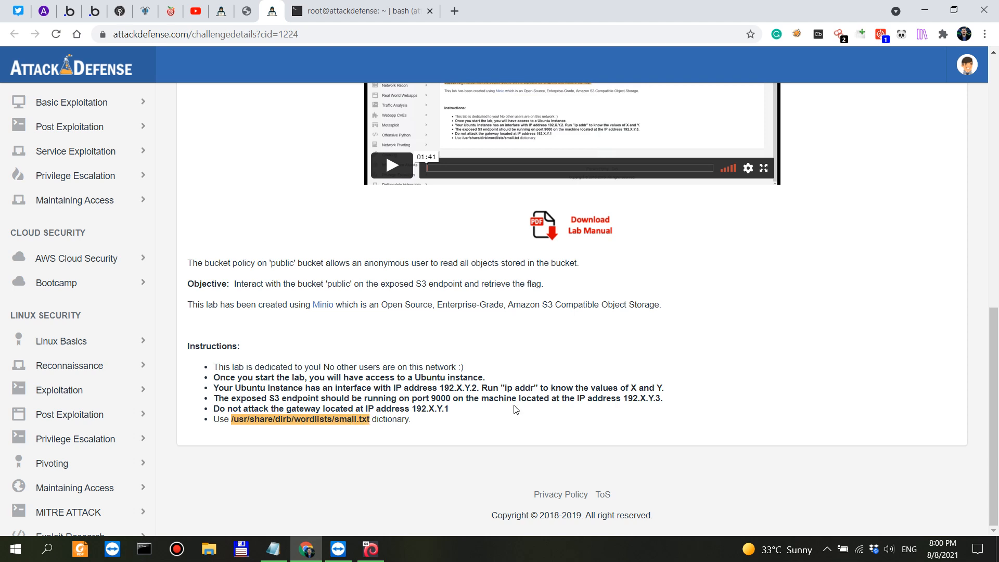
pyautogui.moveTo(423, 422)
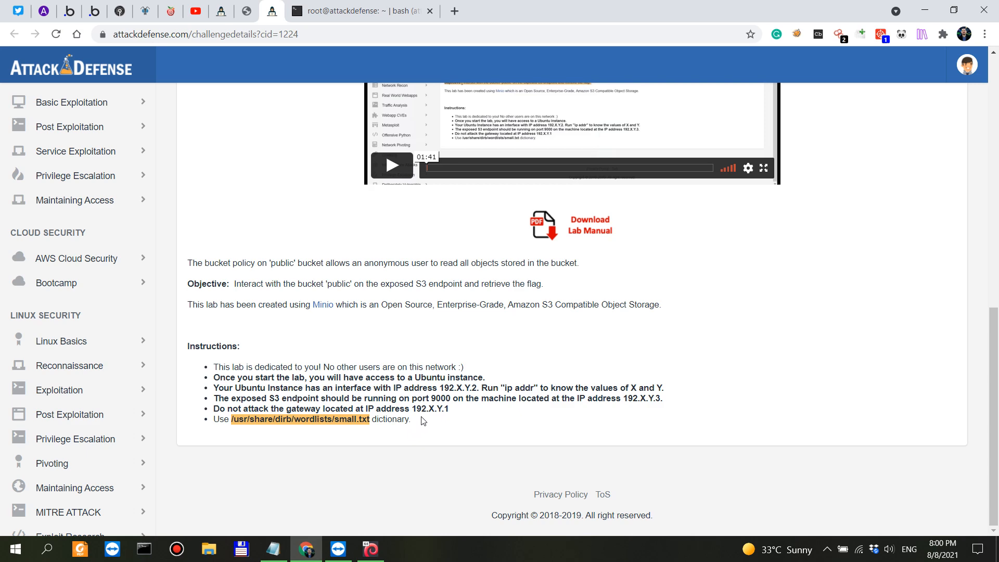
# View the downloaded walkthrough-1224.pdf cover page, then return to the lab challenge tab
pyautogui.click(589, 221)
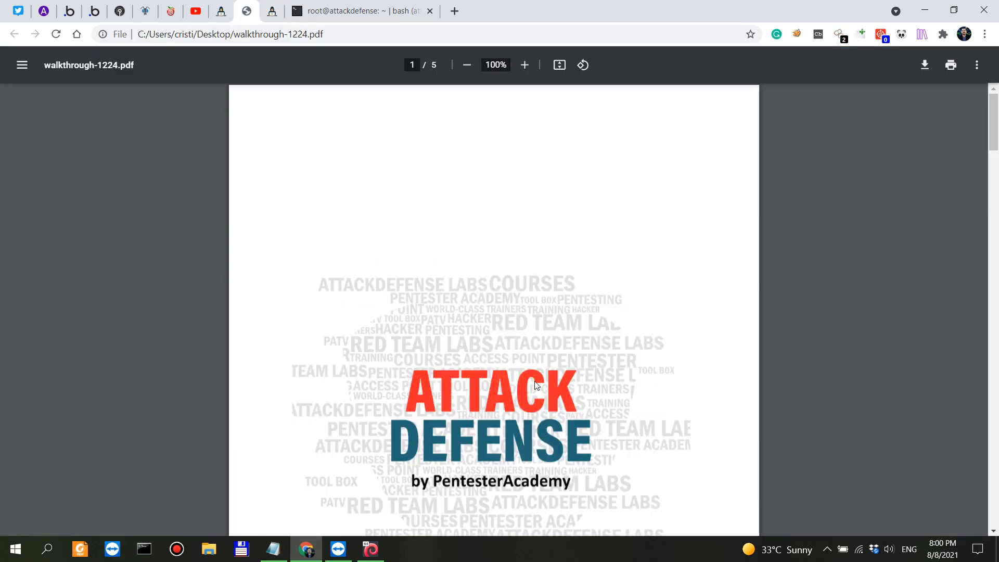
pyautogui.scroll(-3)
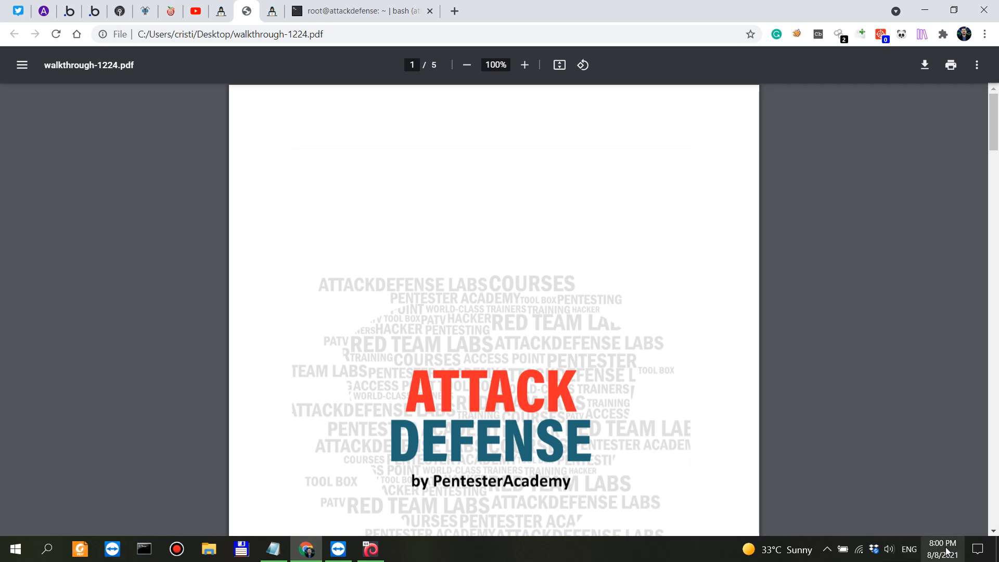
pyautogui.click(943, 546)
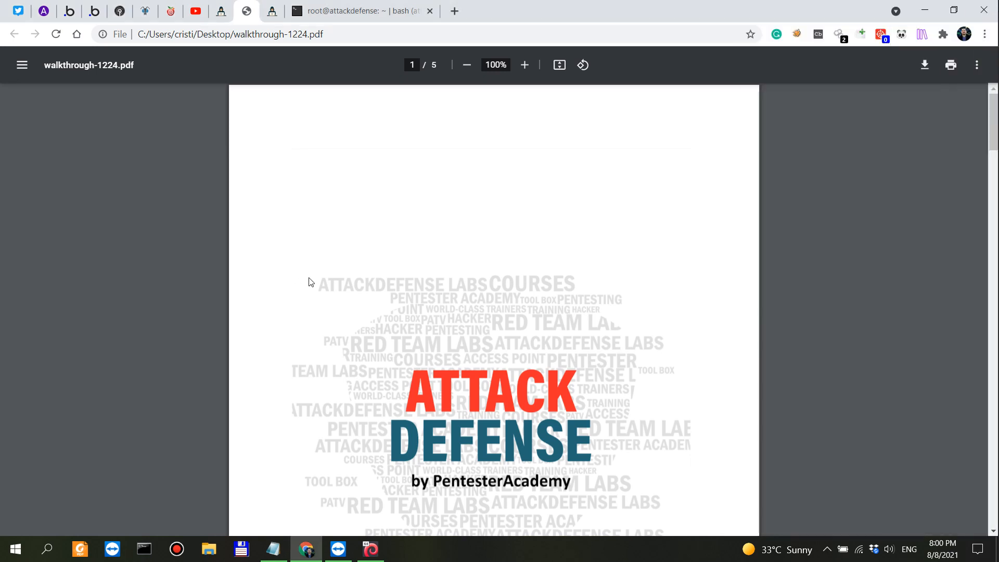
pyautogui.moveTo(315, 262)
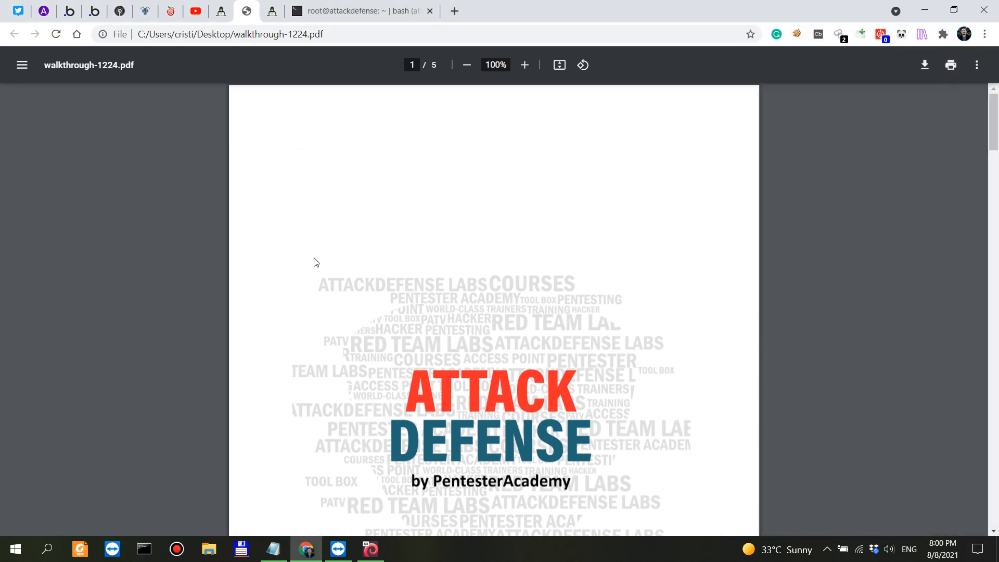
pyautogui.moveTo(465, 257)
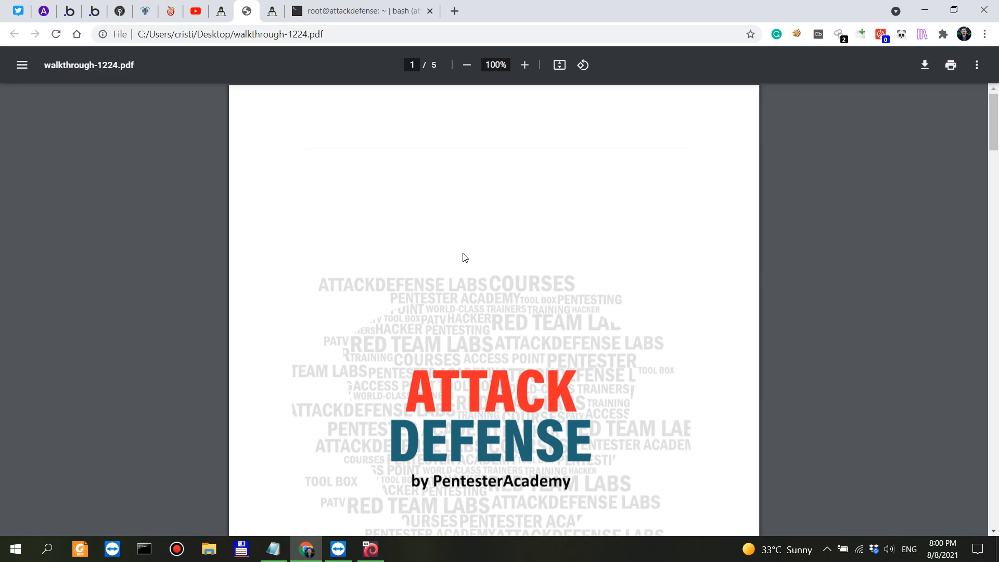
pyautogui.scroll(-3)
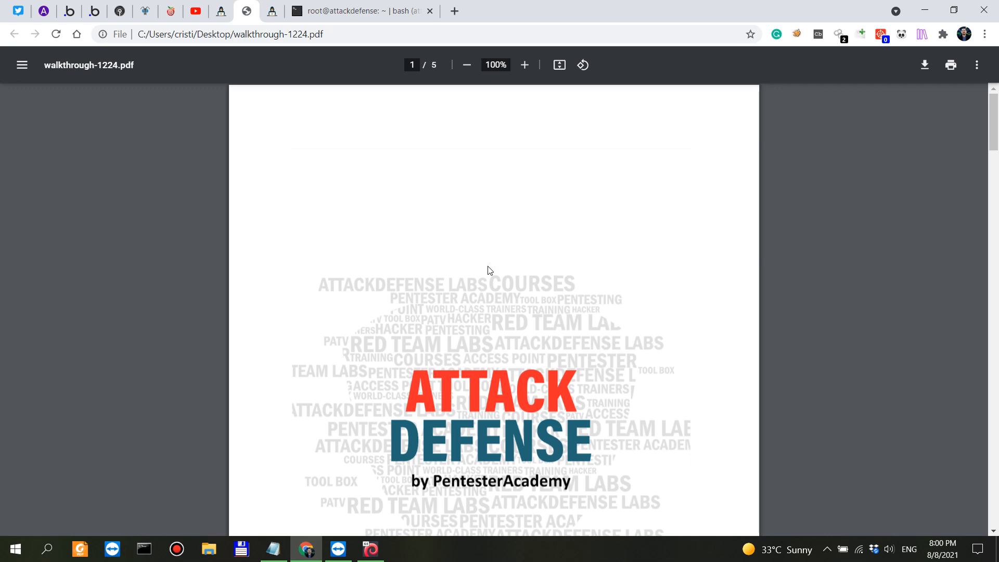
pyautogui.click(368, 10)
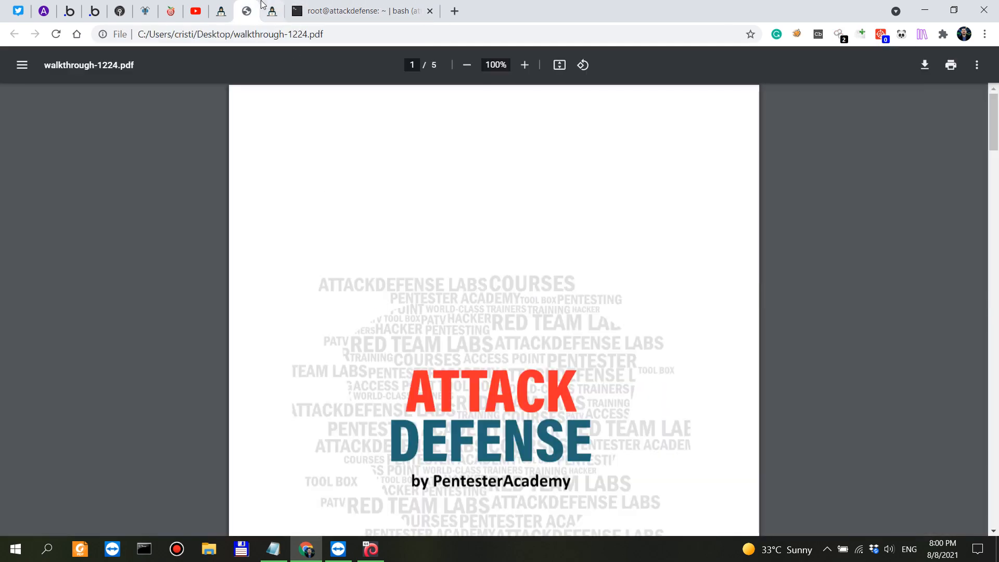
pyautogui.click(276, 11)
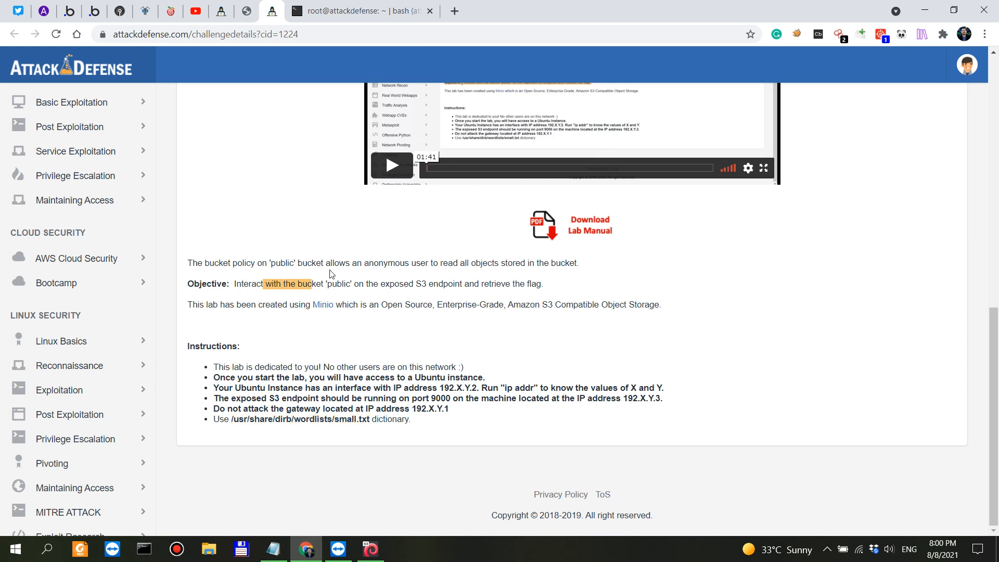
# Run ping 192.48.223.3 in the terminal and note the 'command not found' result
pyautogui.moveTo(263, 283); pyautogui.dragTo(456, 304)
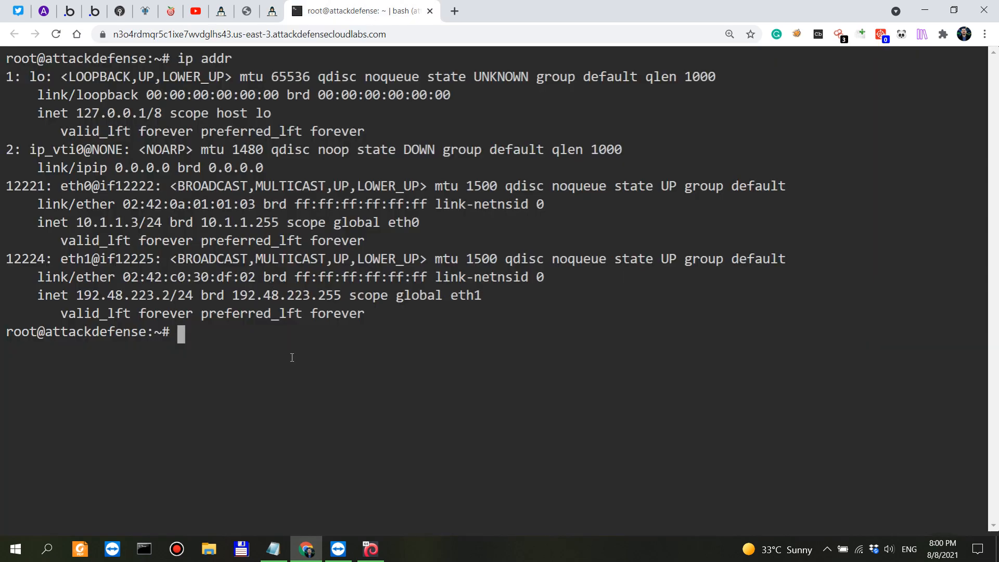
pyautogui.write('ping 1')
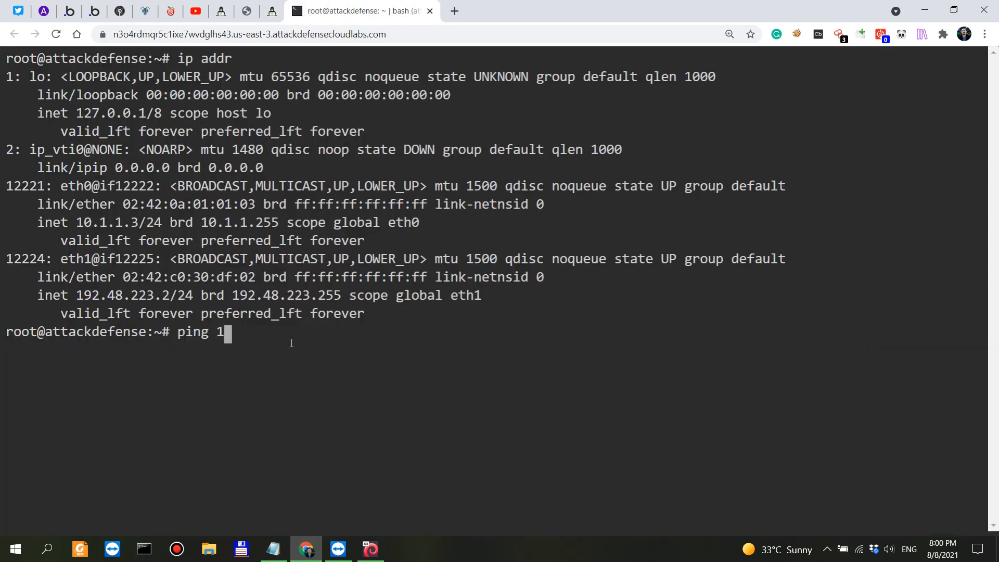
pyautogui.write('92.48.223.')
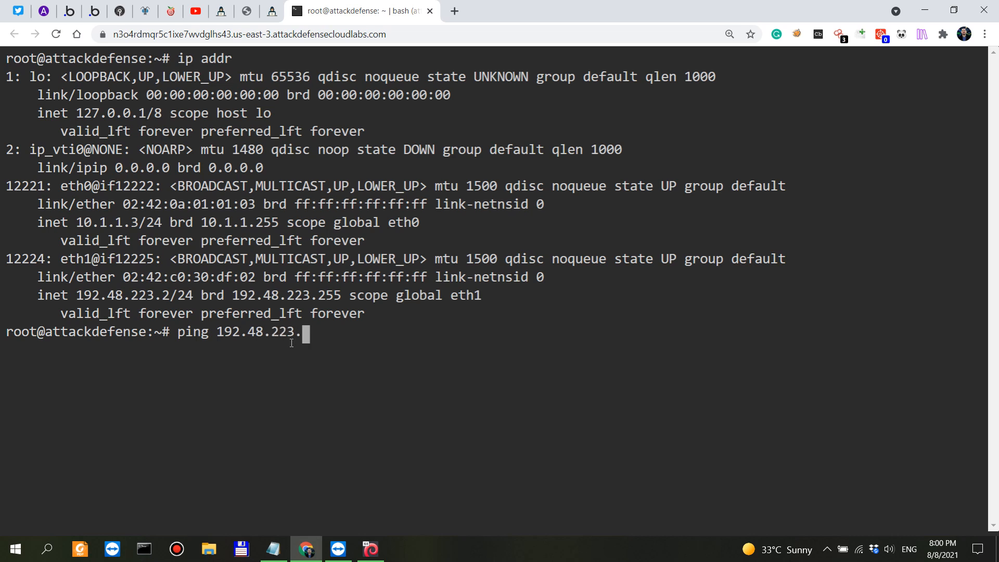
pyautogui.write('3')
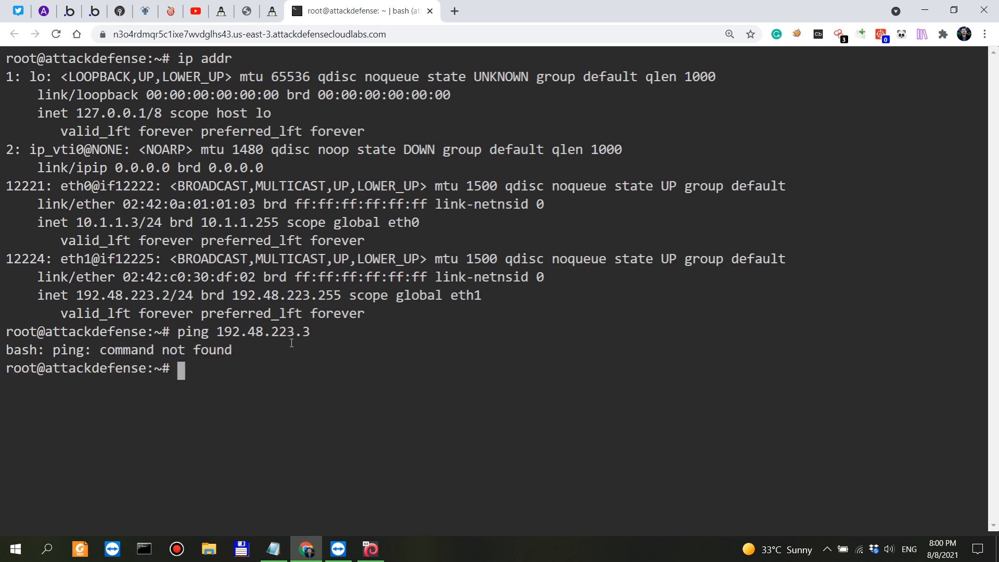
pyautogui.moveTo(310, 313); pyautogui.dragTo(366, 338)
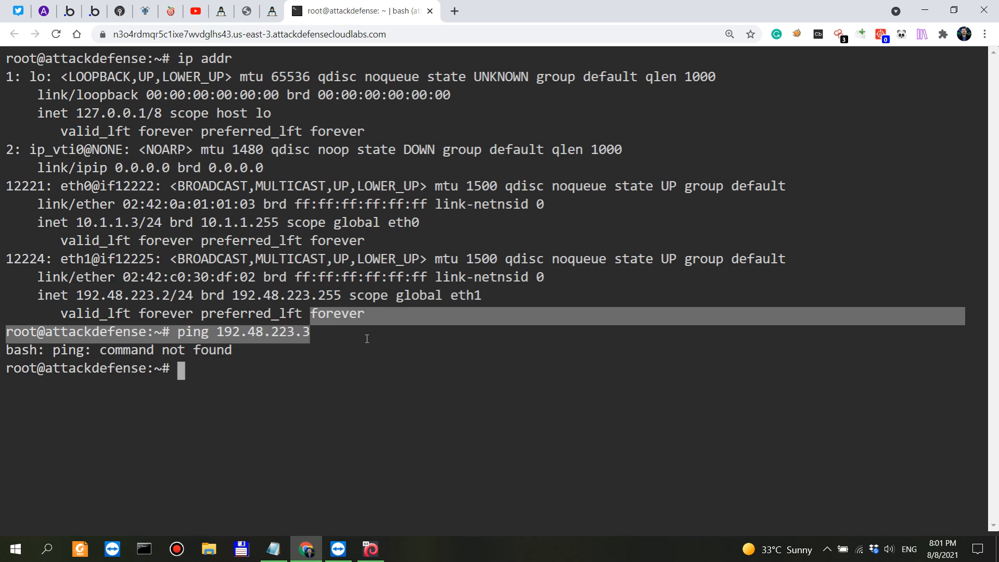
pyautogui.click(337, 335)
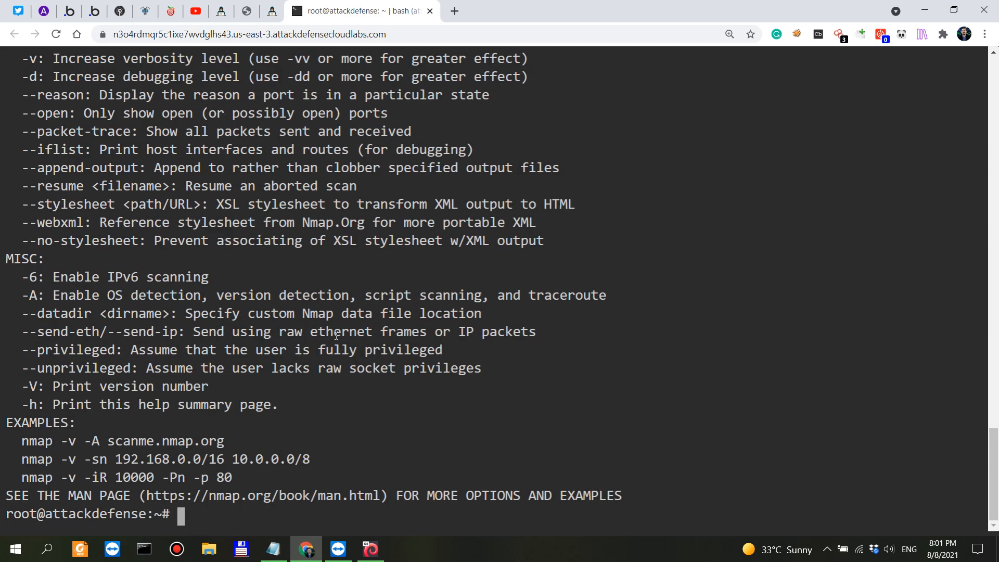
# Run nmap 192.48.223.3 -p9000 and highlight port 9000's open state and cslistener service
pyautogui.write('nmap')
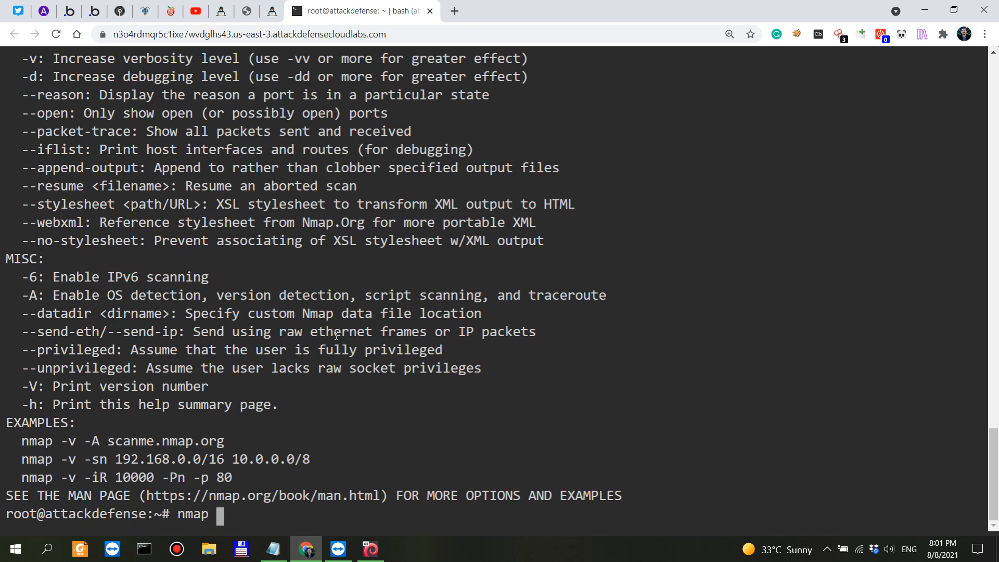
pyautogui.write('ping 192.48.223.3')
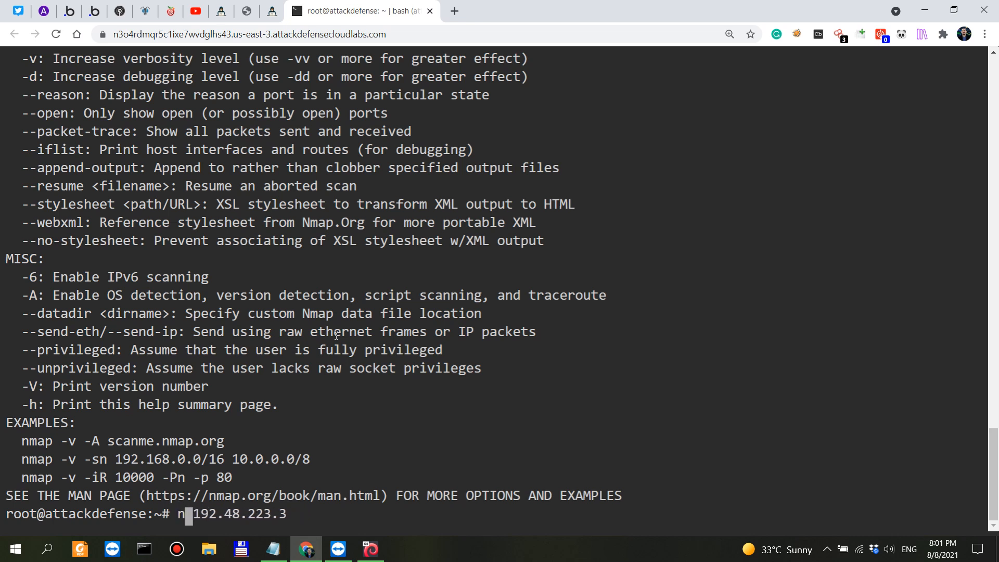
pyautogui.write('map')
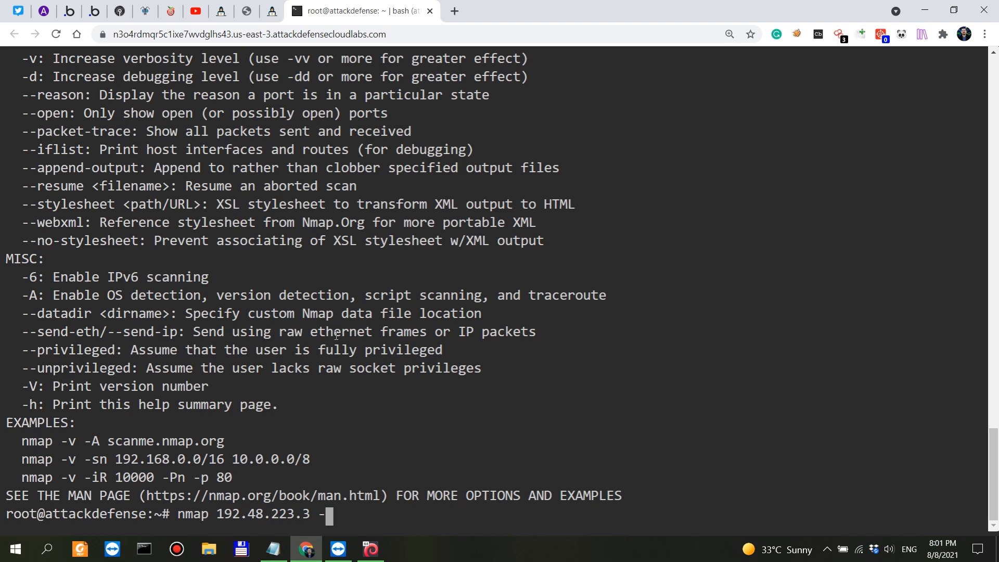
pyautogui.write('p9000')
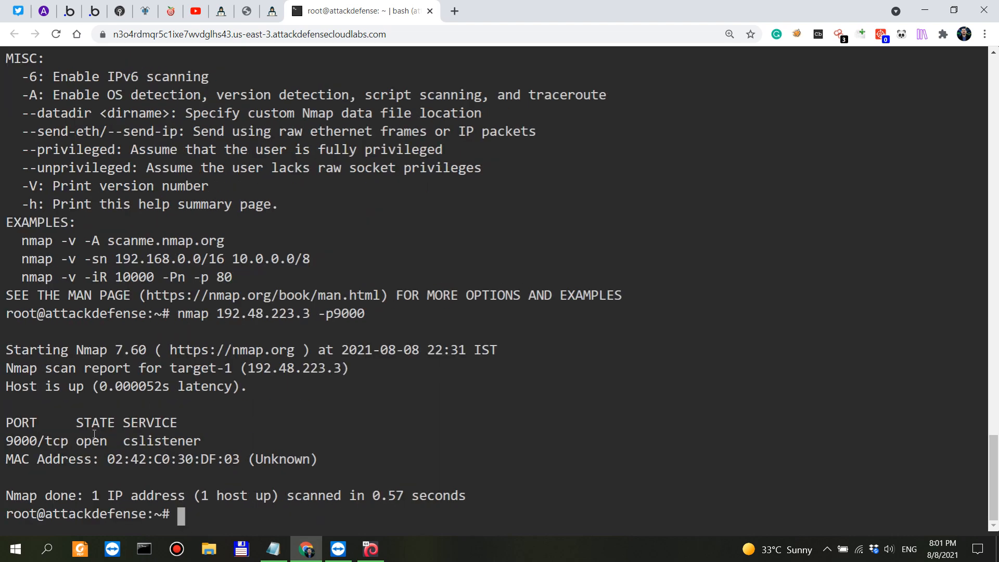
pyautogui.doubleClick(162, 441)
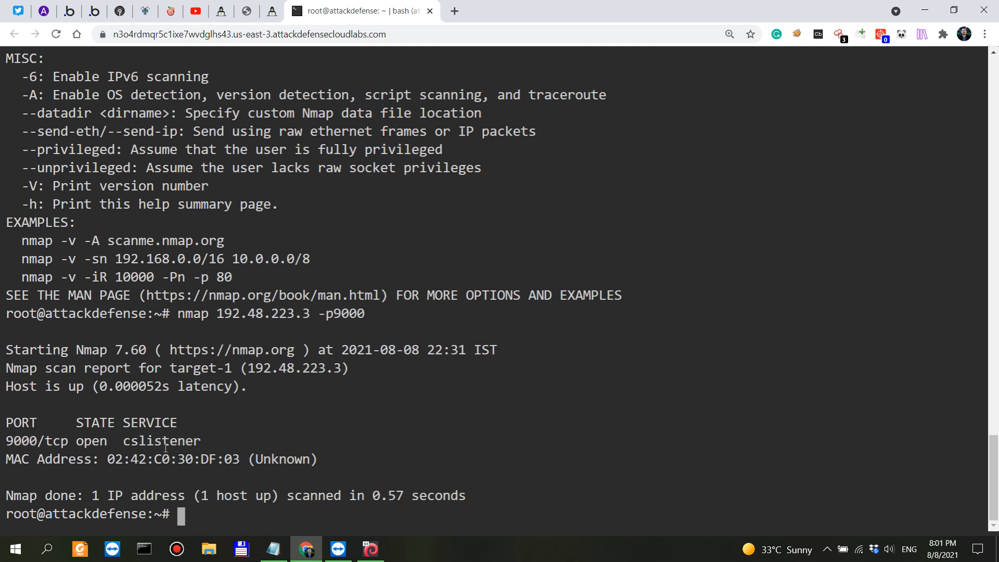
pyautogui.doubleClick(173, 441)
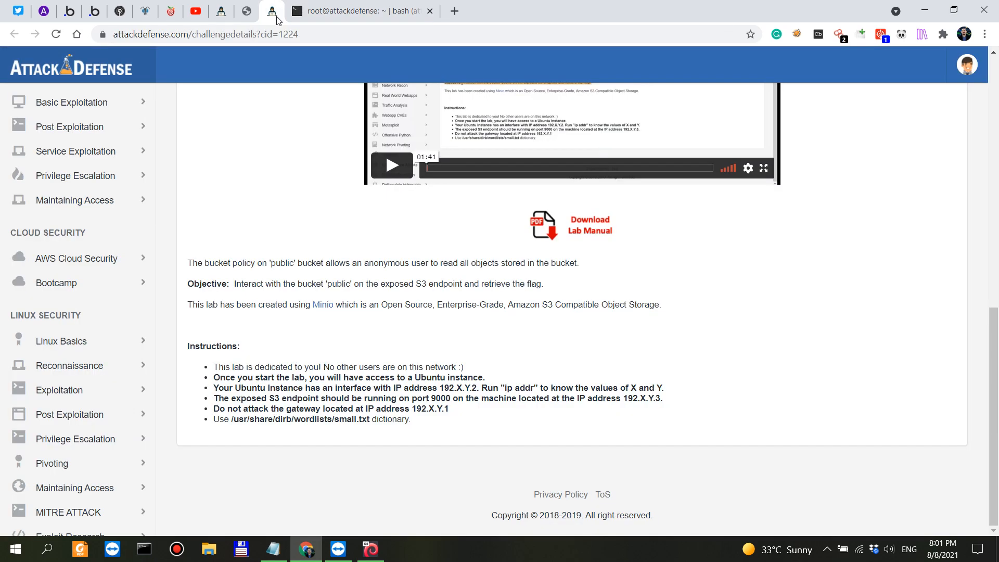
pyautogui.moveTo(306, 141)
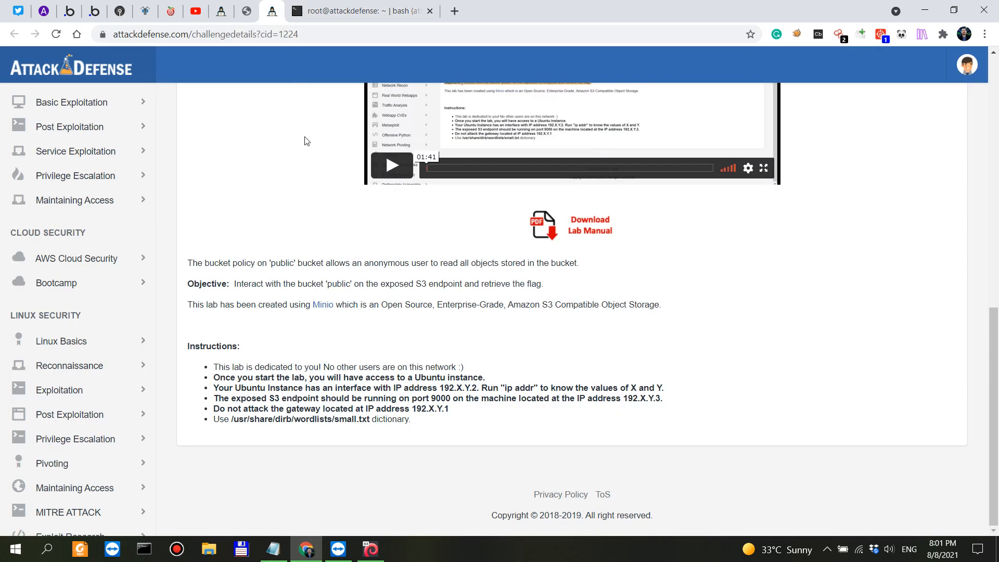
pyautogui.moveTo(281, 288)
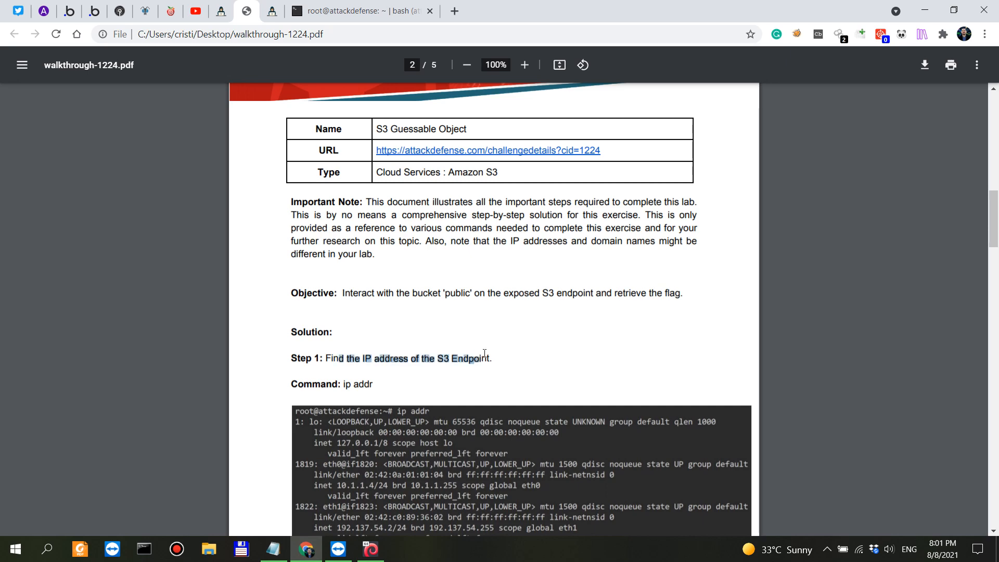
# Scroll the walkthrough PDF to Step 2's curl command on page 3 and highlight 'received'
pyautogui.scroll(-3)
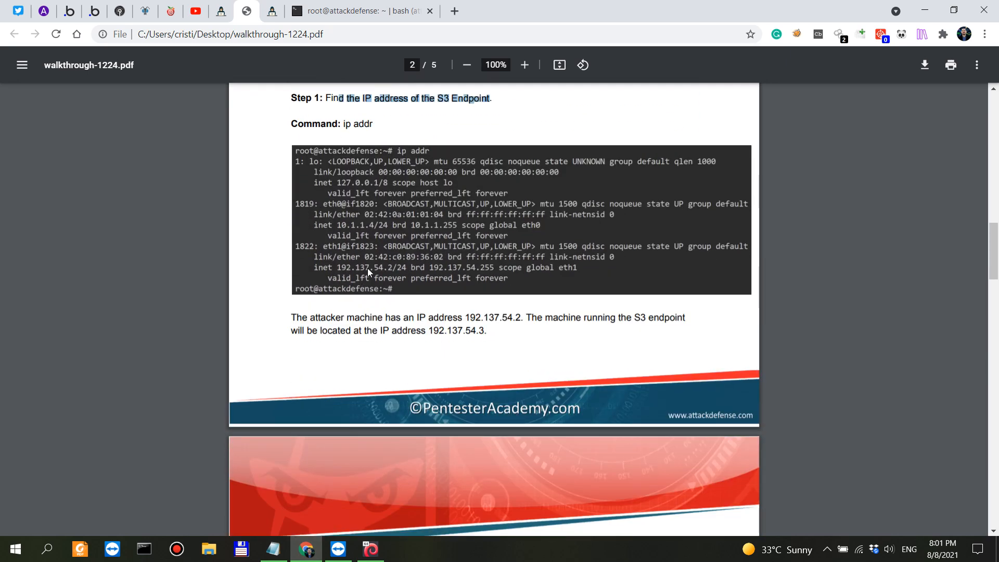
pyautogui.moveTo(479, 332)
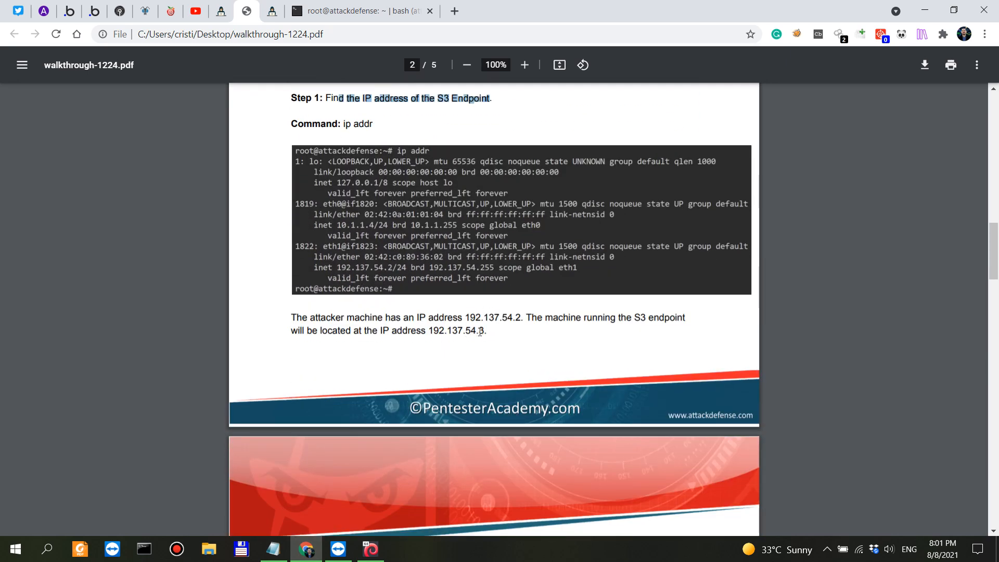
pyautogui.scroll(-3)
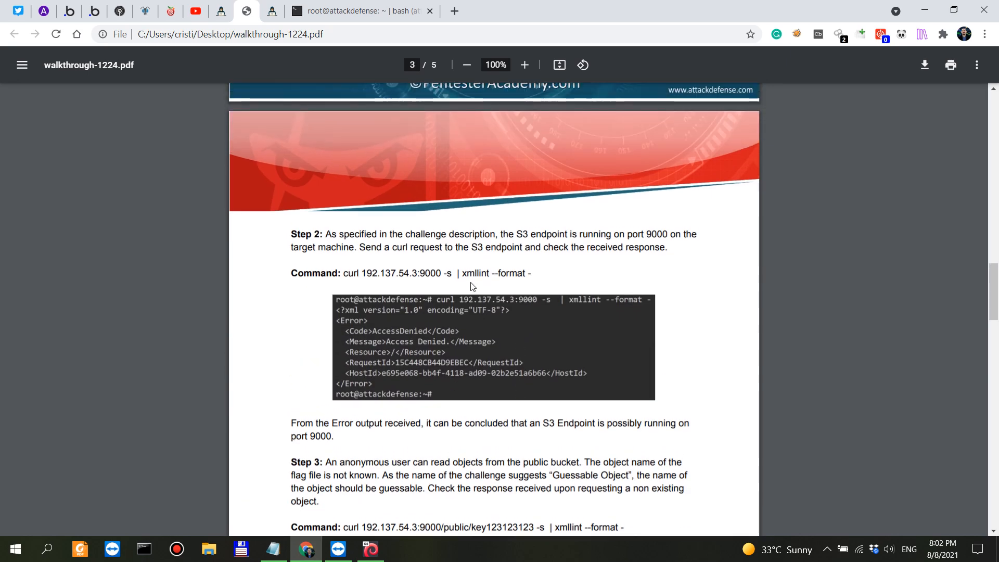
pyautogui.moveTo(340, 236)
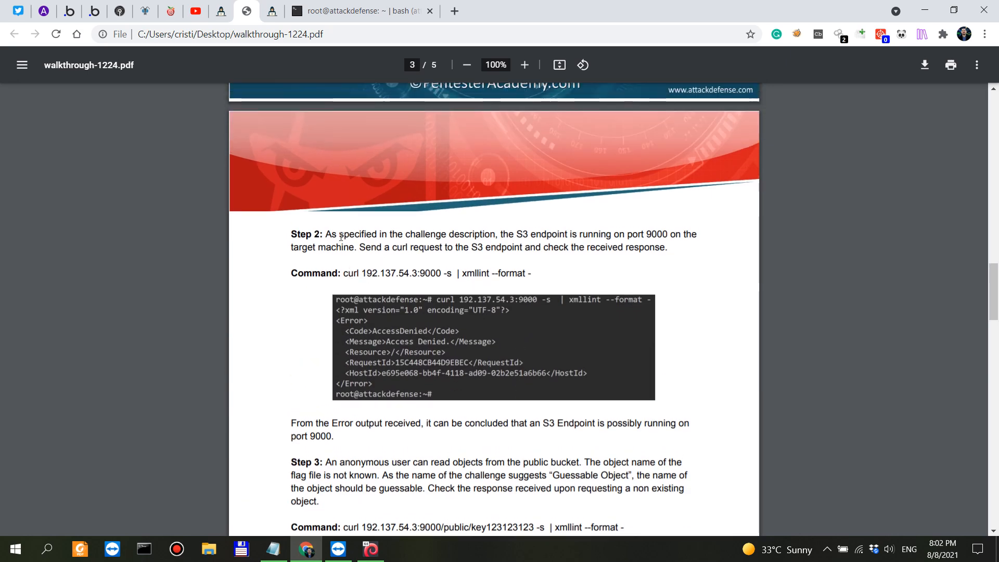
pyautogui.moveTo(513, 241)
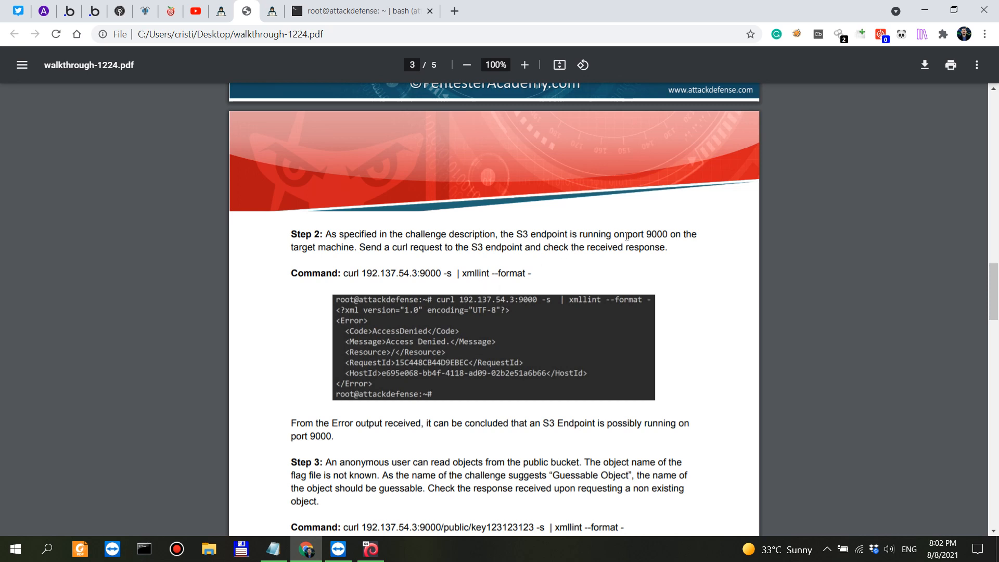
pyautogui.moveTo(376, 248); pyautogui.dragTo(441, 247)
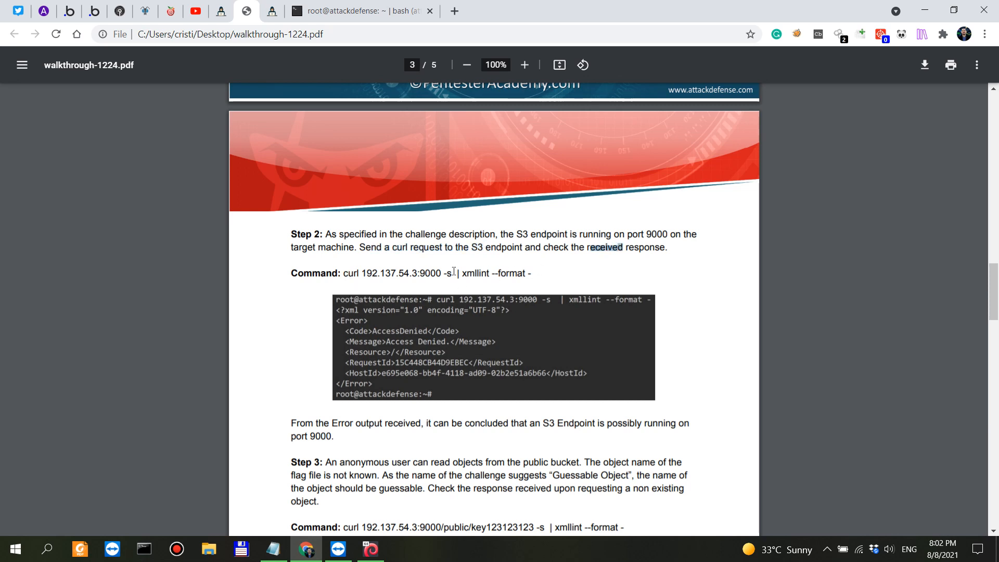
# Run curl 192.48.223.3:9000 in the terminal, getting the AccessDenied XML error
pyautogui.click(367, 12)
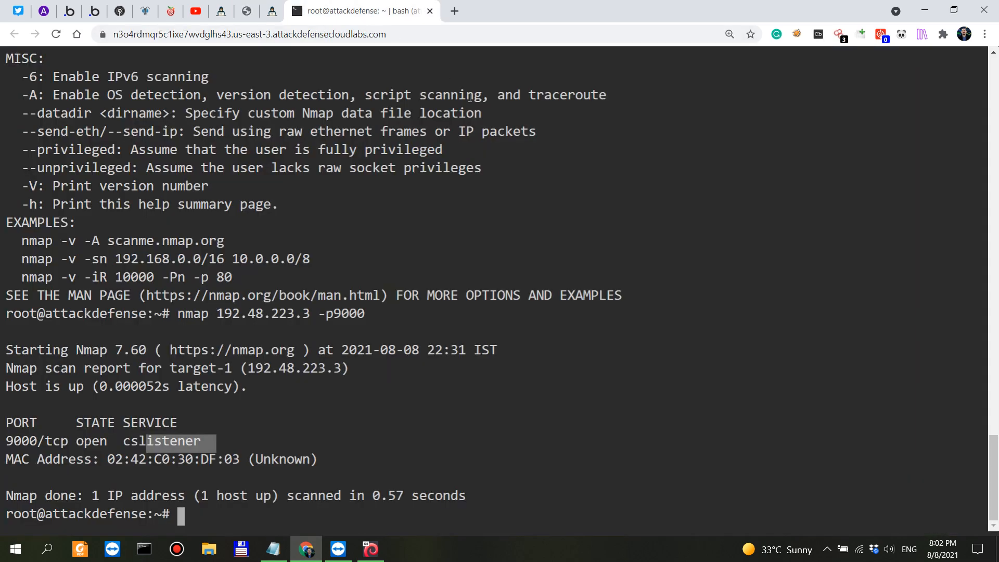
pyautogui.write('curl')
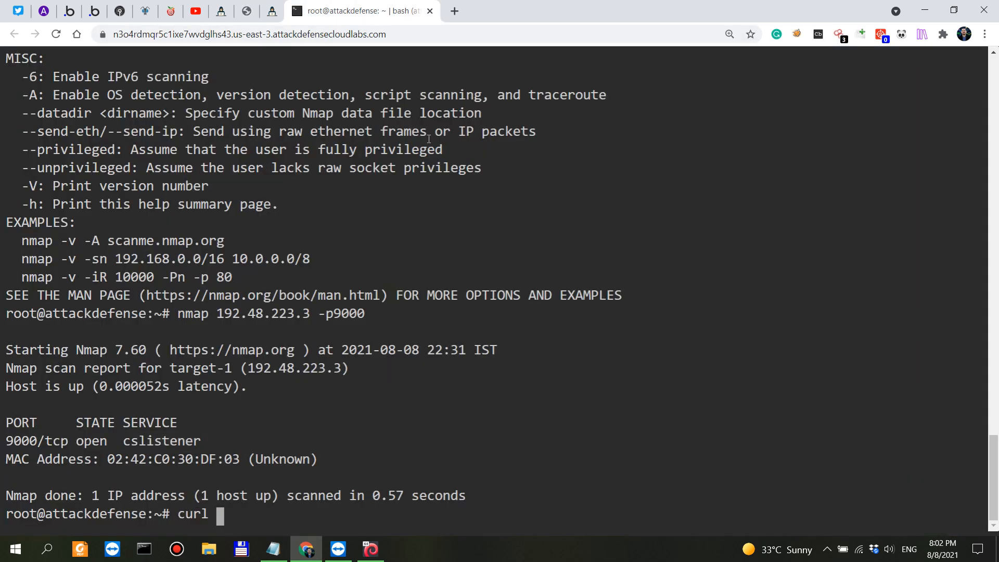
pyautogui.write('192.48.223.3:8')
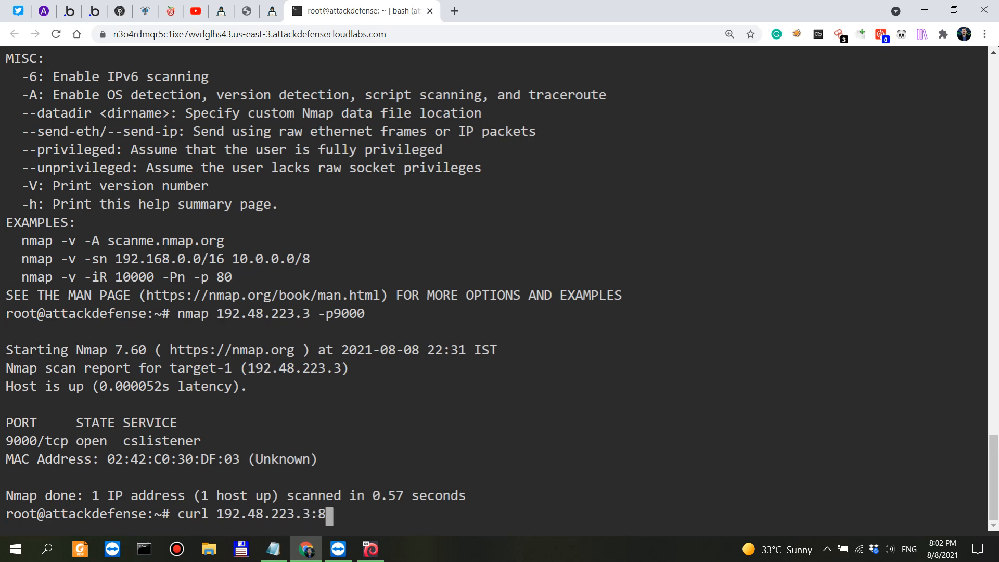
pyautogui.write('000')
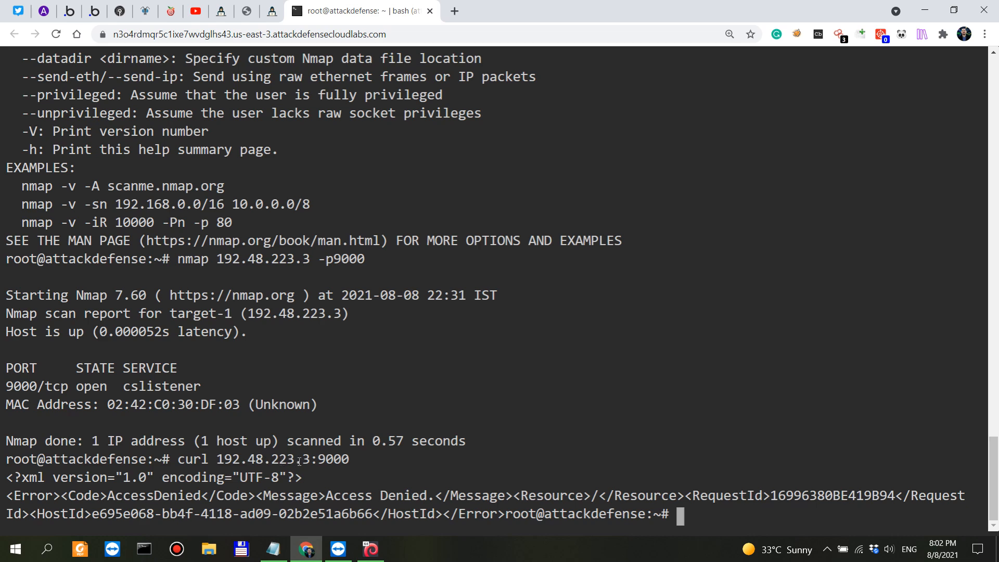
pyautogui.click(282, 11)
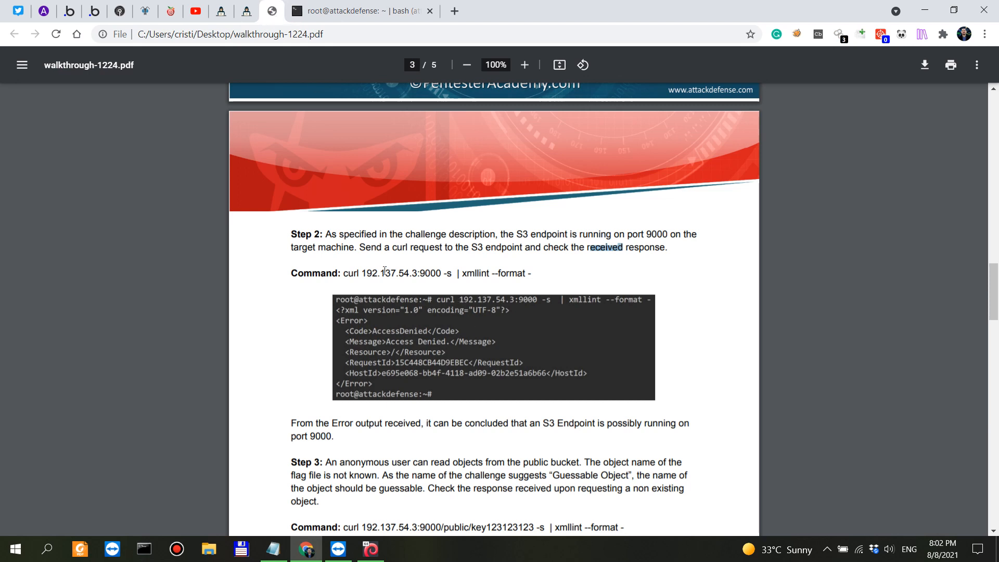
pyautogui.moveTo(422, 396)
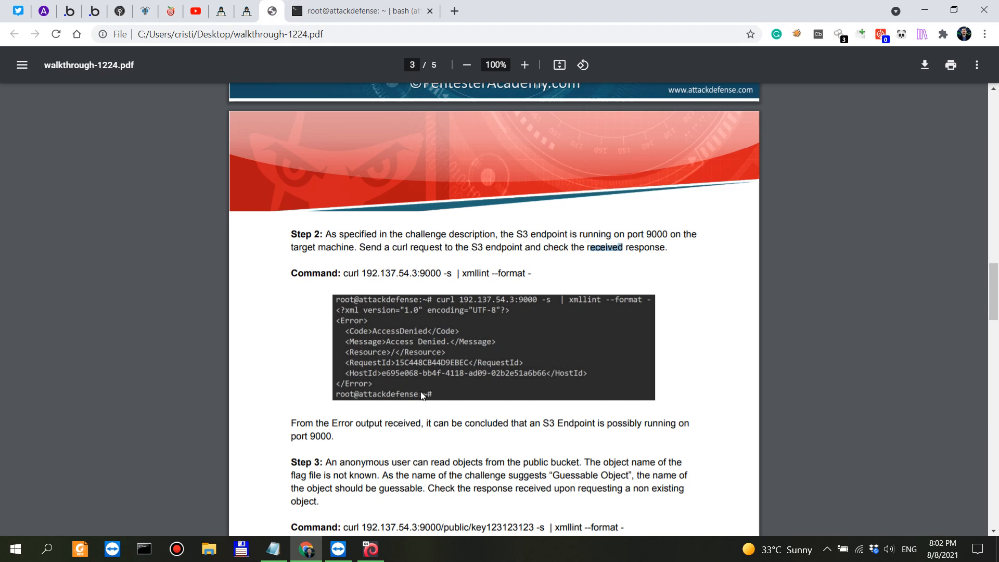
pyautogui.moveTo(414, 349)
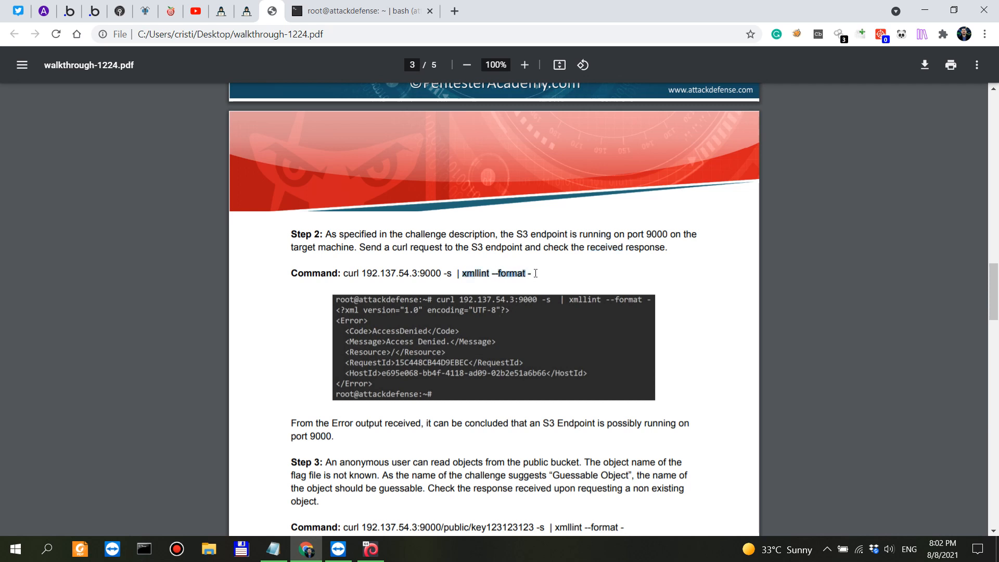
pyautogui.moveTo(508, 284)
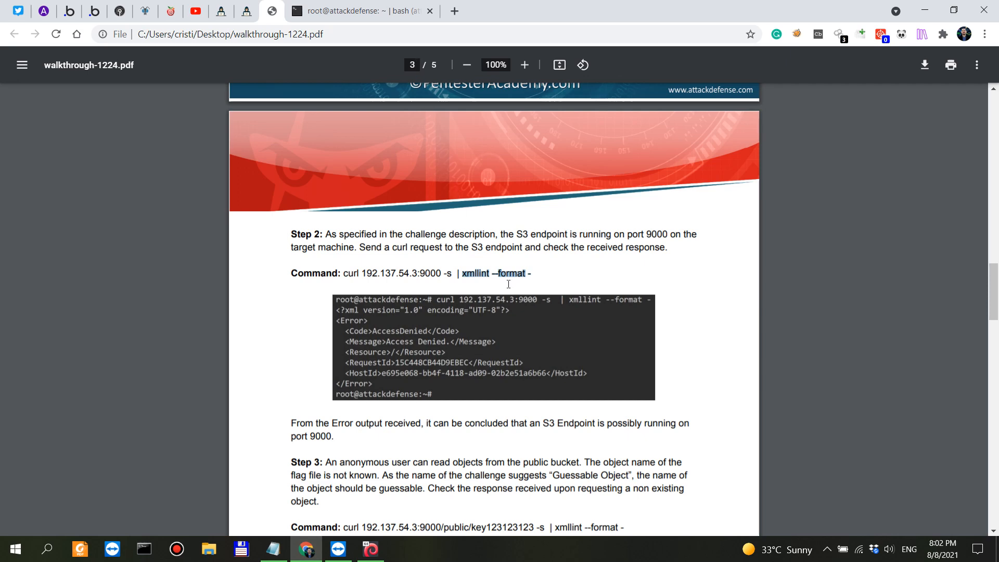
pyautogui.click(361, 11)
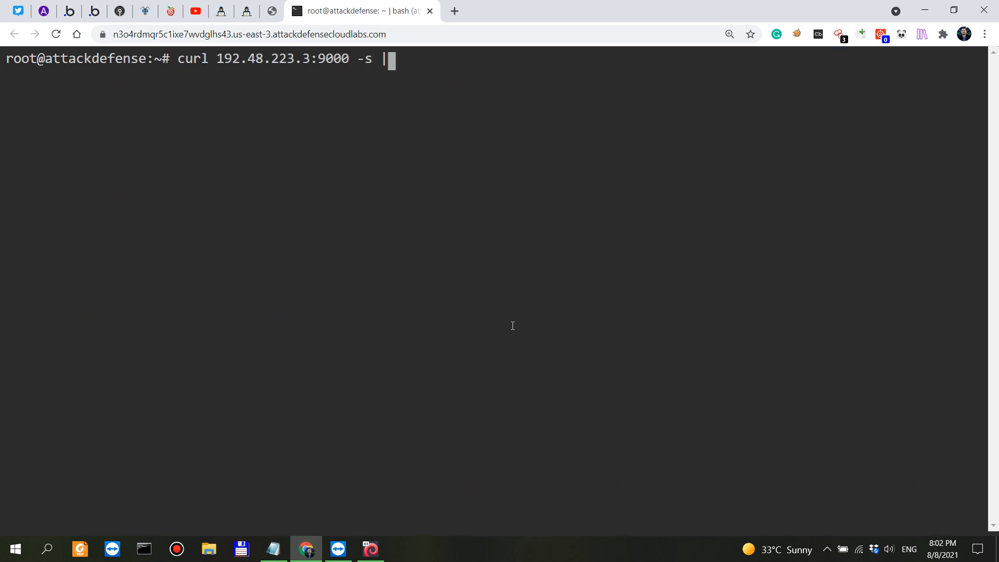
# Run curl 192.48.223.3:9000 -s | xmllint --format - for pretty-printed AccessDenied XML
pyautogui.write('xmlin')
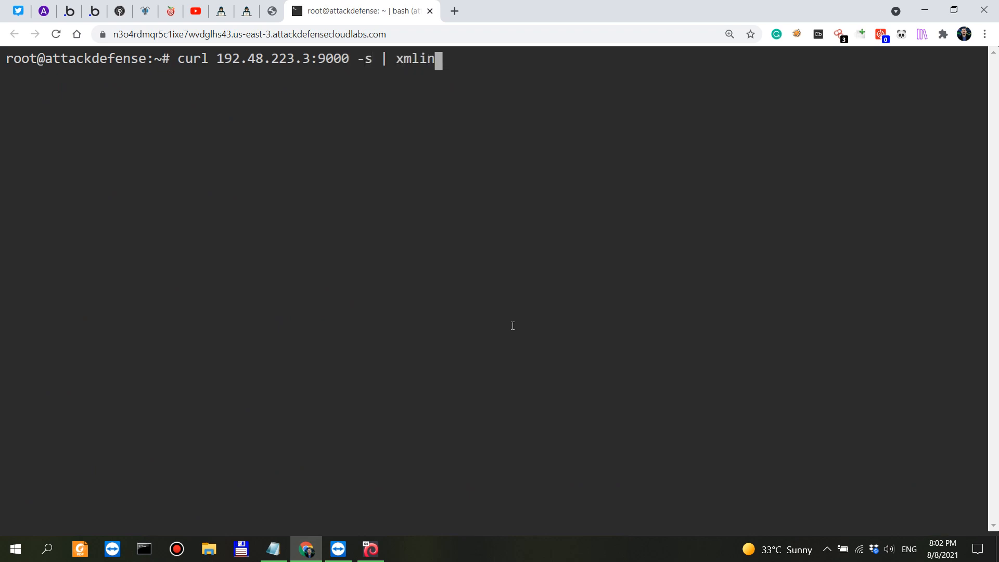
pyautogui.click(272, 10)
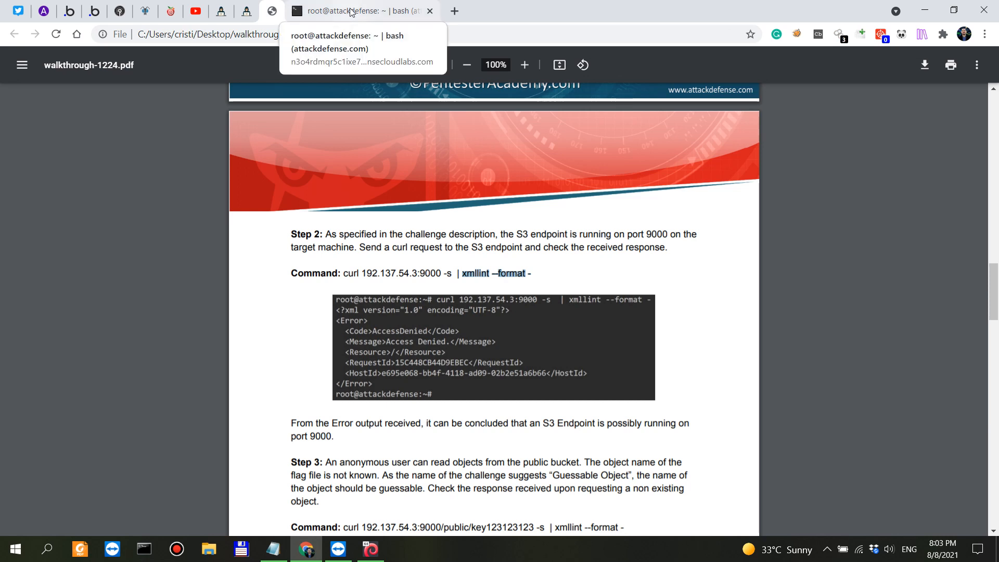
pyautogui.moveTo(367, 11)
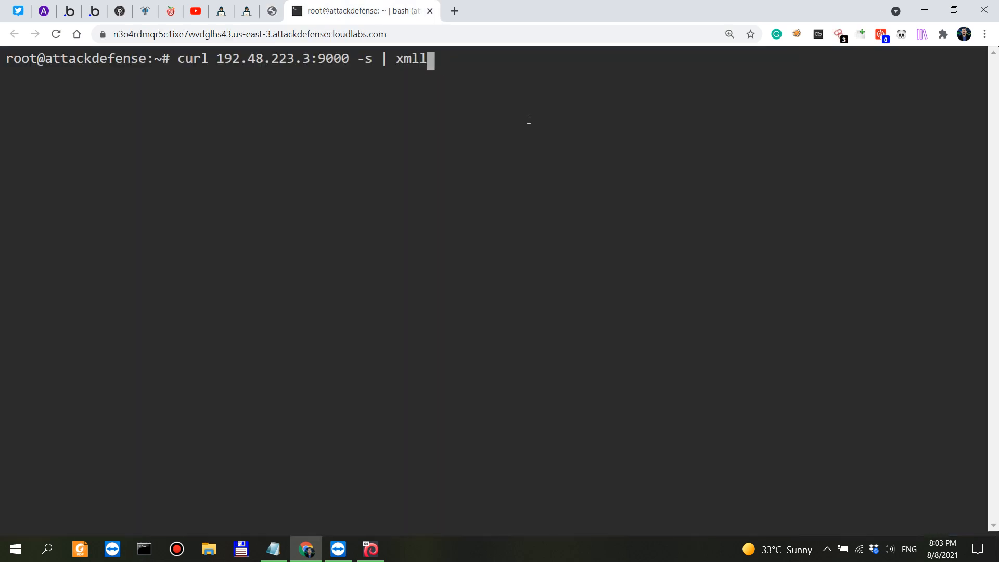
pyautogui.write('int --format -')
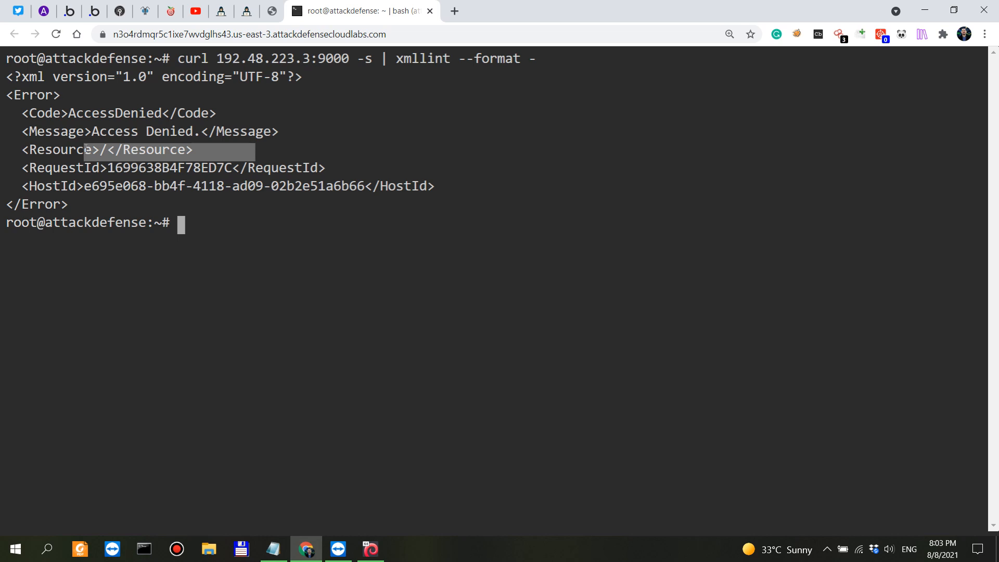
# Highlight 'endpoint' in the challenge objective, then return via the terminal to the walkthrough
pyautogui.click(254, 12)
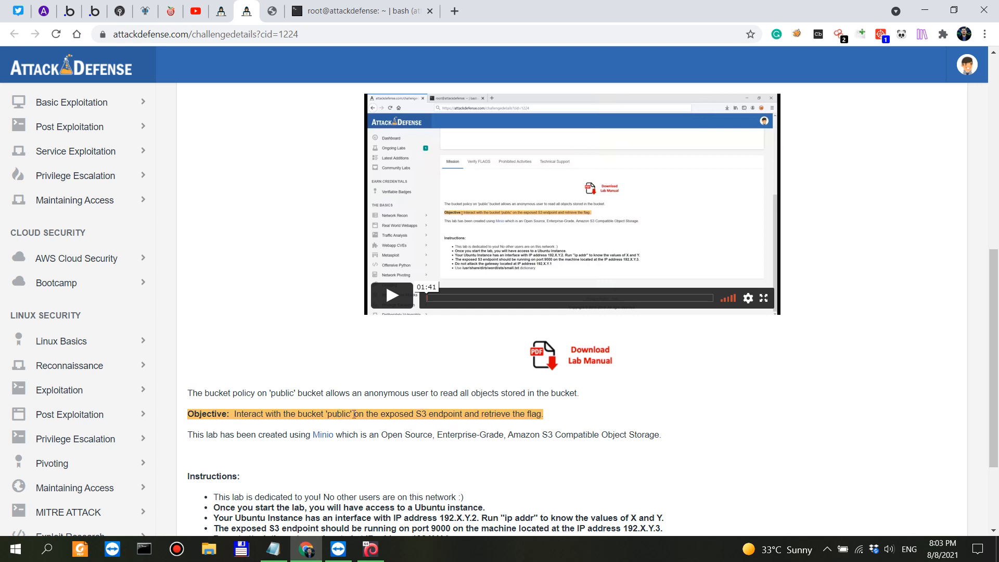
pyautogui.doubleClick(445, 414)
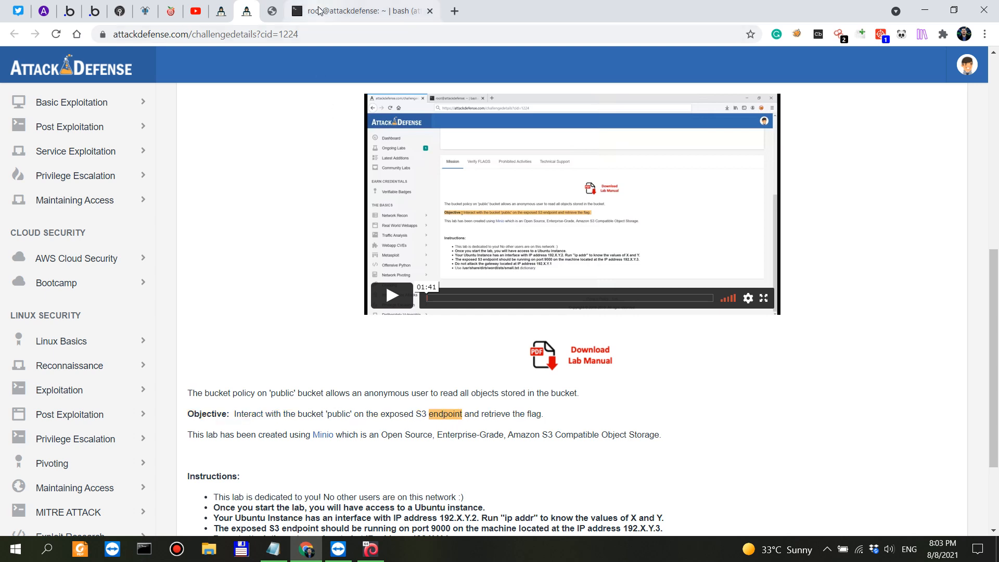
pyautogui.click(362, 11)
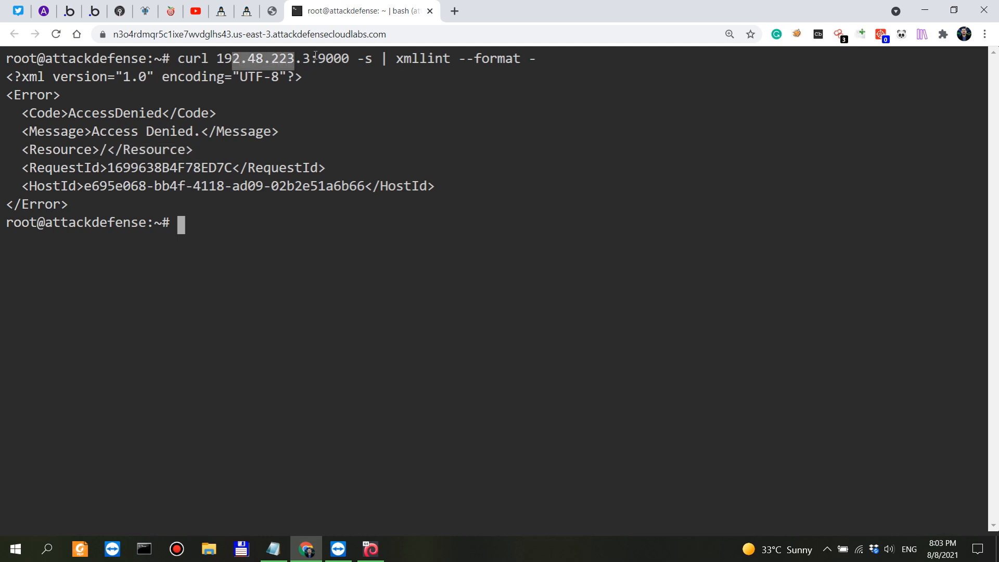
pyautogui.click(272, 10)
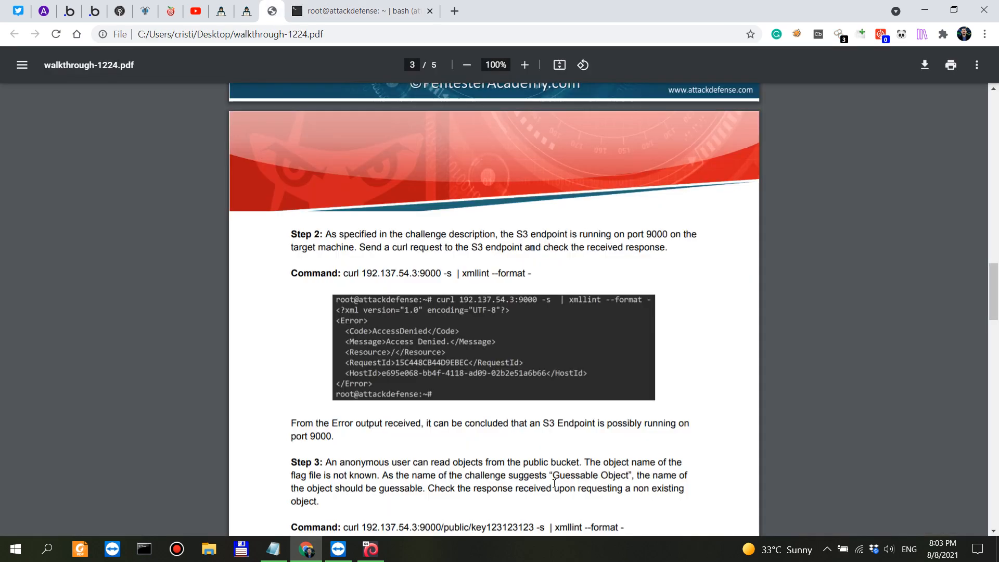
pyautogui.scroll(-3)
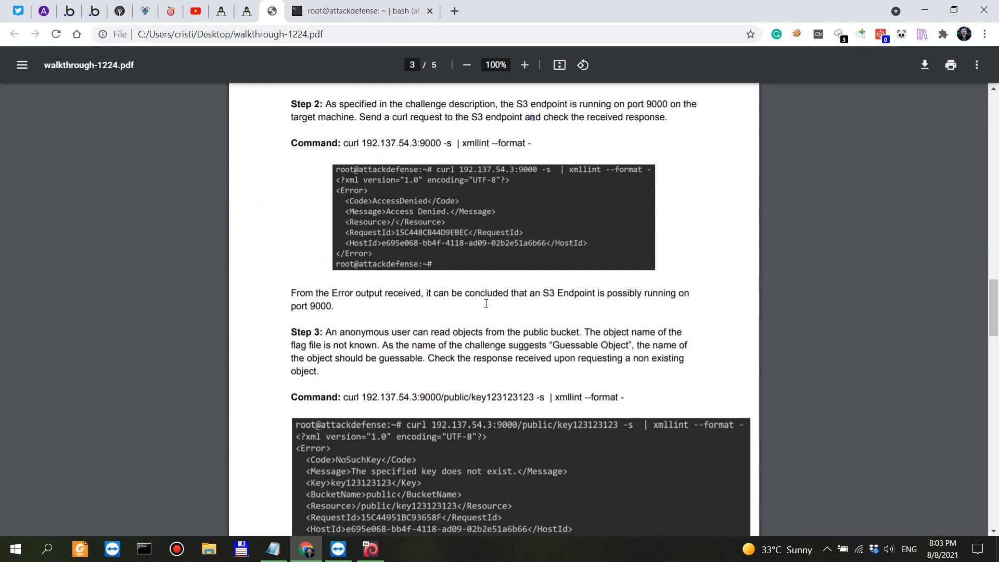
pyautogui.moveTo(481, 294); pyautogui.dragTo(595, 294)
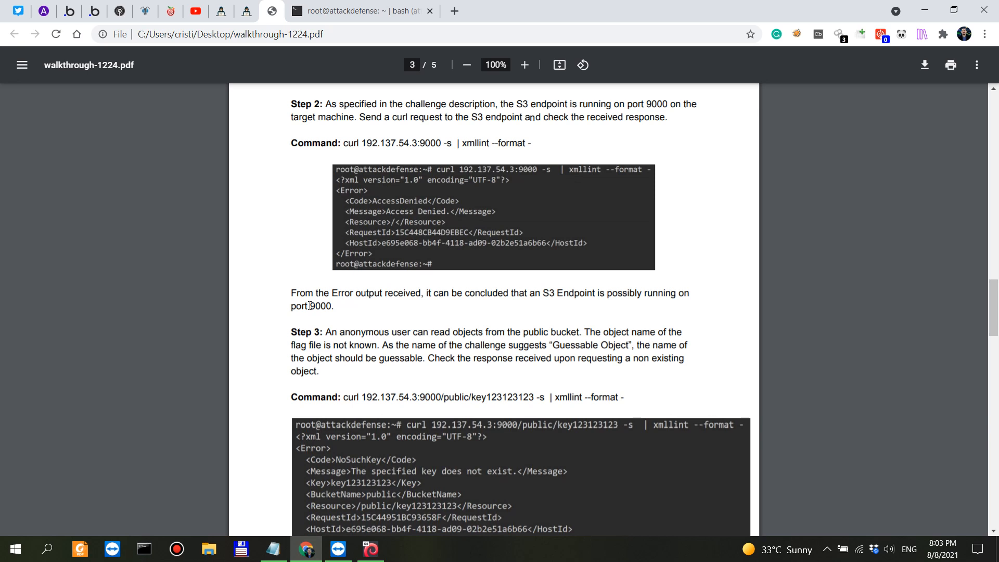
pyautogui.click(364, 11)
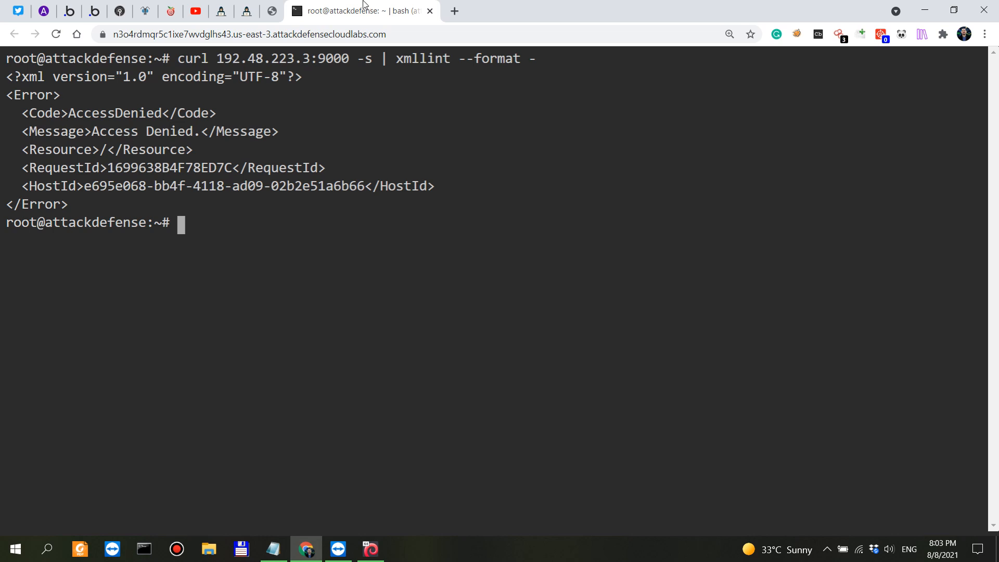
pyautogui.click(287, 11)
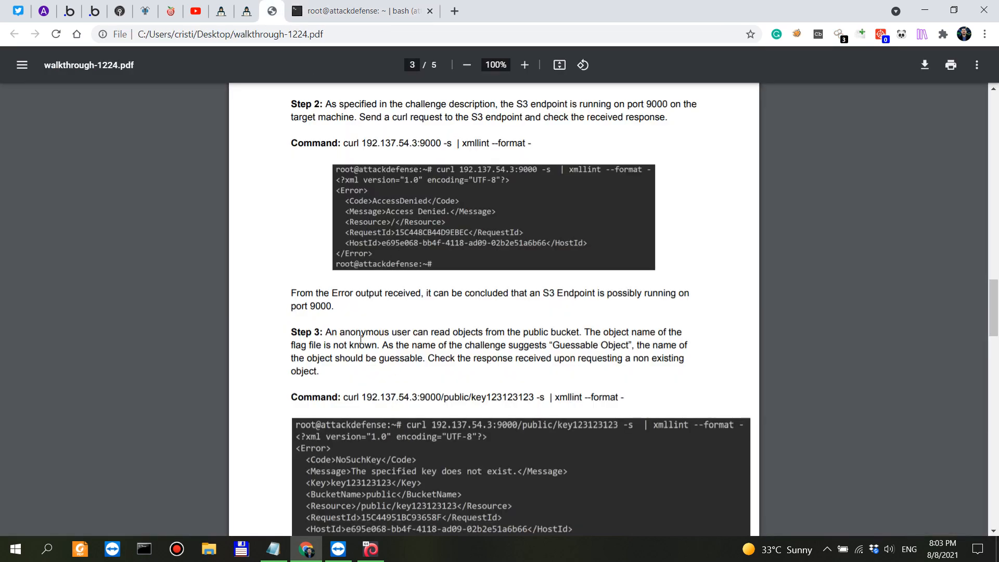
pyautogui.moveTo(479, 331); pyautogui.dragTo(579, 331)
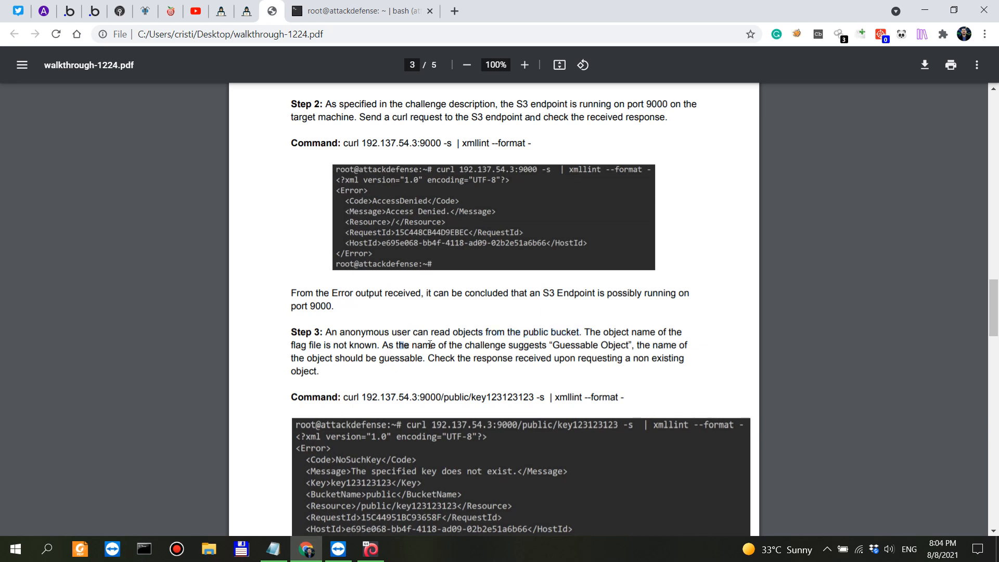
pyautogui.moveTo(400, 344); pyautogui.dragTo(545, 345)
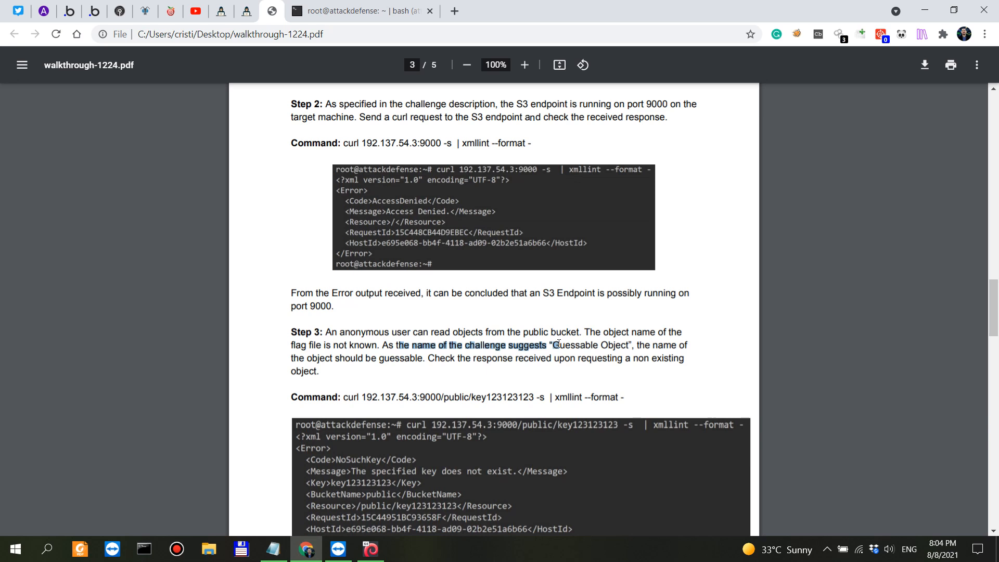
pyautogui.moveTo(397, 345); pyautogui.dragTo(424, 358)
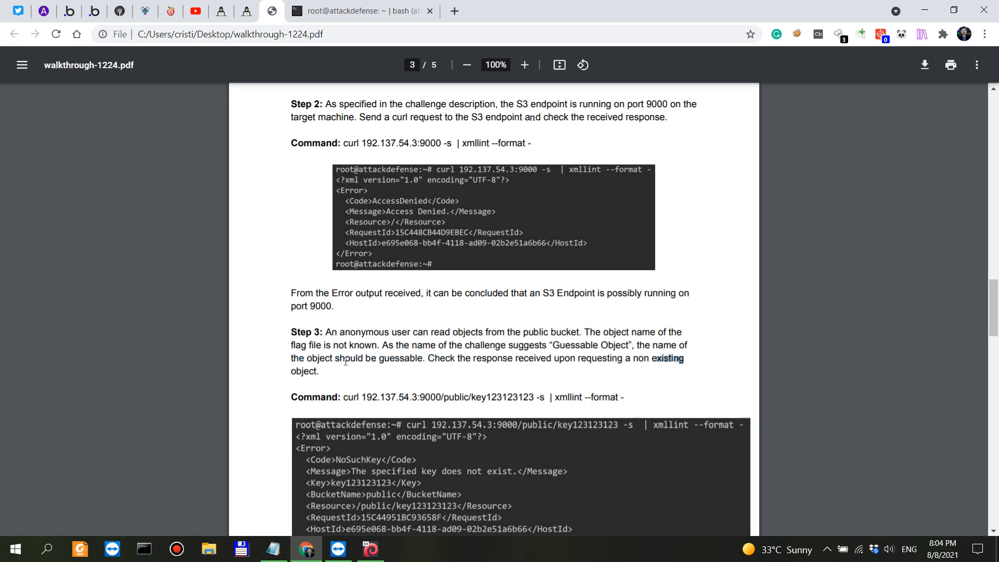
pyautogui.moveTo(454, 394)
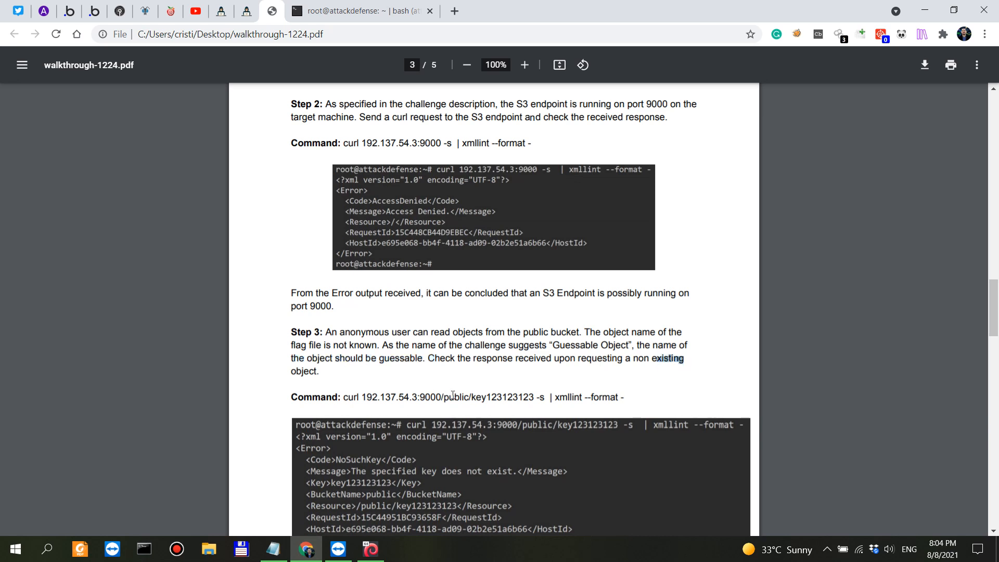
pyautogui.doubleClick(455, 397)
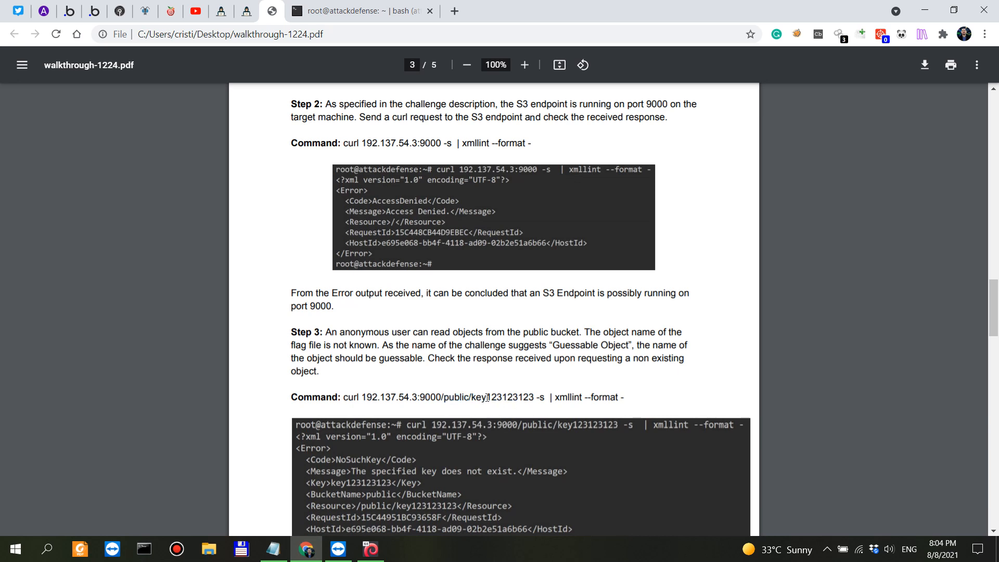
pyautogui.moveTo(481, 395)
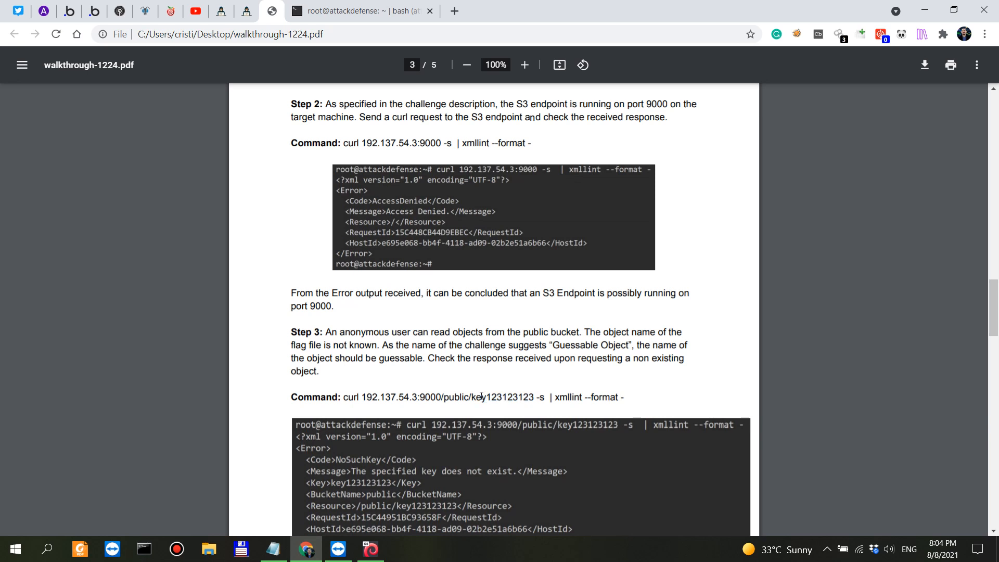
pyautogui.doubleClick(497, 397)
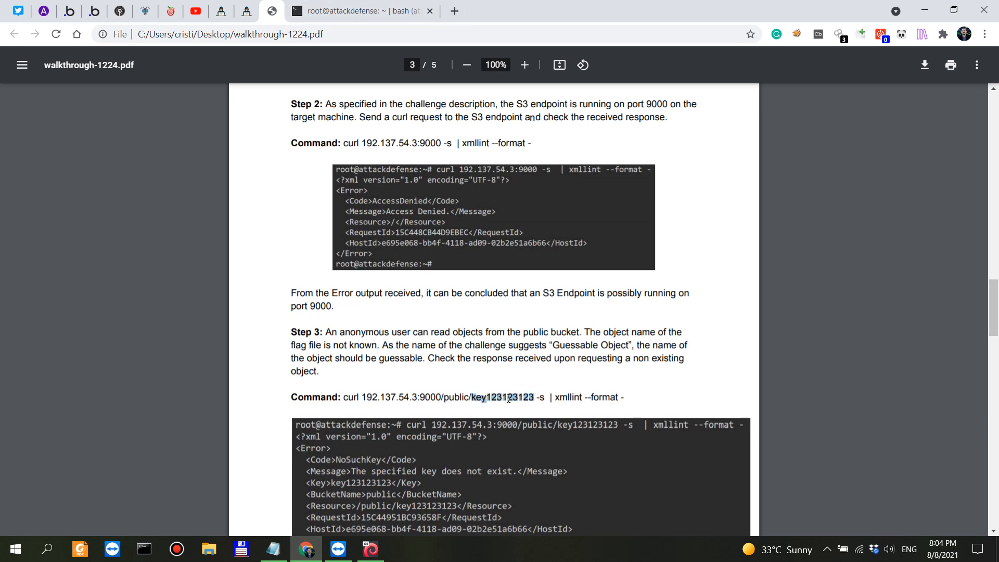
pyautogui.moveTo(405, 106)
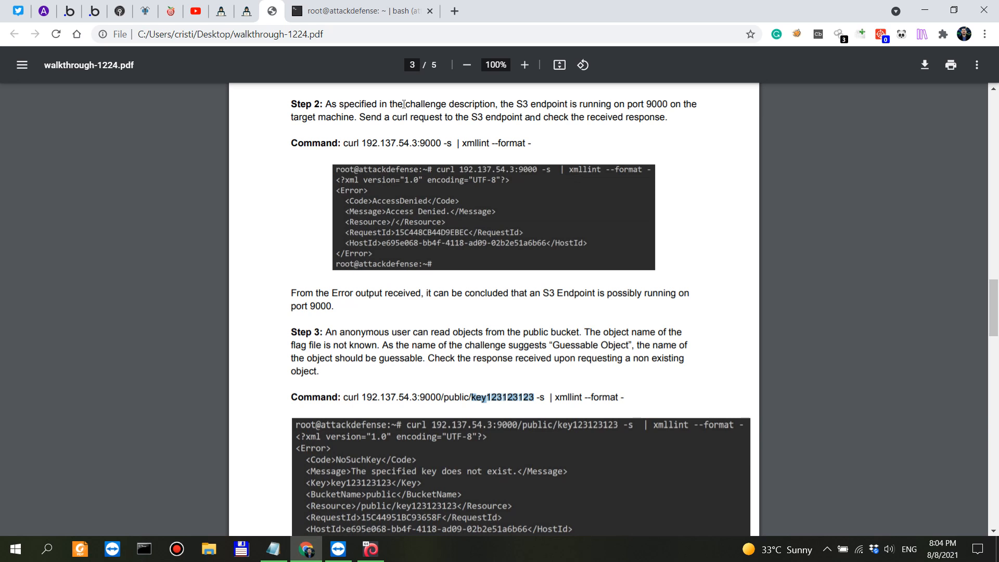
pyautogui.moveTo(346, 11)
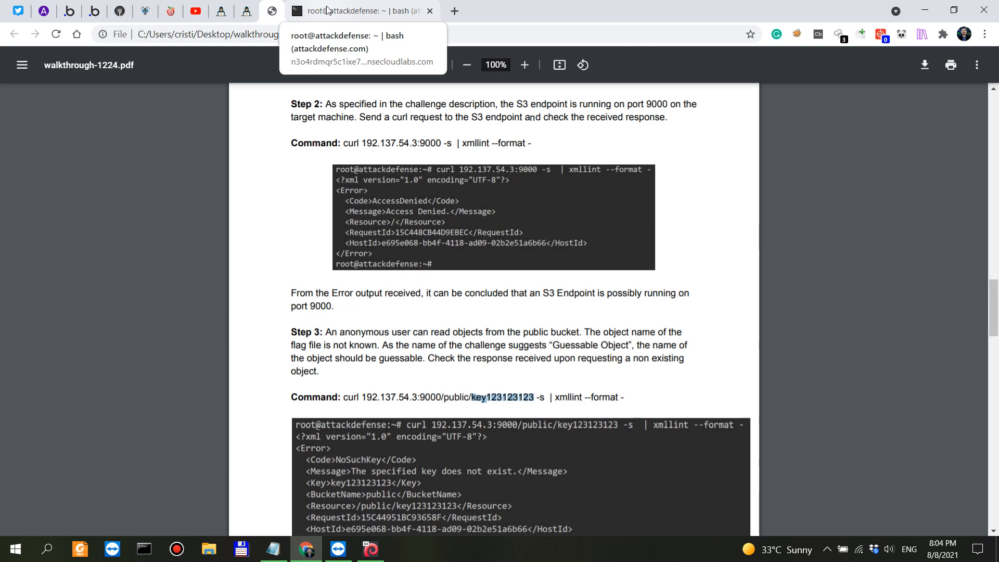
# Curl the made-up object public/dasdasdsada12313 through xmllint and get the NoSuchKey error
pyautogui.click(361, 11)
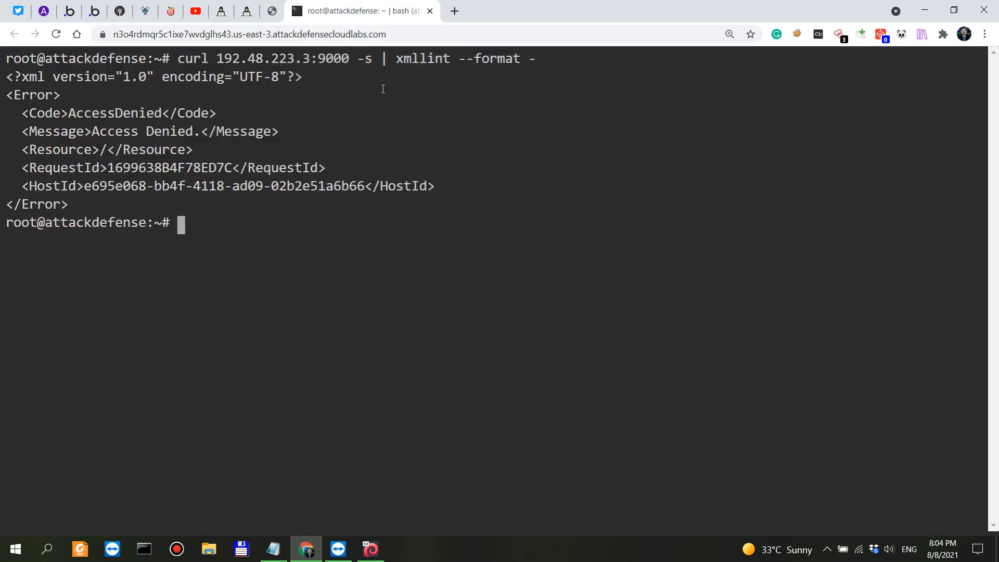
pyautogui.moveTo(899, 160)
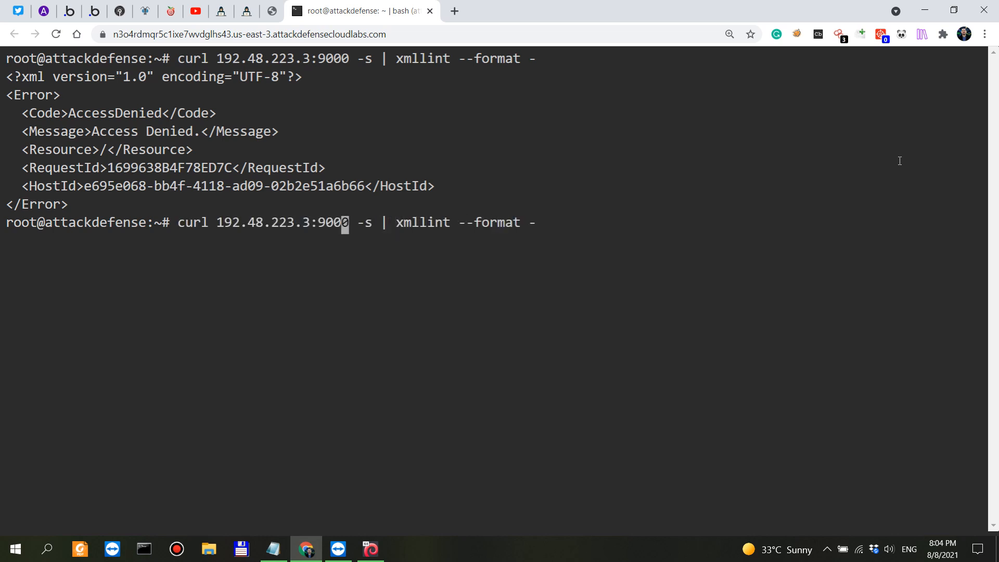
pyautogui.write('/public')
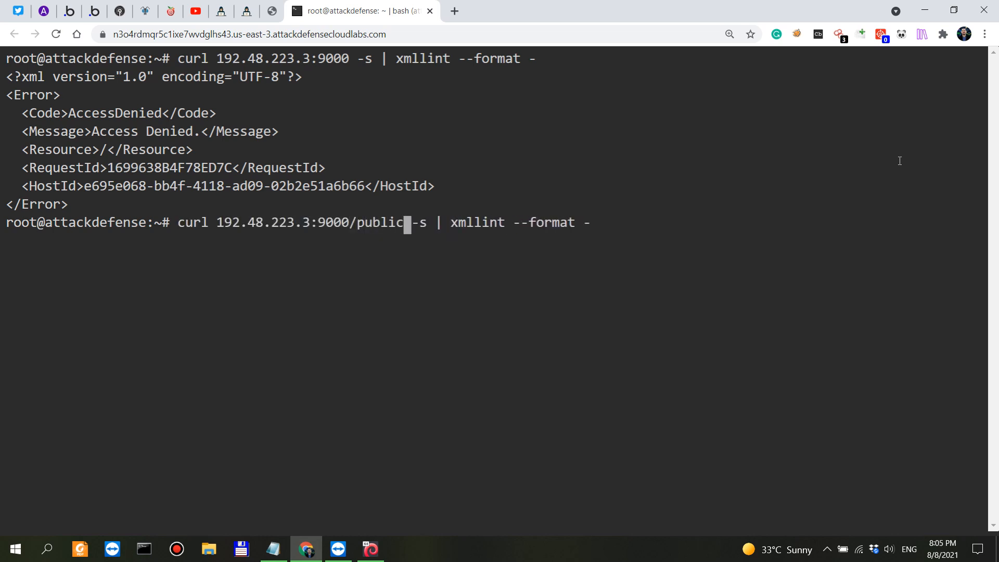
pyautogui.write('/')
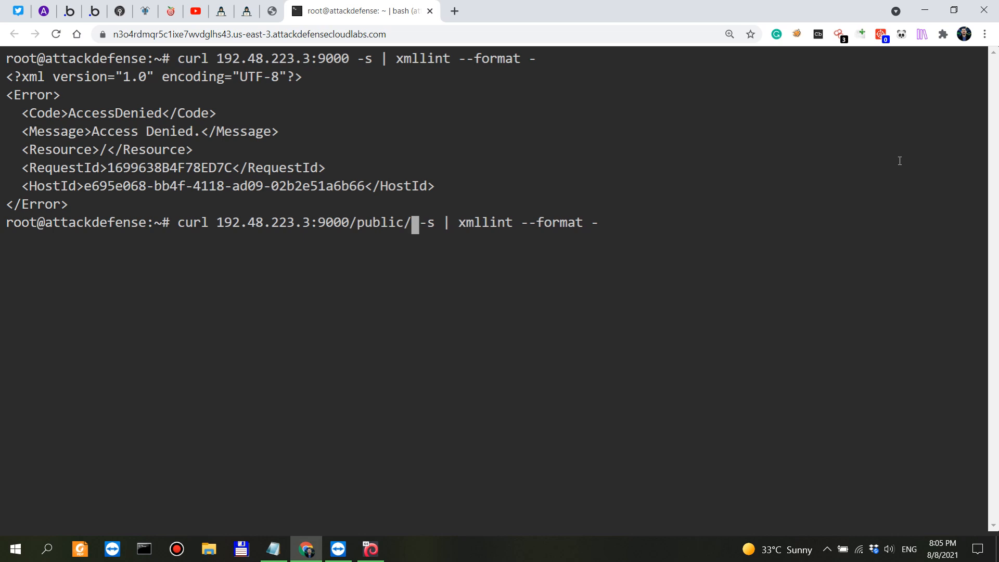
pyautogui.write('dasdasdsada')
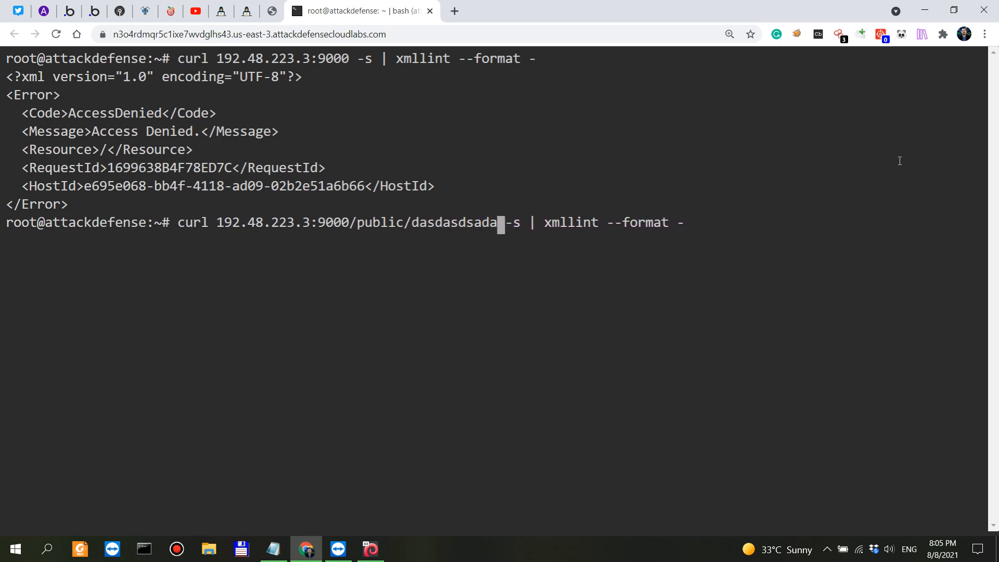
pyautogui.write('12313')
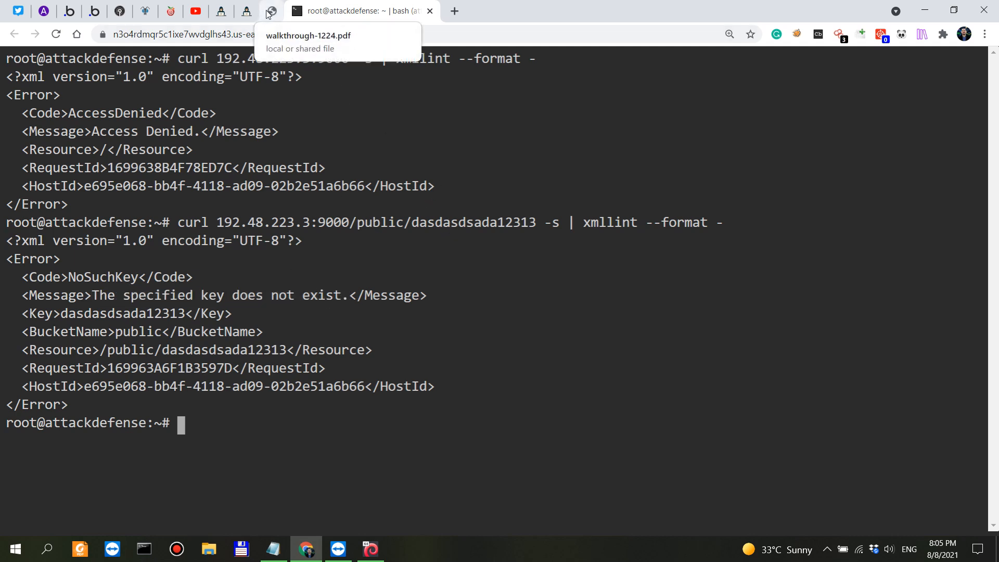
pyautogui.click(241, 11)
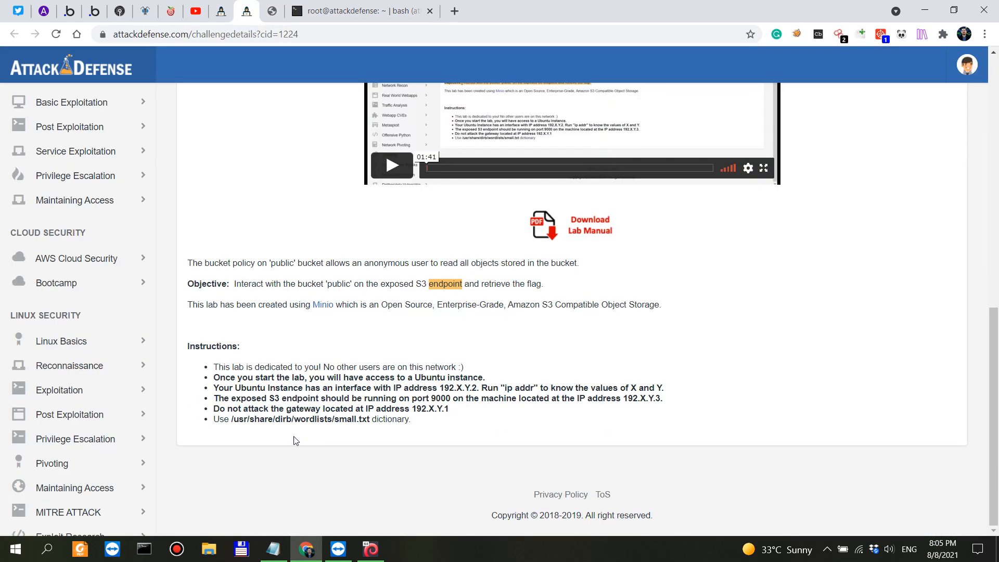
pyautogui.doubleClick(298, 420)
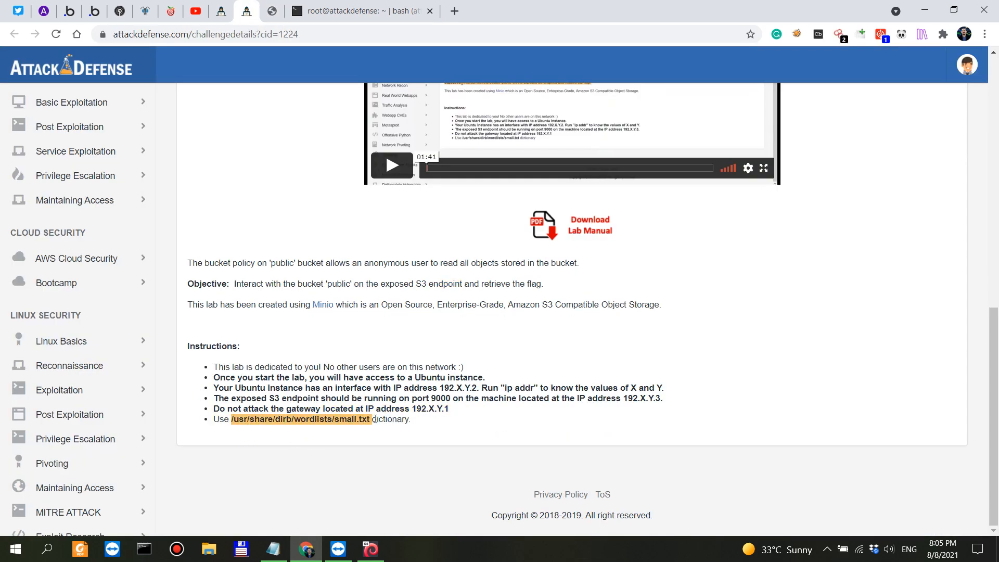
pyautogui.moveTo(343, 240)
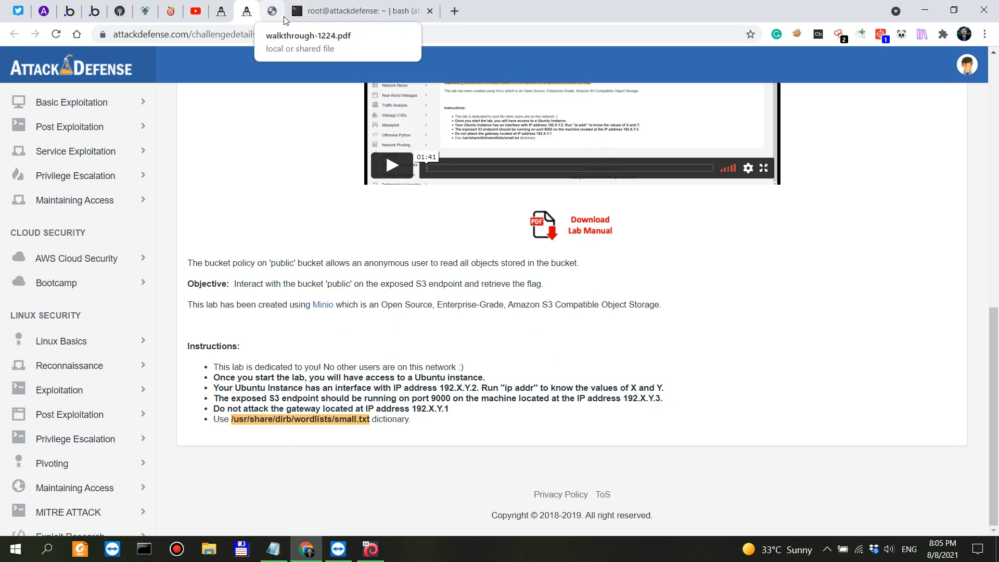
pyautogui.click(360, 10)
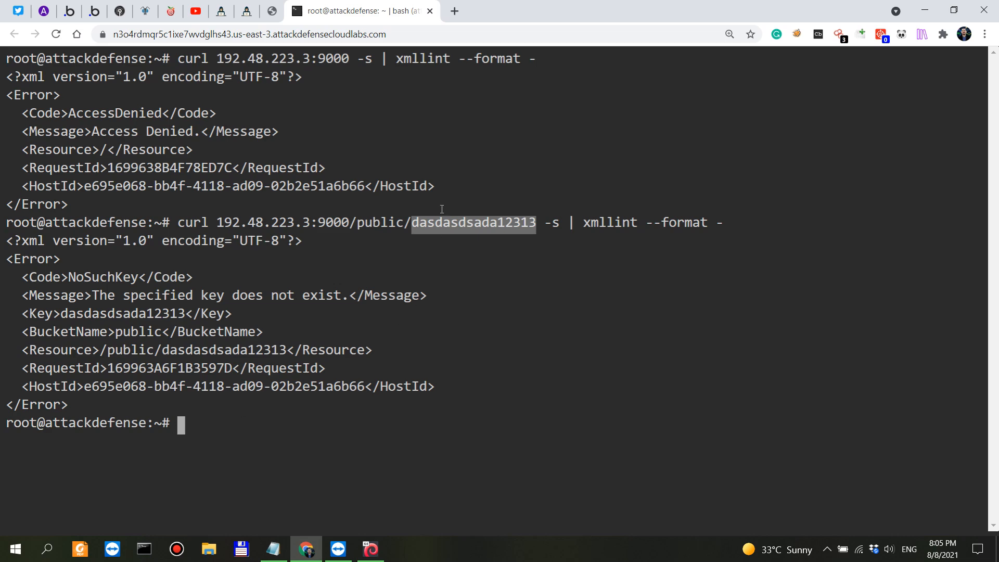
pyautogui.click(239, 11)
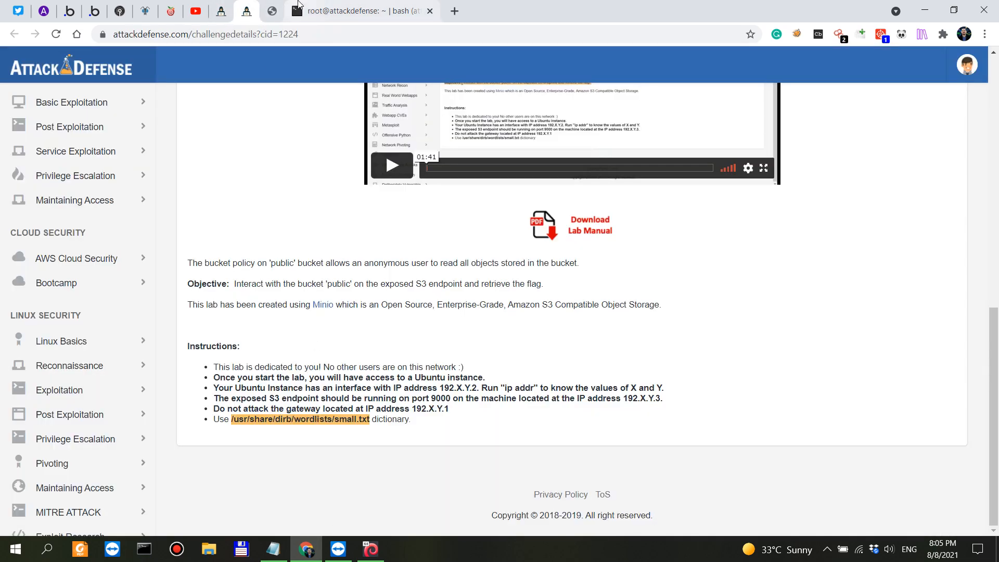
pyautogui.click(365, 11)
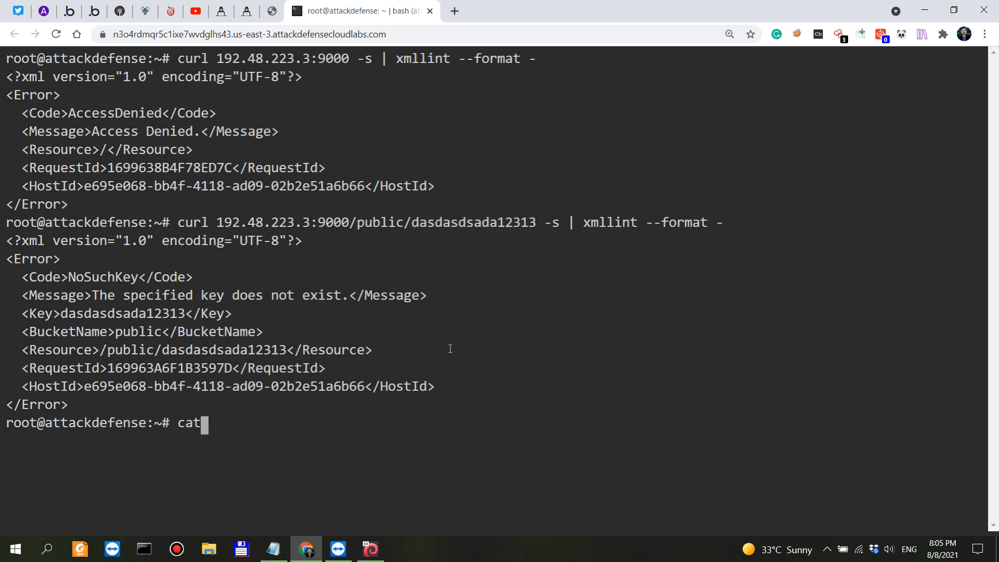
# Show the first 15 lines of /usr/share/dirb/wordlists/small.txt and count its 959 lines with wc -l
pyautogui.write('head')
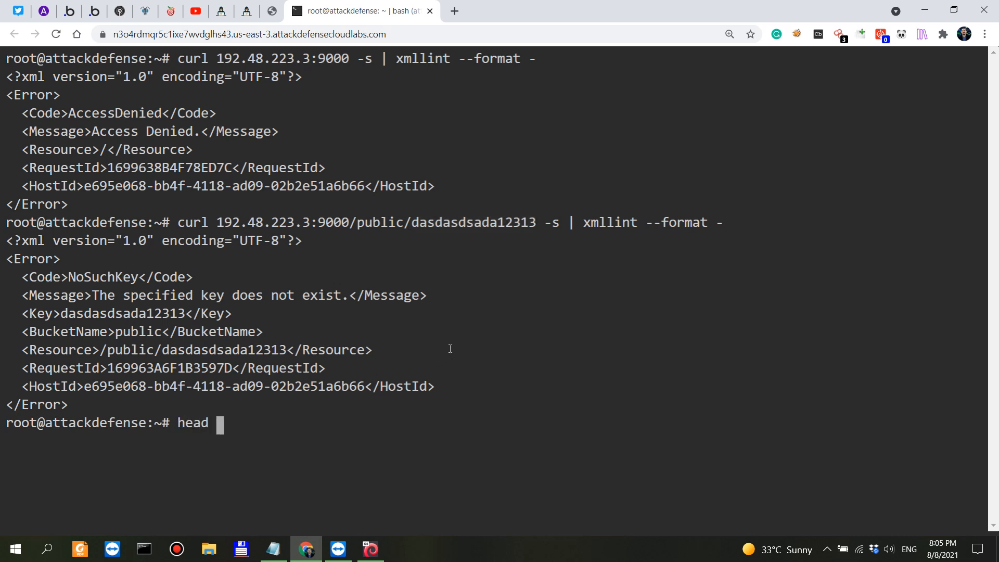
pyautogui.write('-n 15')
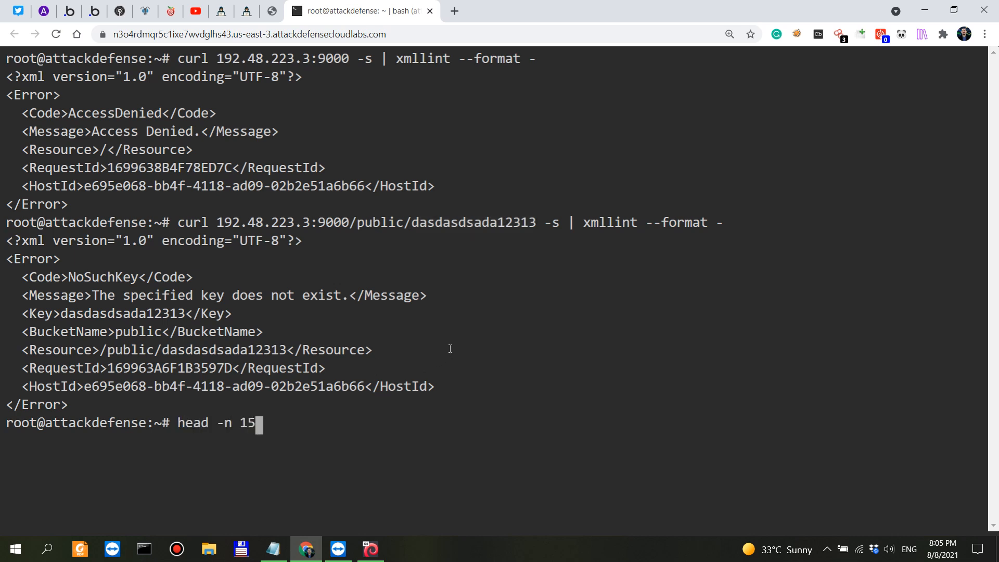
pyautogui.write('/usr/share/dirb/wordlists/small.txt')
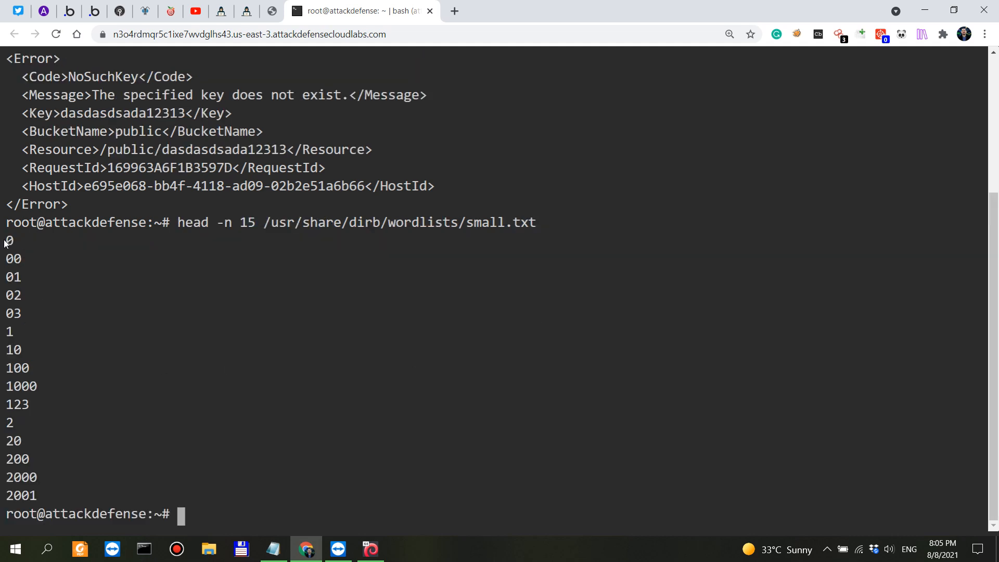
pyautogui.moveTo(6, 240); pyautogui.dragTo(83, 496)
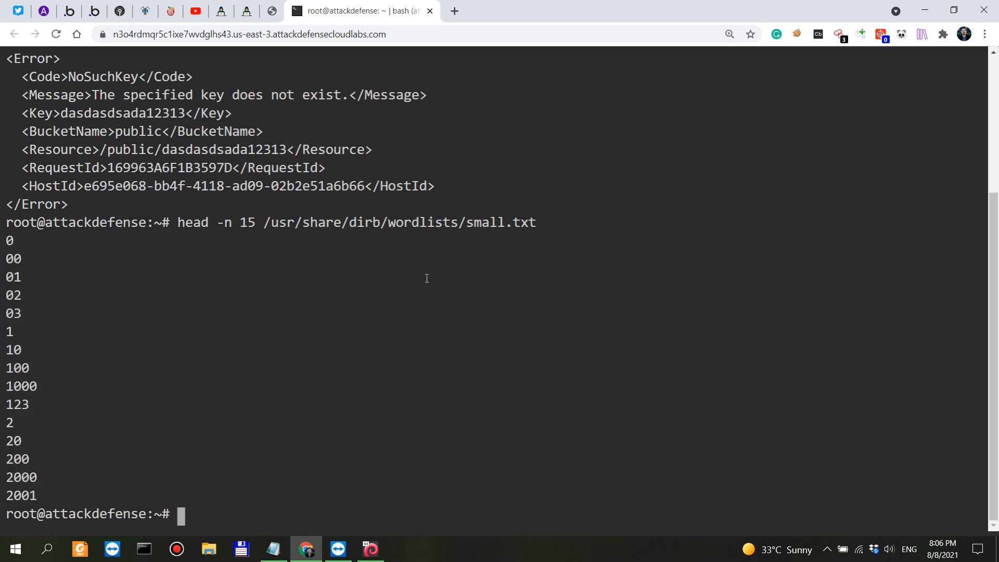
pyautogui.write('wc -l /usr/share/dirb/wordlists/small.txt')
pyautogui.write('tail -n 15 /usr/share/dirb/wordlists/small.txt')
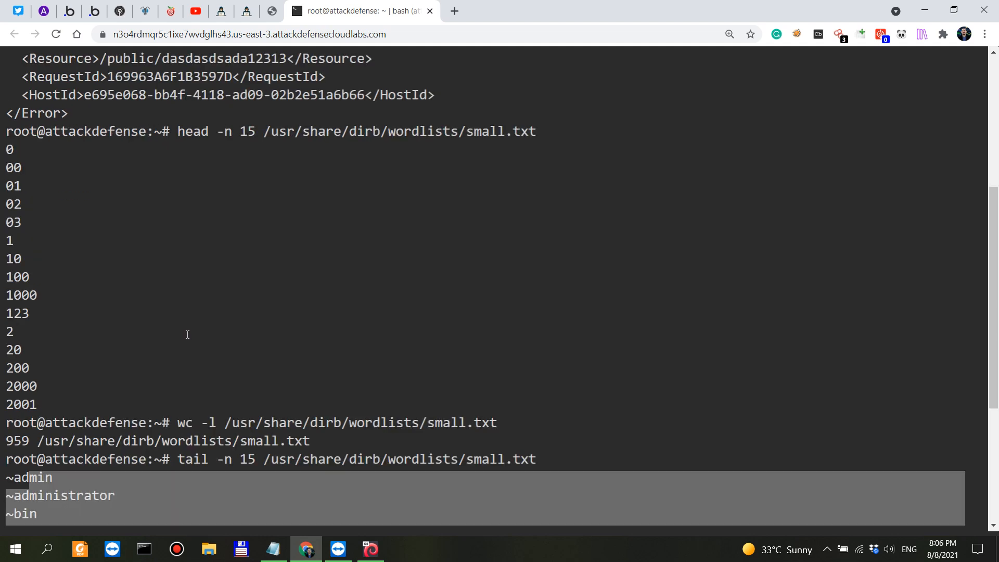
pyautogui.moveTo(188, 332)
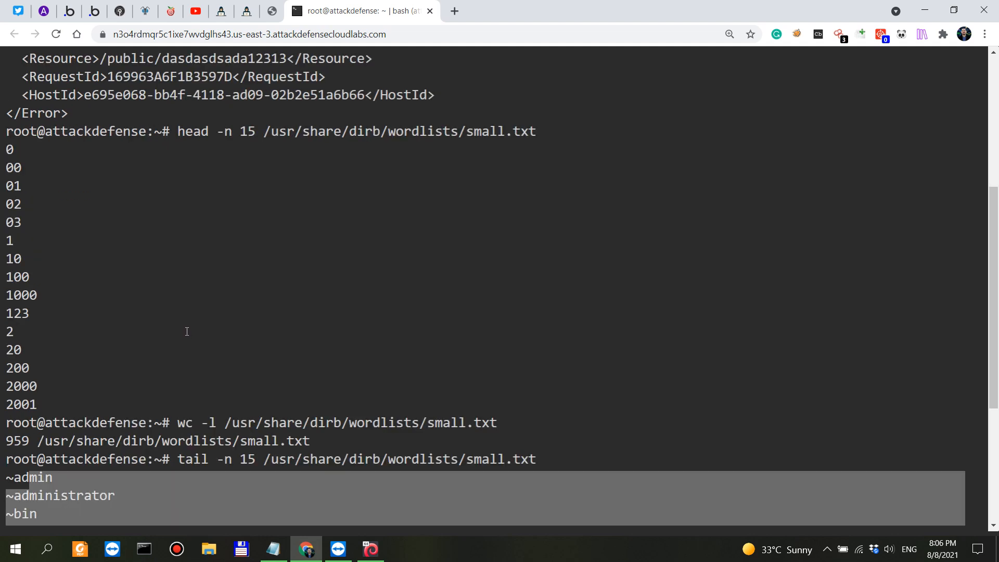
pyautogui.moveTo(268, 306)
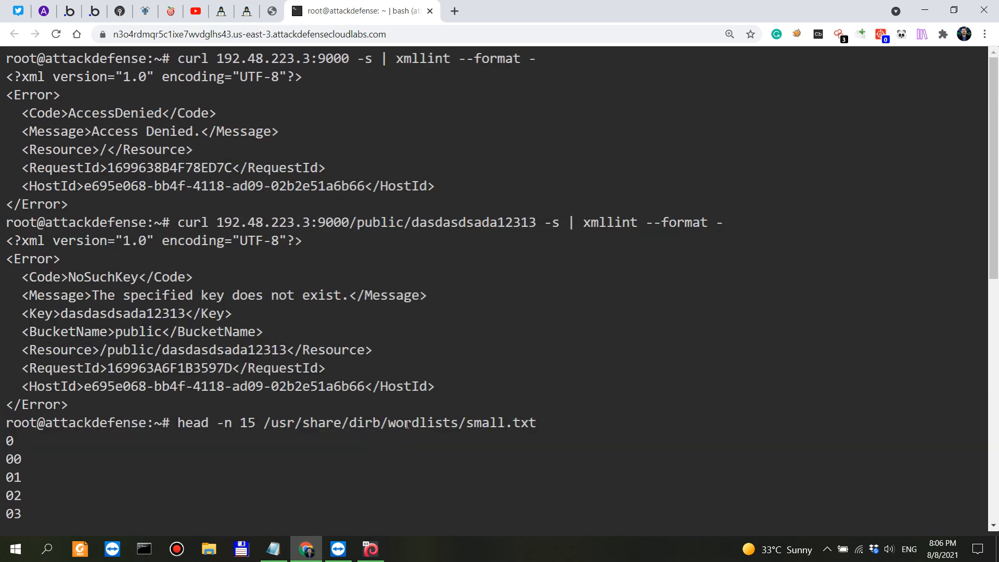
# Highlight the earlier 'specified key does not exist' Message line in the terminal output
pyautogui.doubleClick(435, 222)
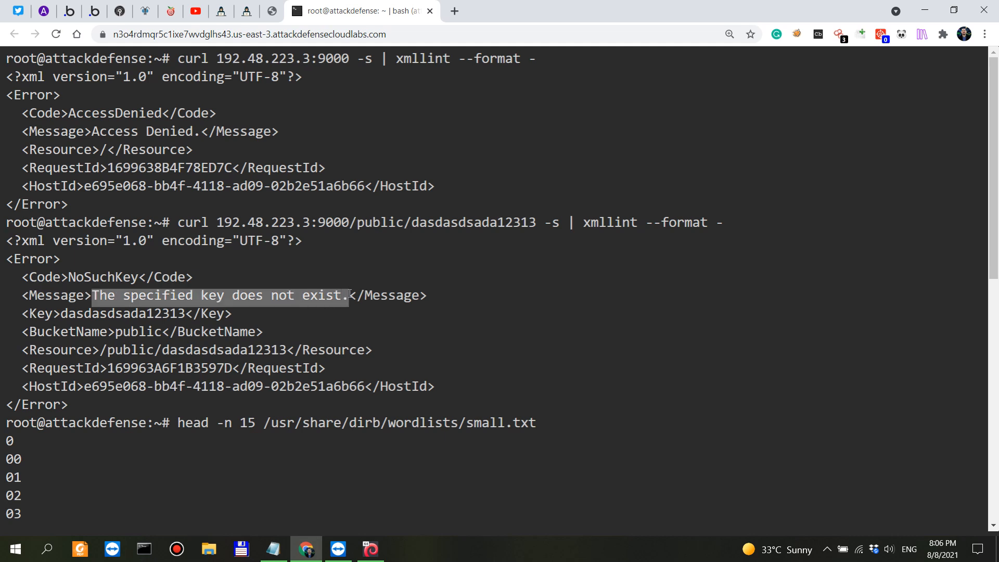
pyautogui.click(349, 294)
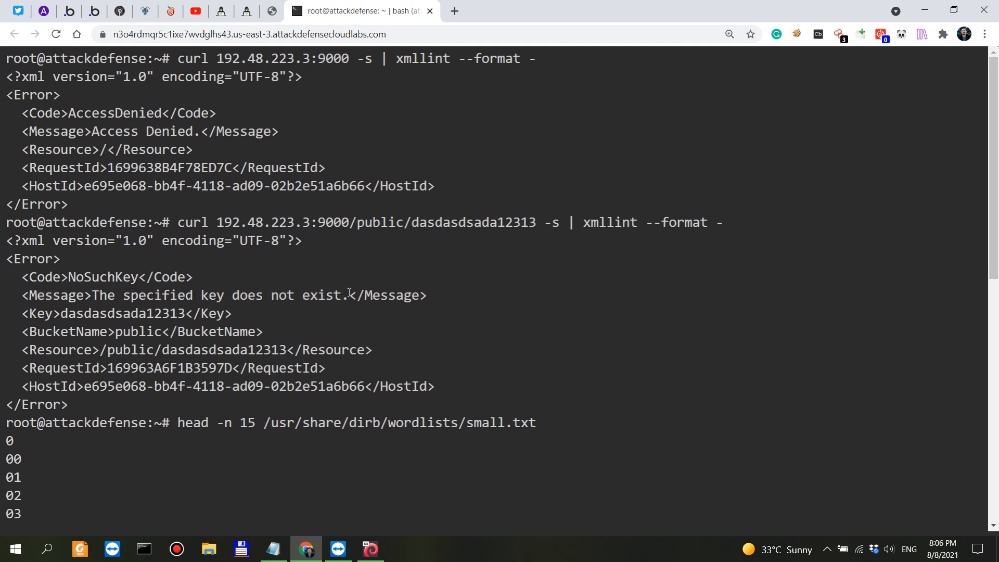
pyautogui.moveTo(348, 294); pyautogui.dragTo(102, 314)
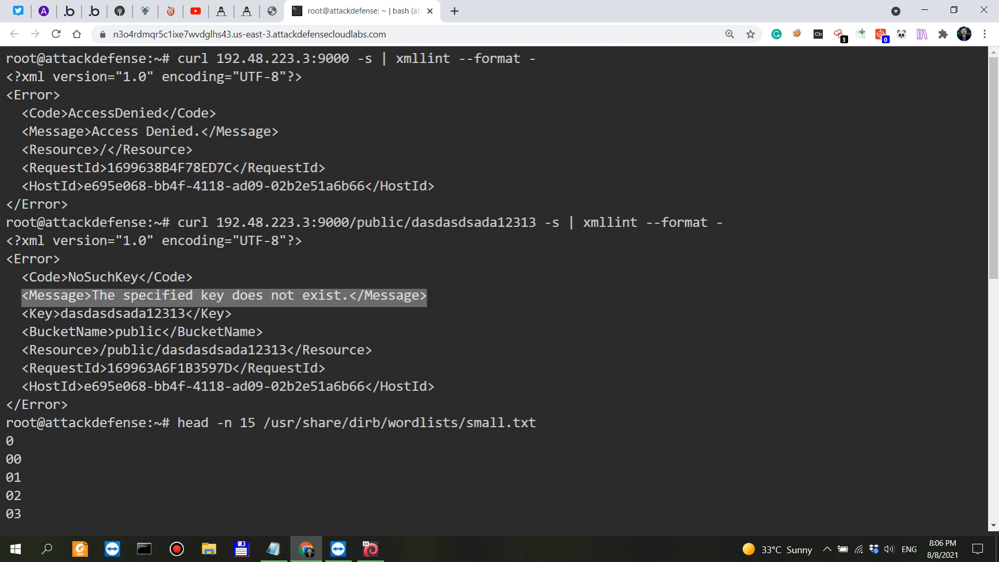
pyautogui.moveTo(301, 136)
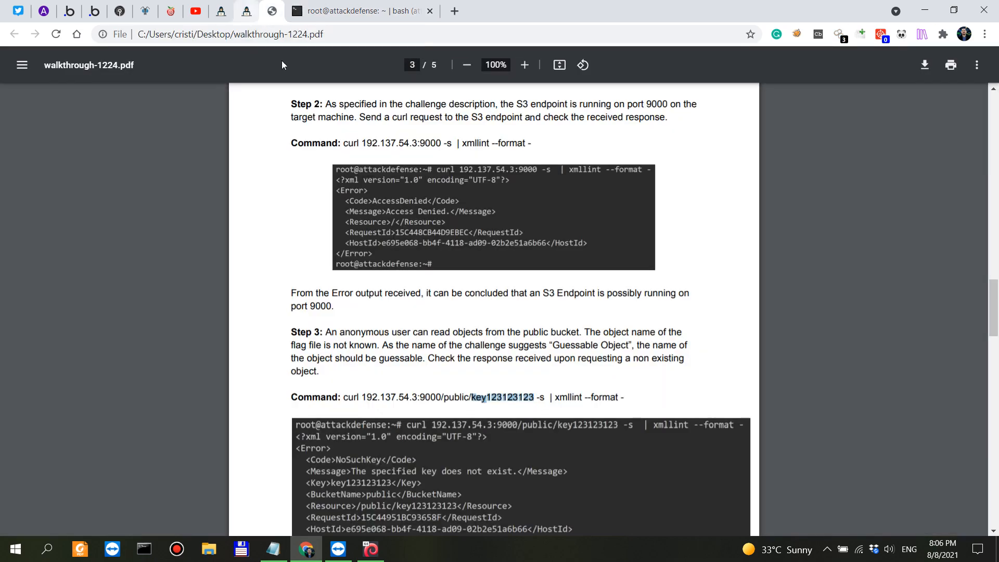
# Scroll to page 4's Step 4 and highlight the note on the script's endpoint and dictionary parameters
pyautogui.scroll(-3)
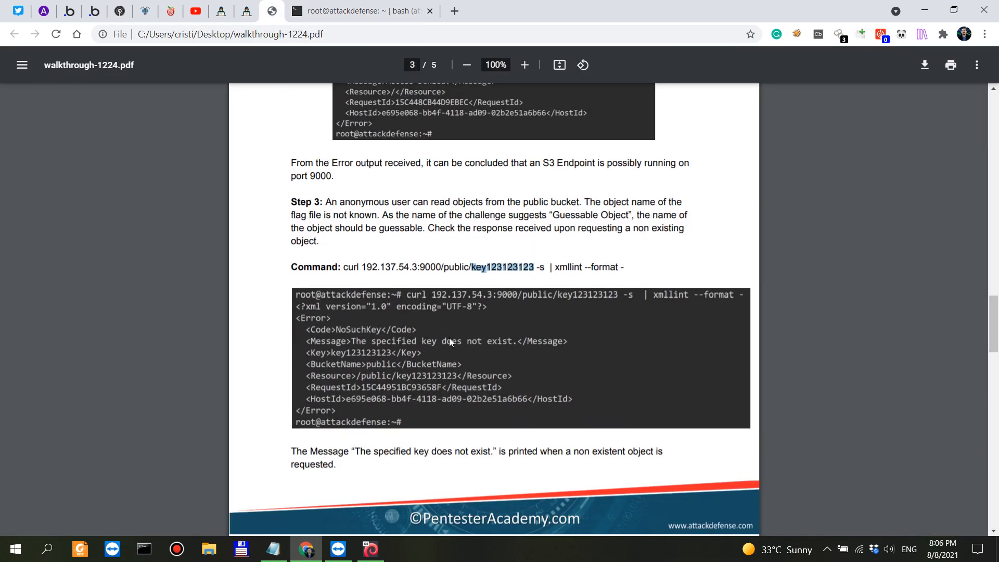
pyautogui.scroll(-3)
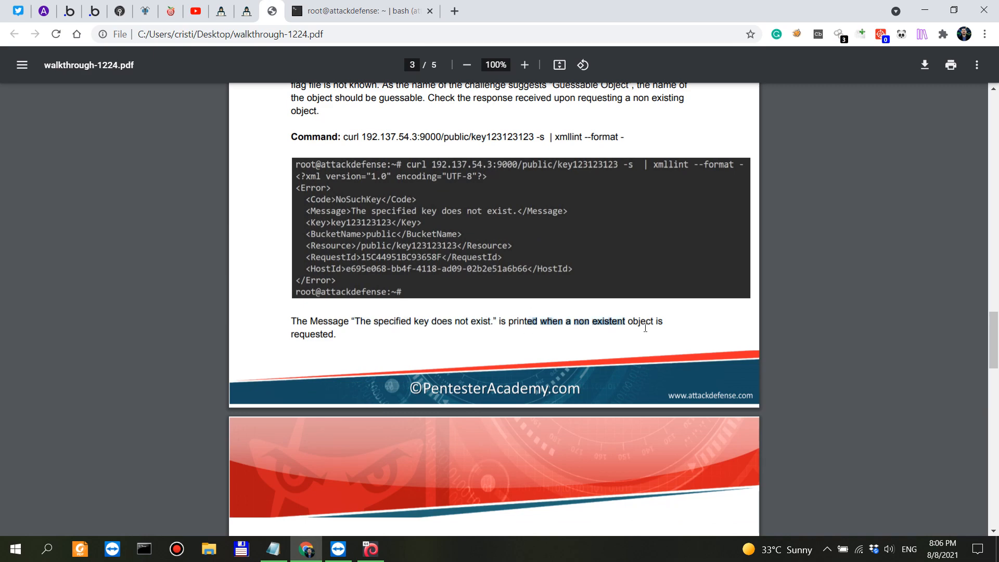
pyautogui.scroll(-3)
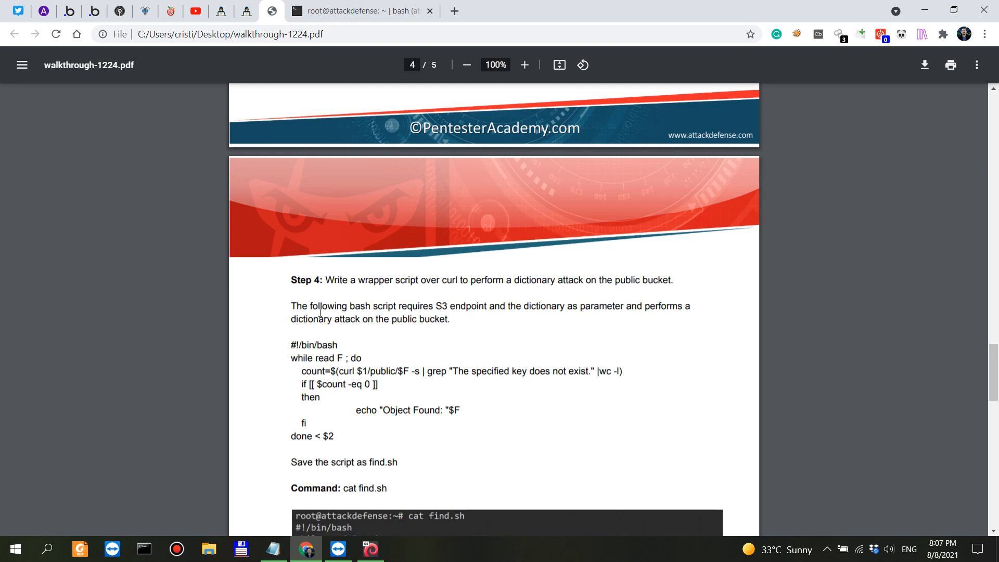
pyautogui.moveTo(319, 306); pyautogui.dragTo(492, 306)
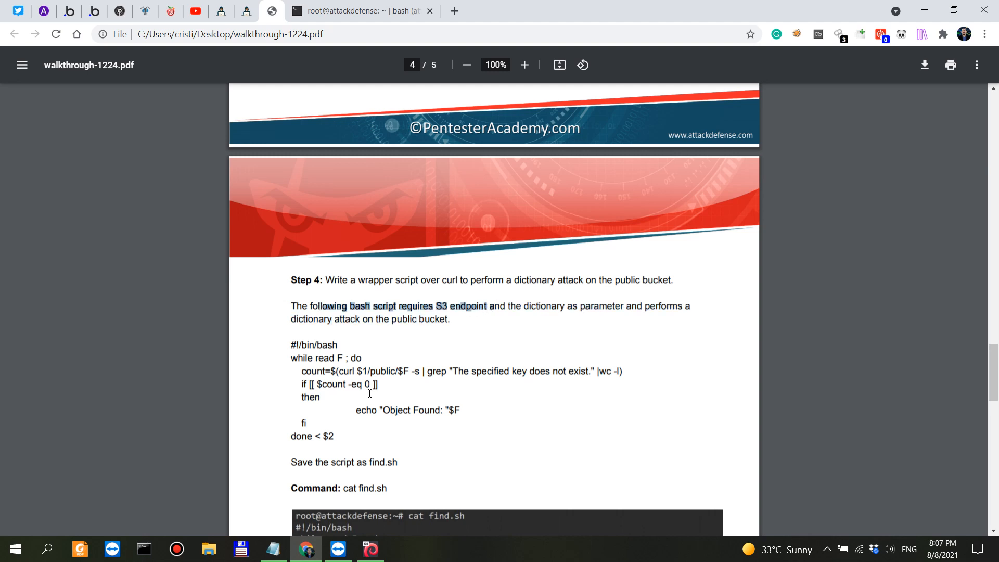
pyautogui.moveTo(581, 344)
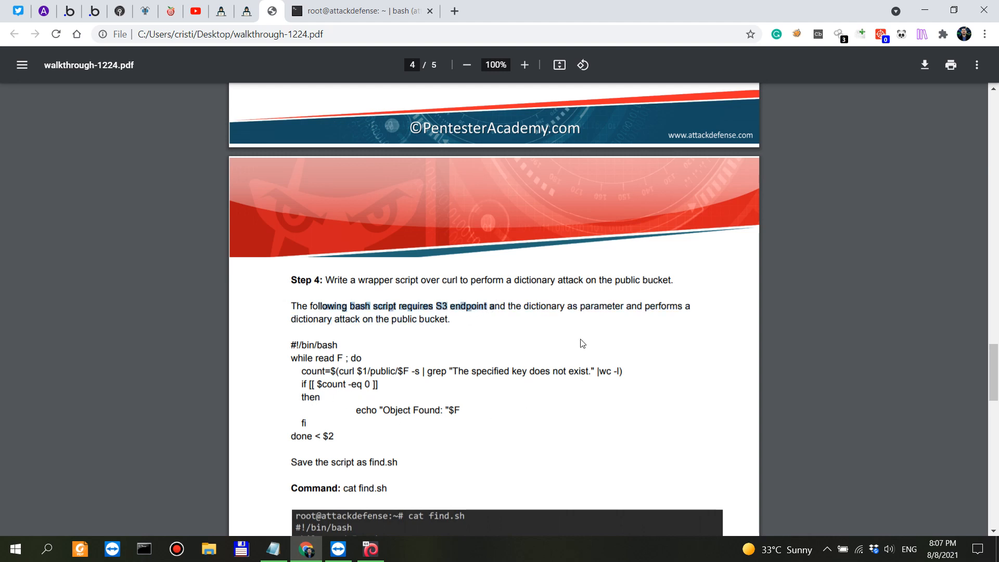
pyautogui.moveTo(560, 306); pyautogui.dragTo(698, 306)
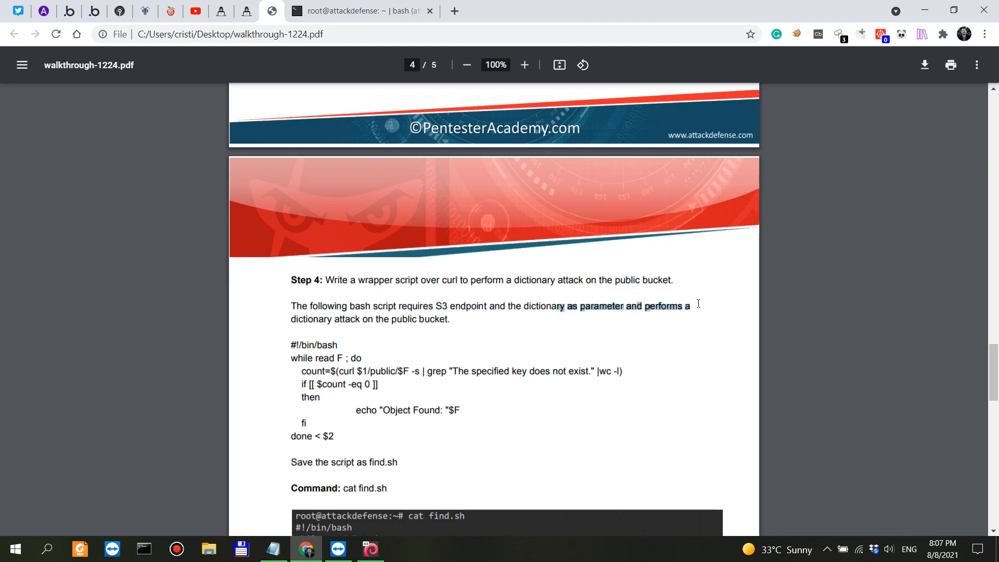
pyautogui.click(455, 322)
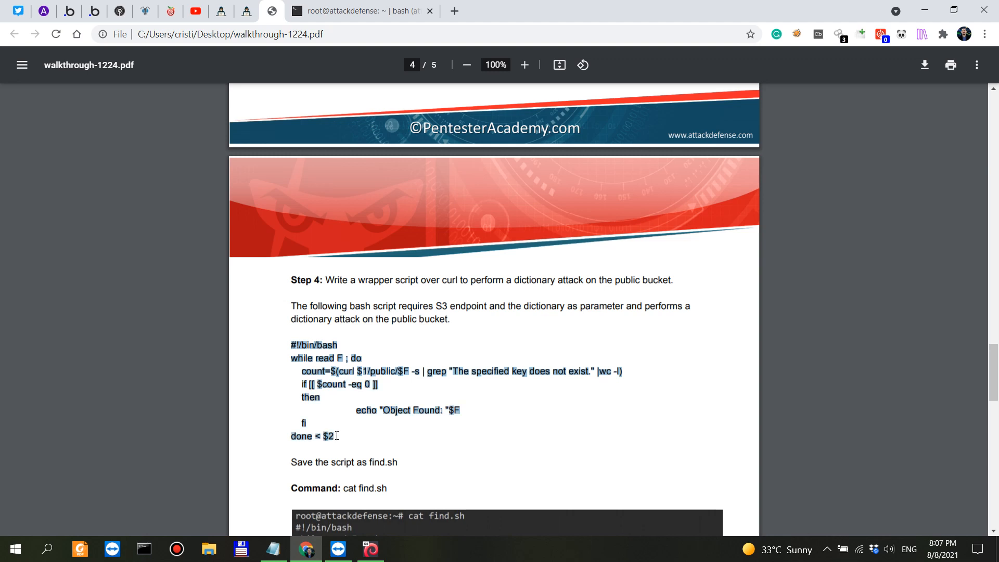
pyautogui.moveTo(369, 472)
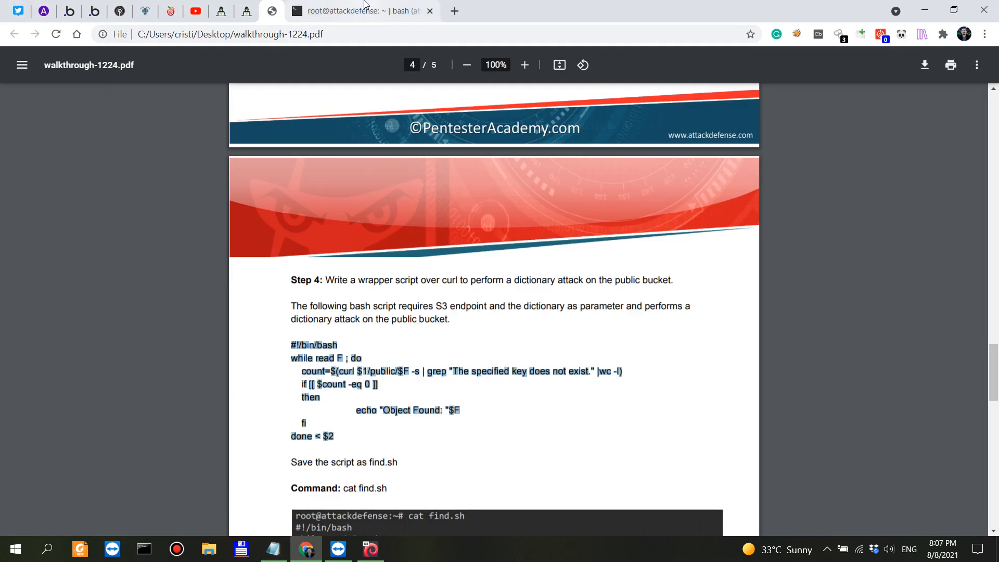
# After nano is not found, open find.sh in vim and begin the script with #!/bin/bash
pyautogui.click(358, 10)
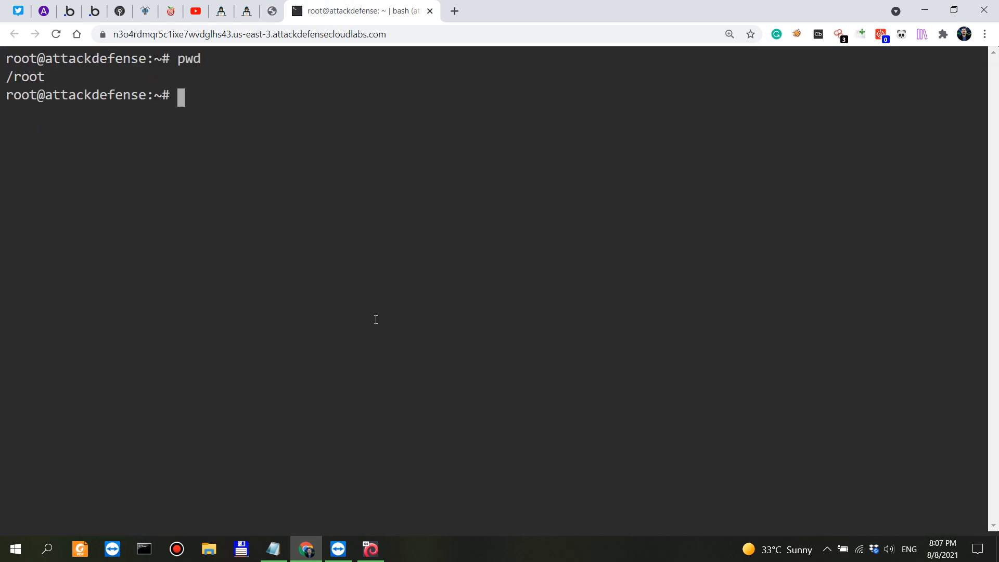
pyautogui.write('nano find.sh')
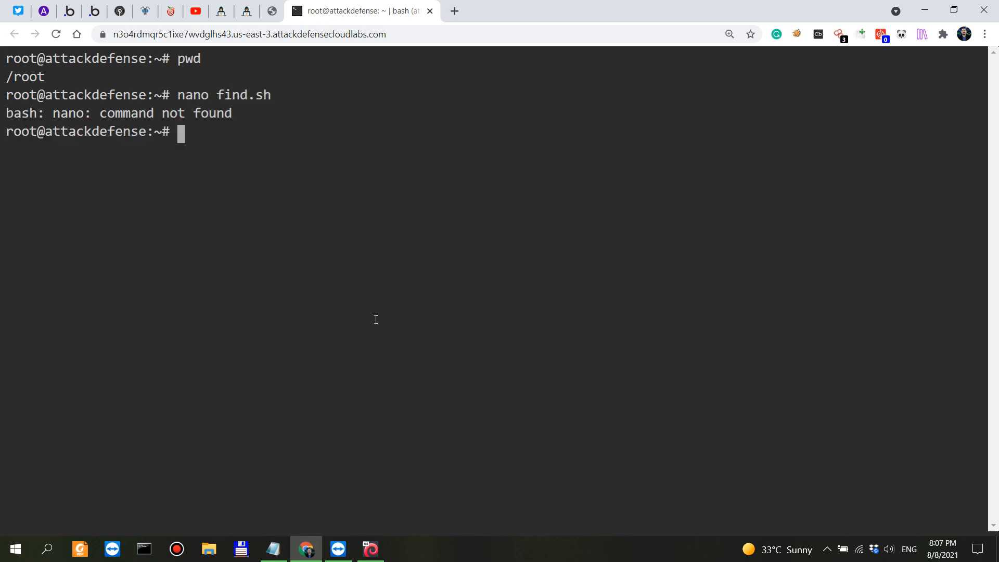
pyautogui.write('vim find')
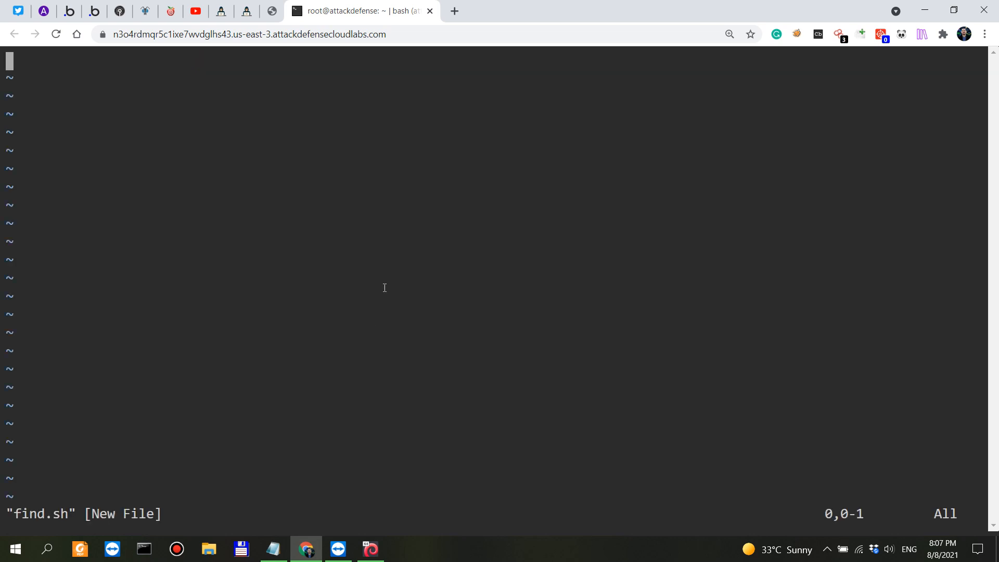
pyautogui.moveTo(274, 224)
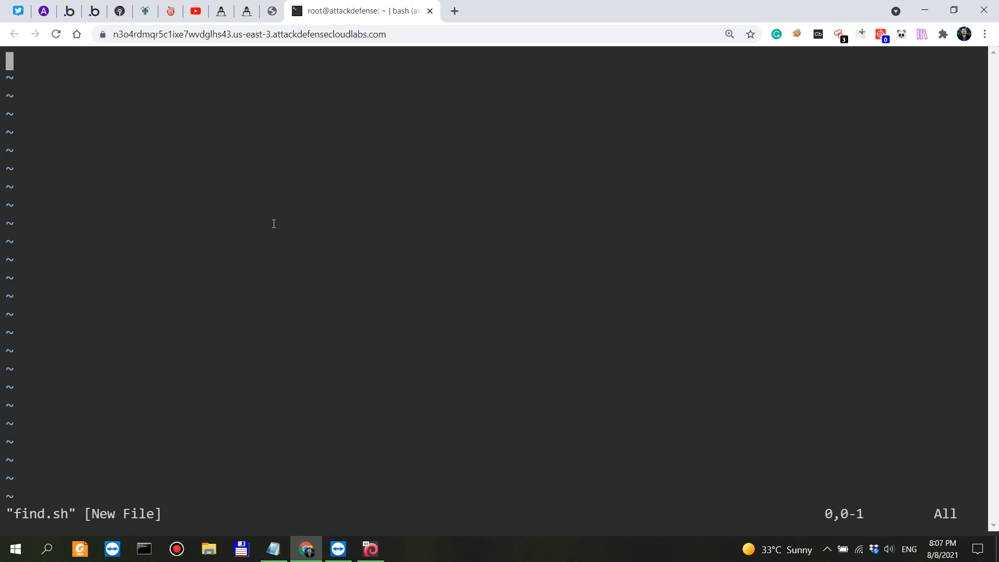
pyautogui.write('#!/bin/bash')
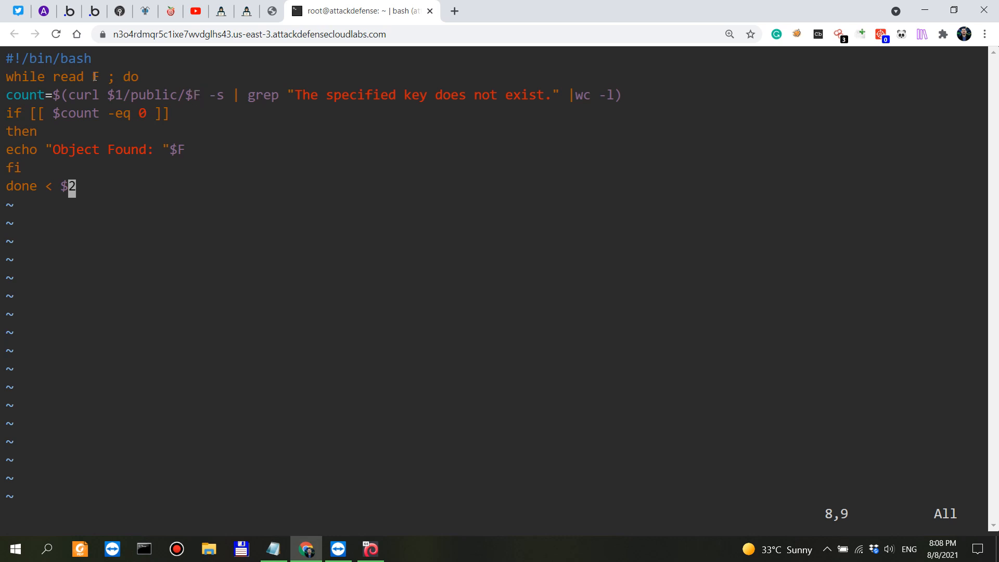
# Check the script's count comparison and endpoint parameter against the lab host address
pyautogui.doubleClick(68, 77)
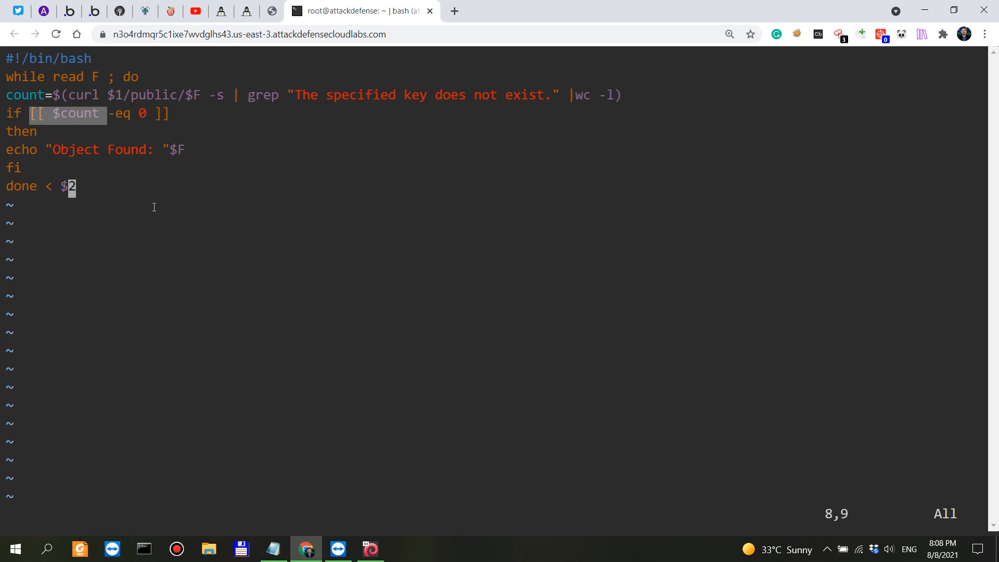
pyautogui.moveTo(154, 205)
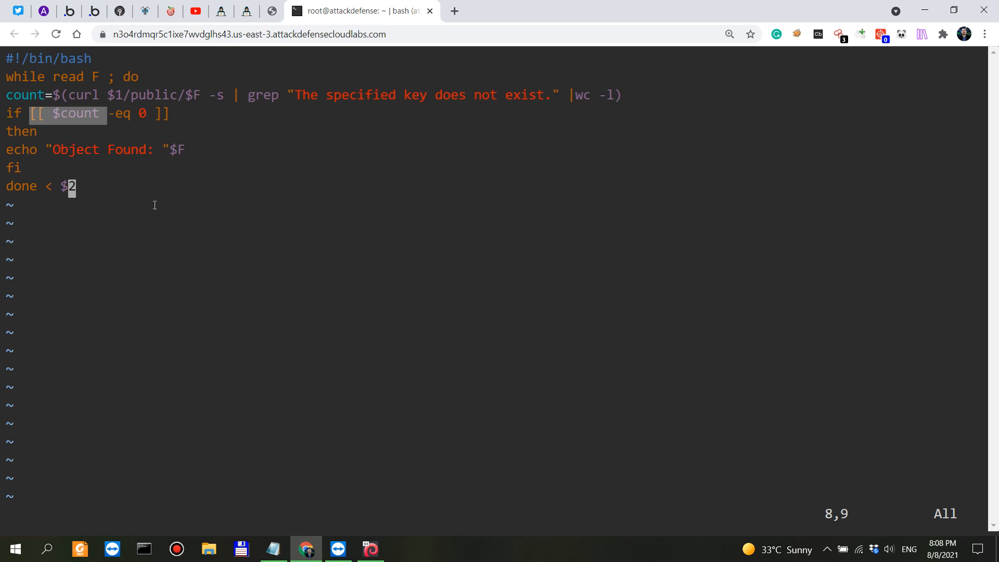
pyautogui.moveTo(119, 68)
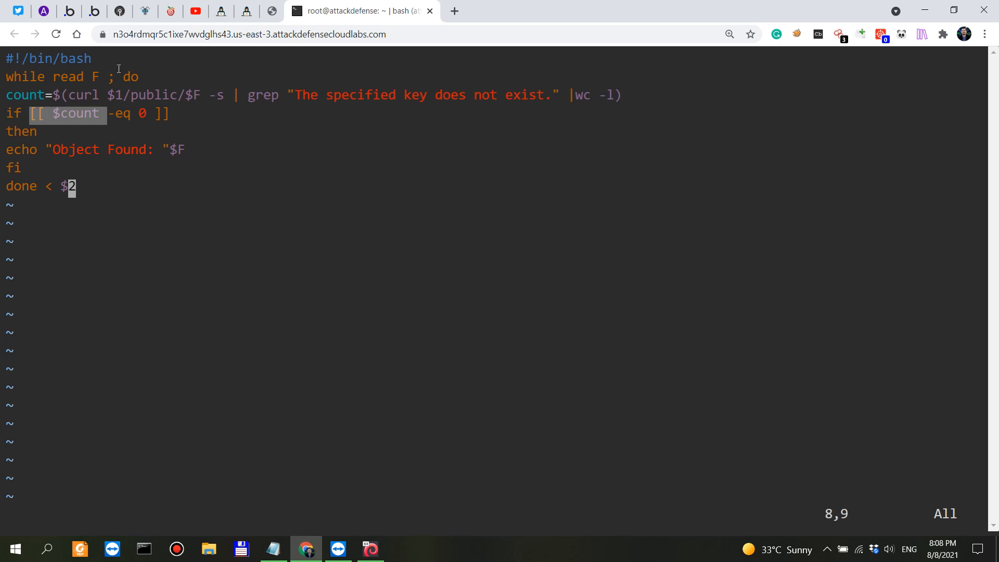
pyautogui.moveTo(78, 70)
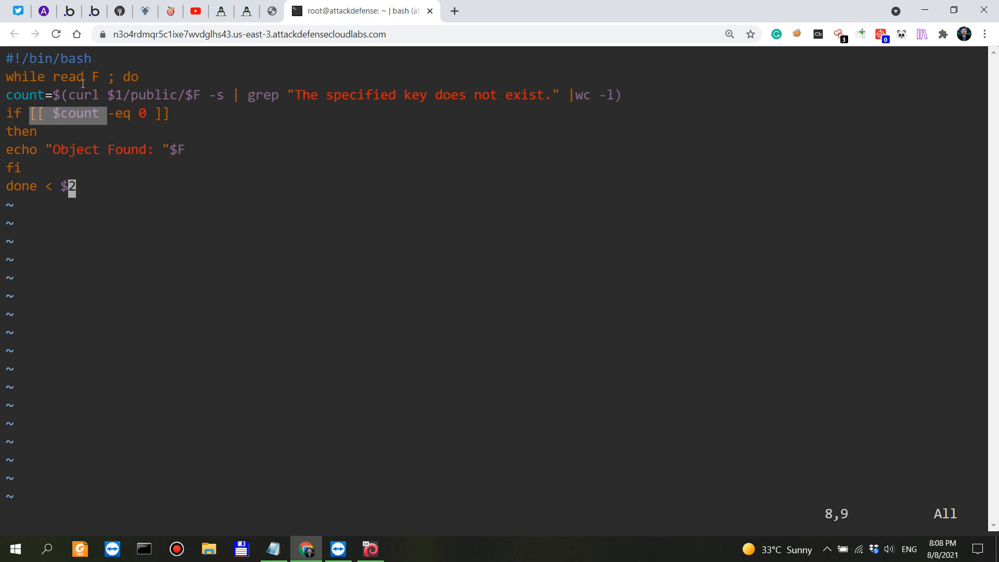
pyautogui.moveTo(274, 88)
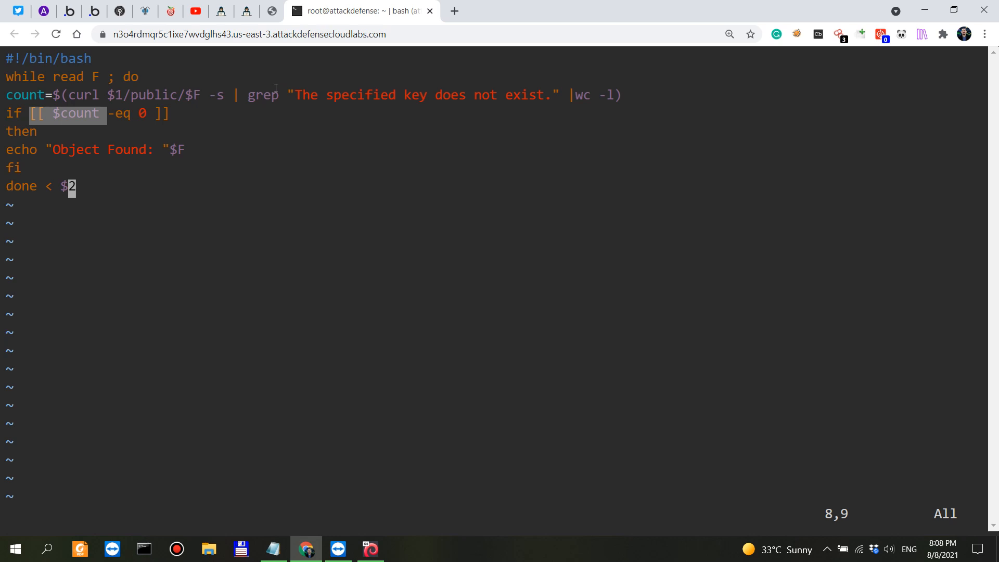
pyautogui.moveTo(269, 9)
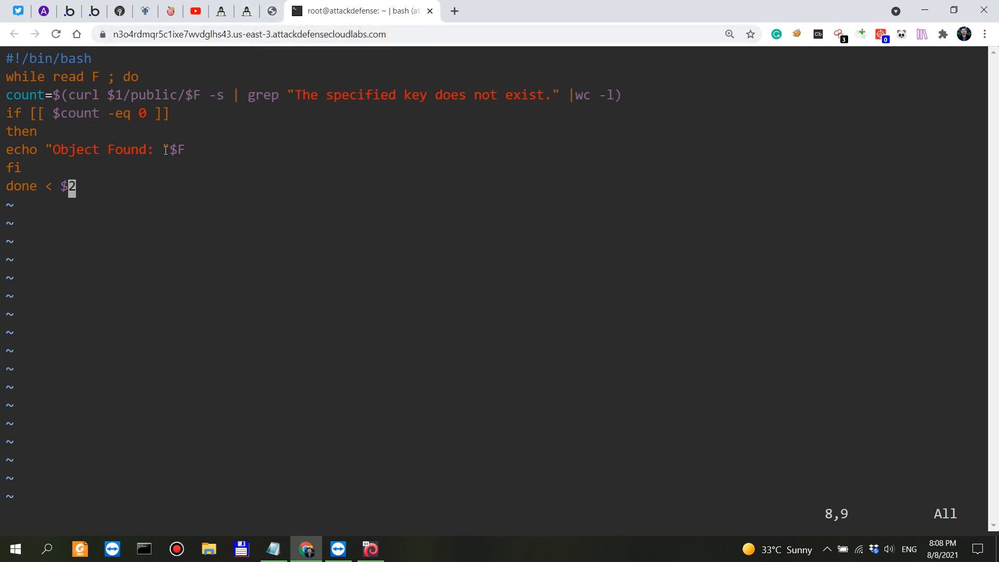
pyautogui.write('"')
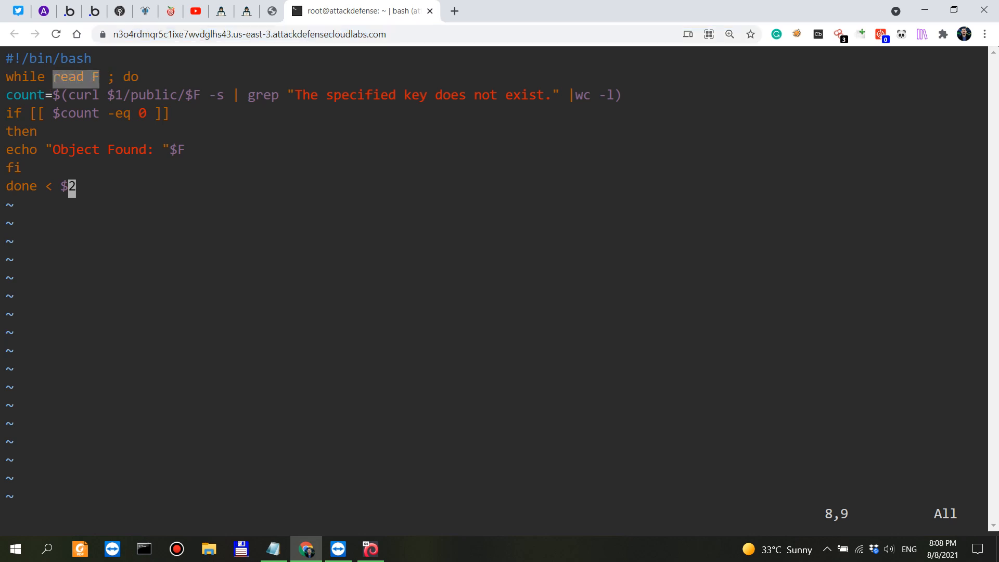
pyautogui.click(269, 34)
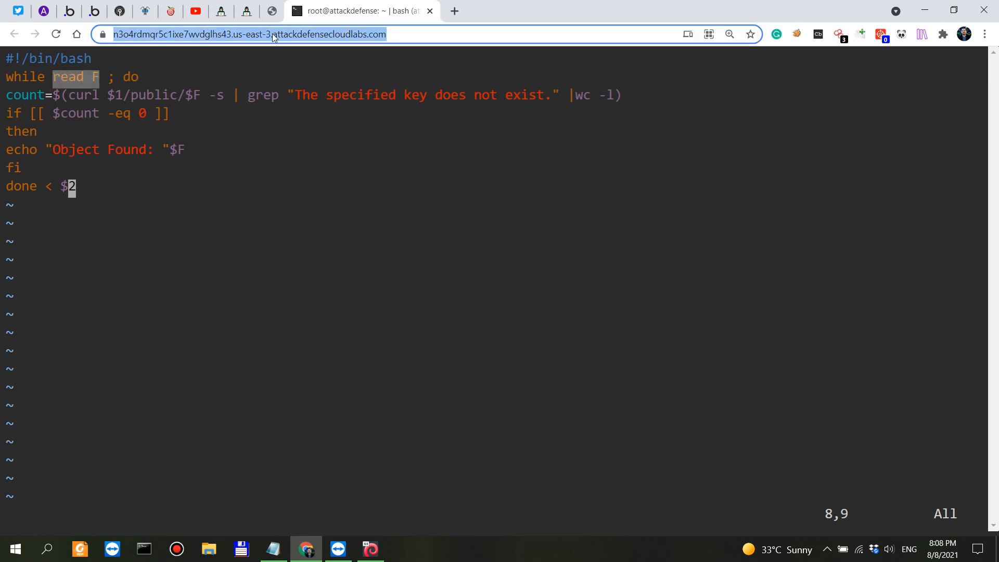
pyautogui.moveTo(287, 36)
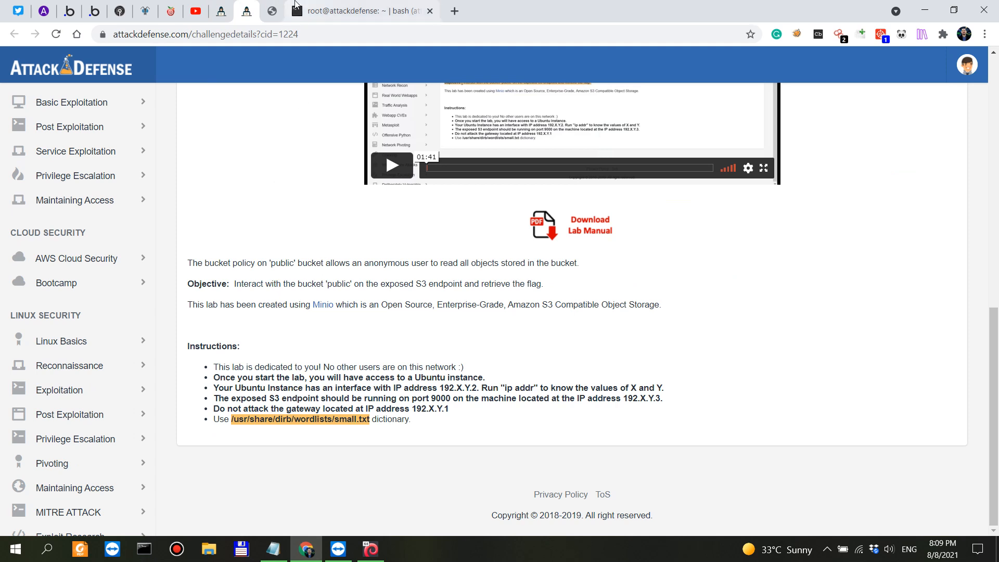
pyautogui.click(358, 10)
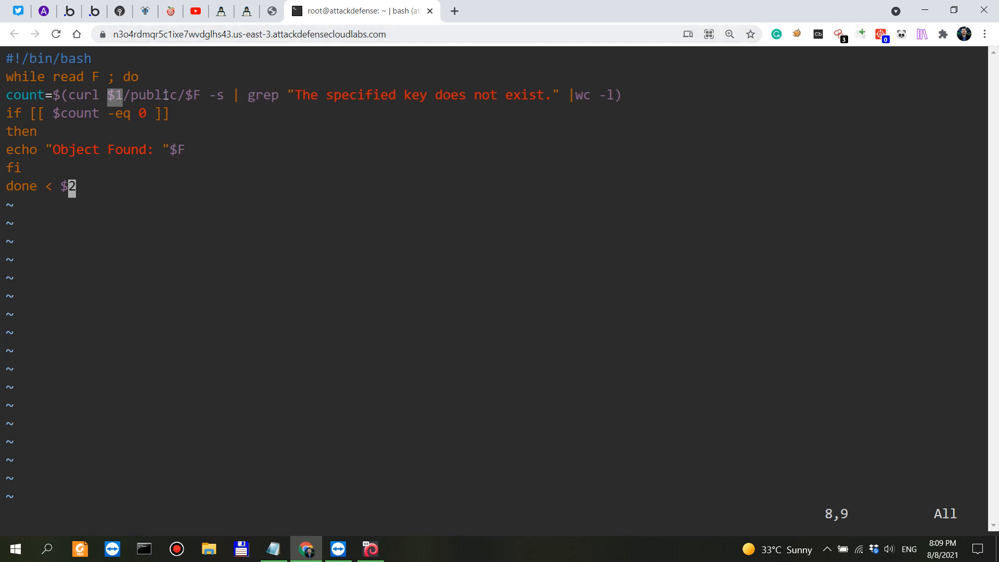
pyautogui.doubleClick(156, 95)
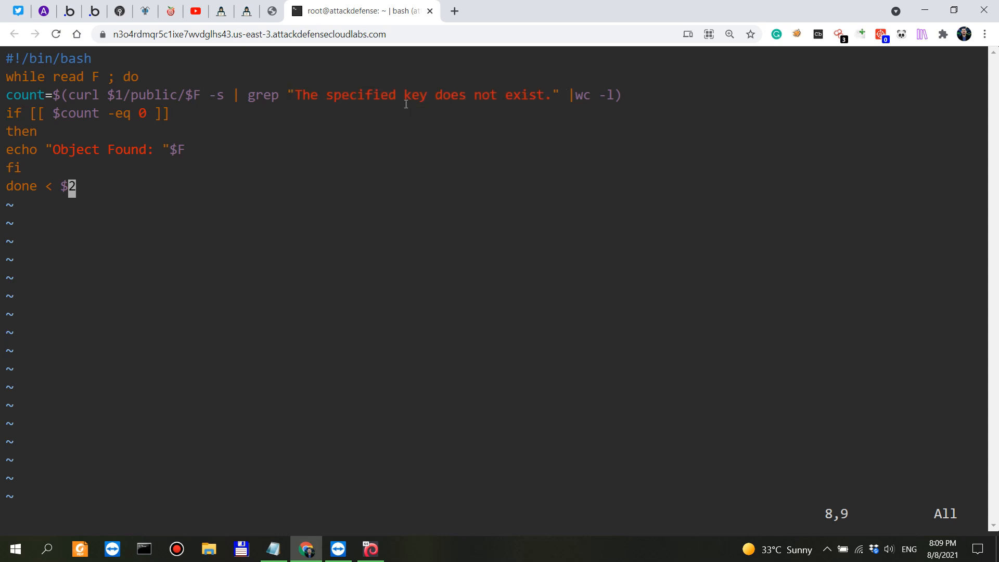
pyautogui.moveTo(325, 95); pyautogui.dragTo(555, 94)
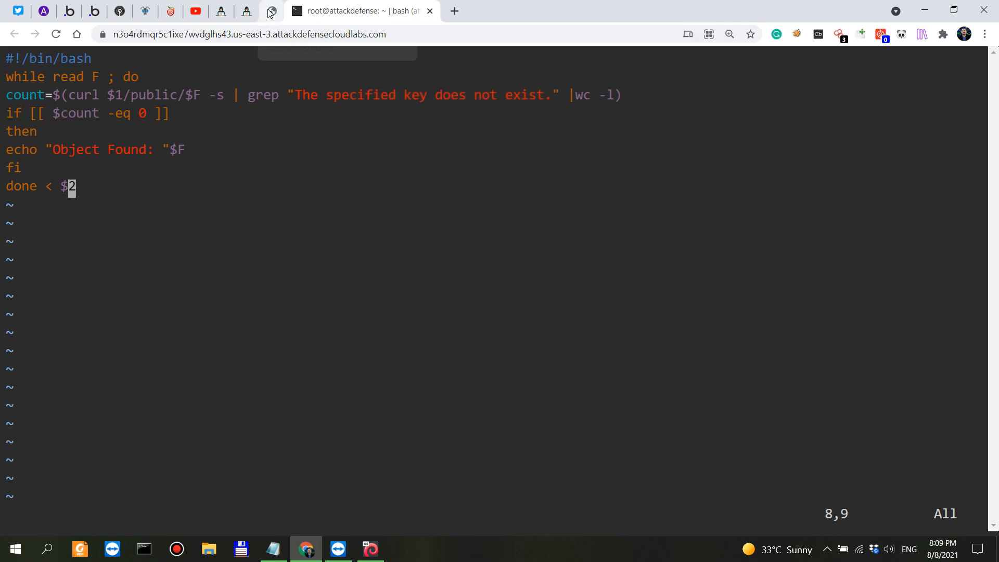
pyautogui.click(269, 11)
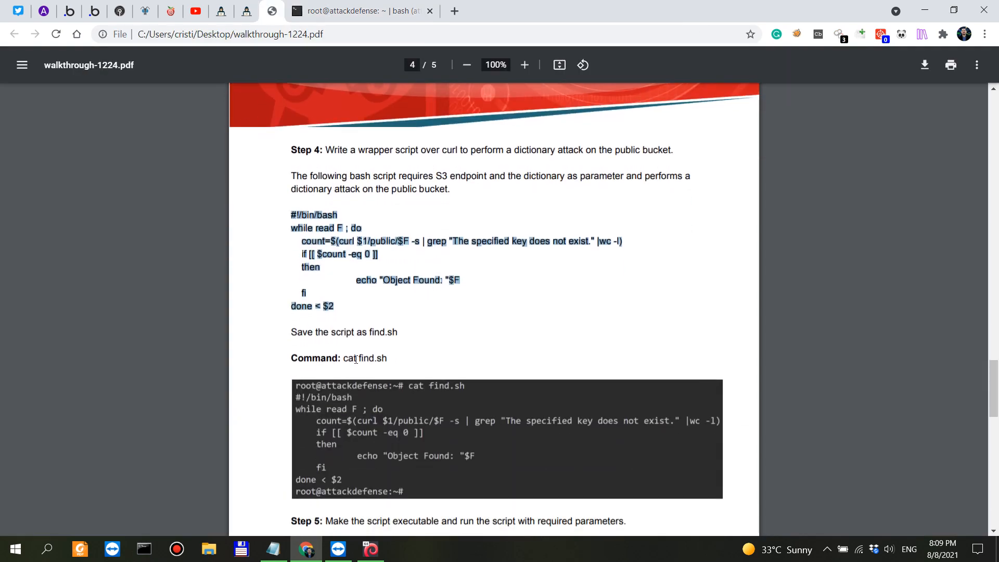
# Read Step 5 on chmod and running find.sh against port 9000, then return to the vim buffer
pyautogui.scroll(-3)
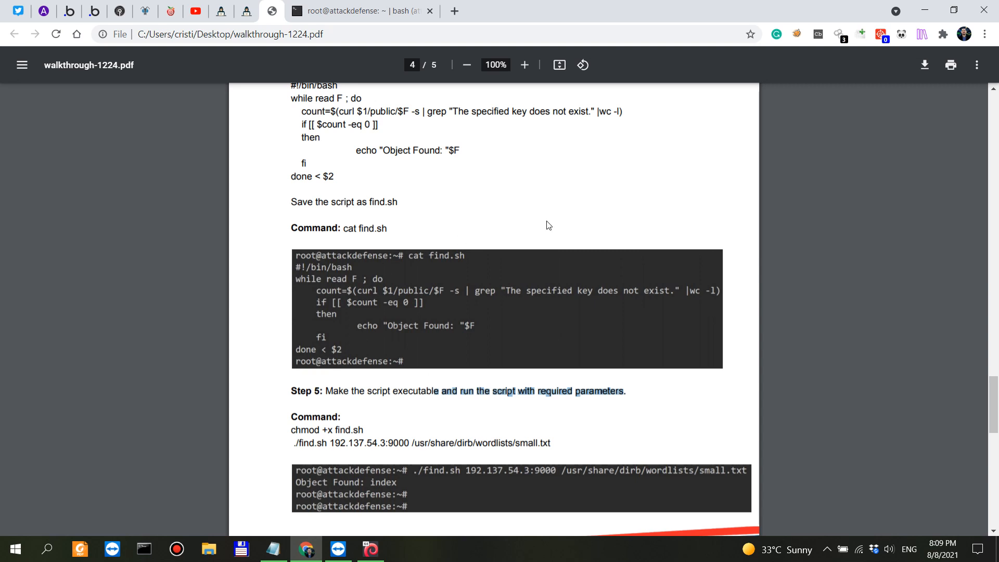
pyautogui.moveTo(362, 54)
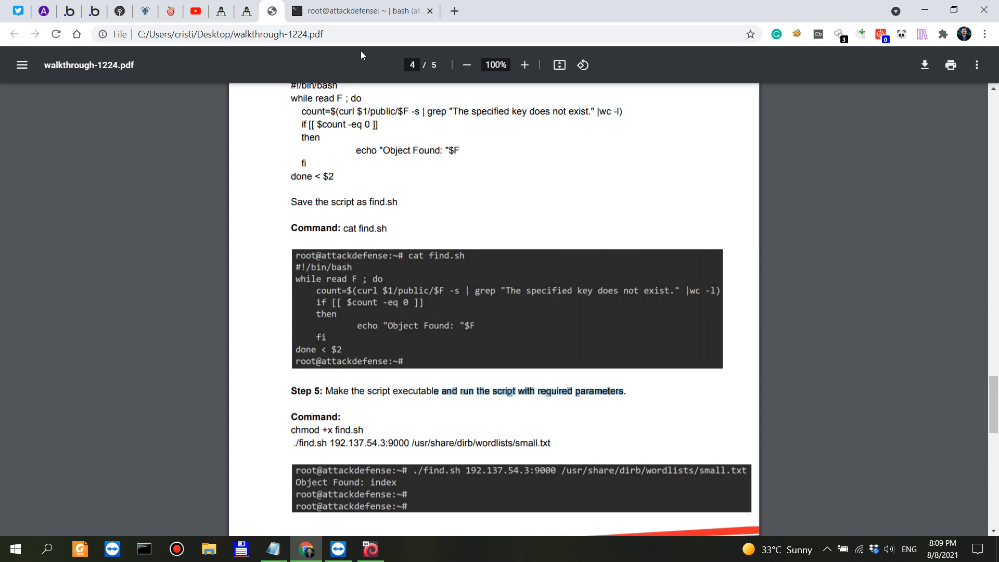
pyautogui.click(358, 11)
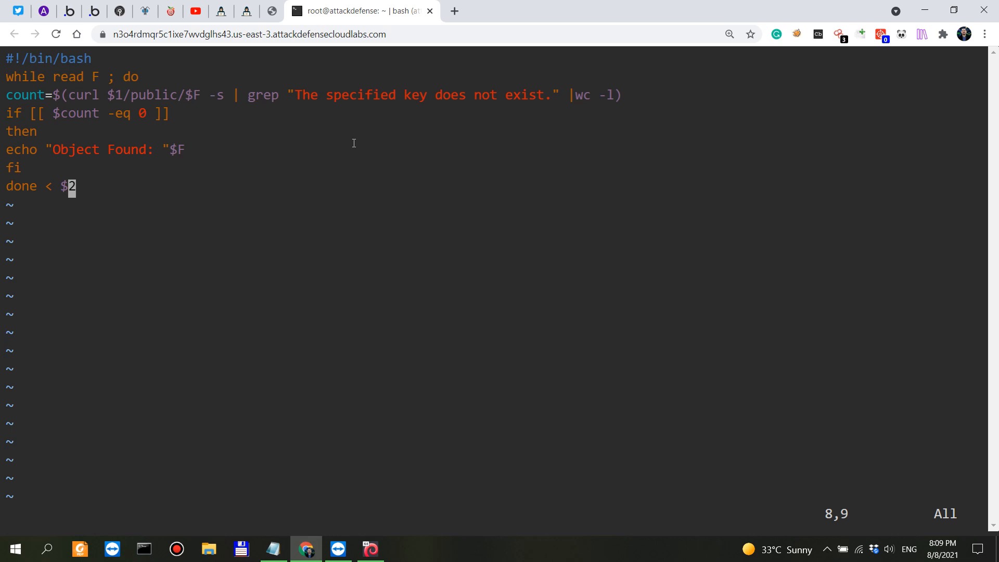
# Save find.sh from vim, print it with cat and make it executable with chmod +x
pyautogui.press('Escape')
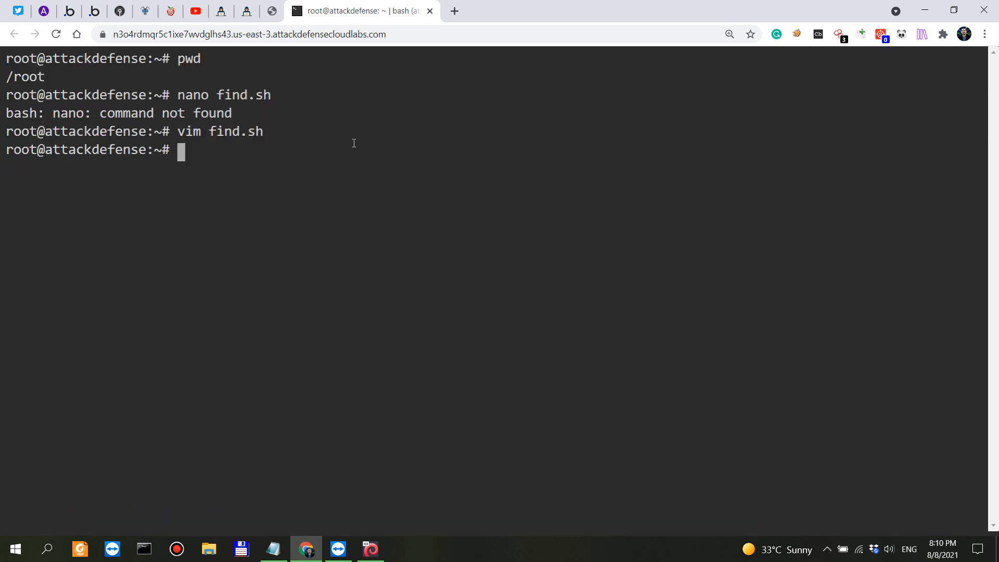
pyautogui.write('cat find.sh')
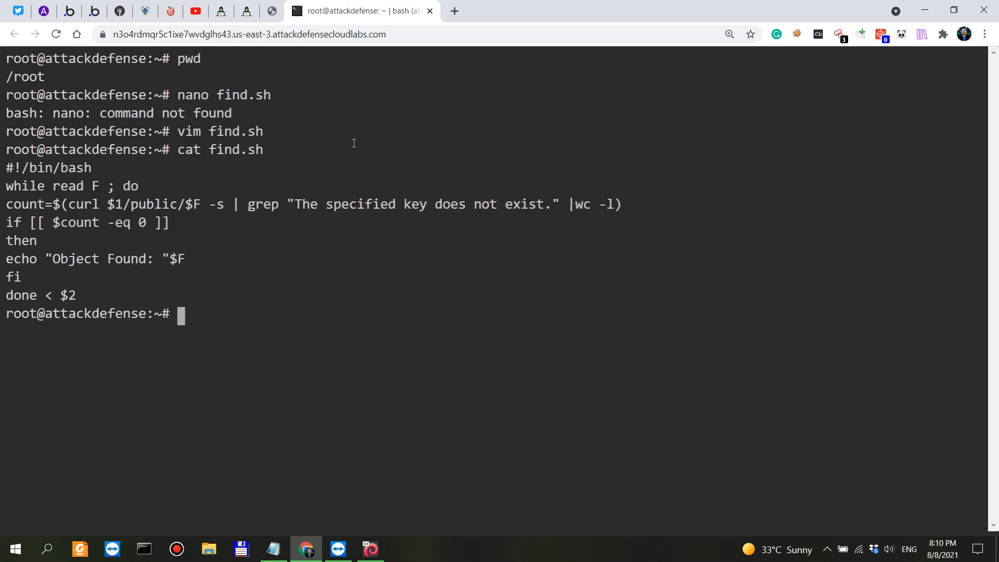
pyautogui.write('chmod +x')
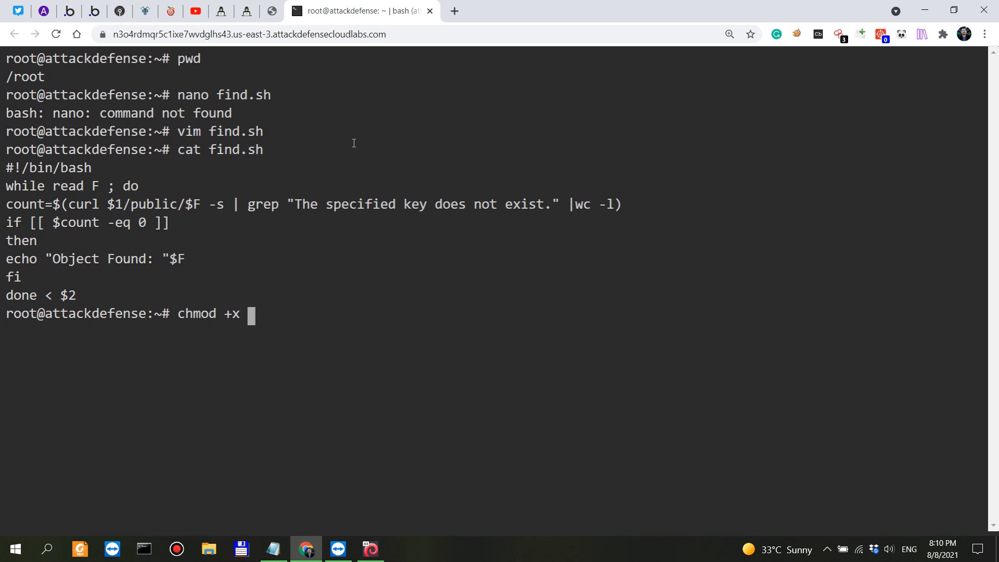
pyautogui.write('find.sh')
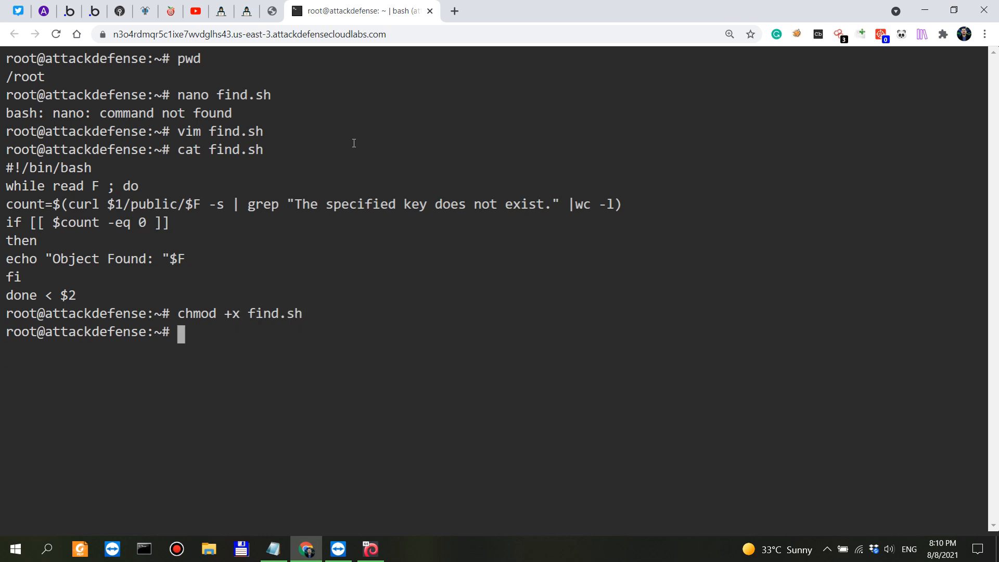
# Recall the endpoint from history and build './find.sh 192.48.223.3:9000', noting the /public/ path
pyautogui.write('./find.sh')
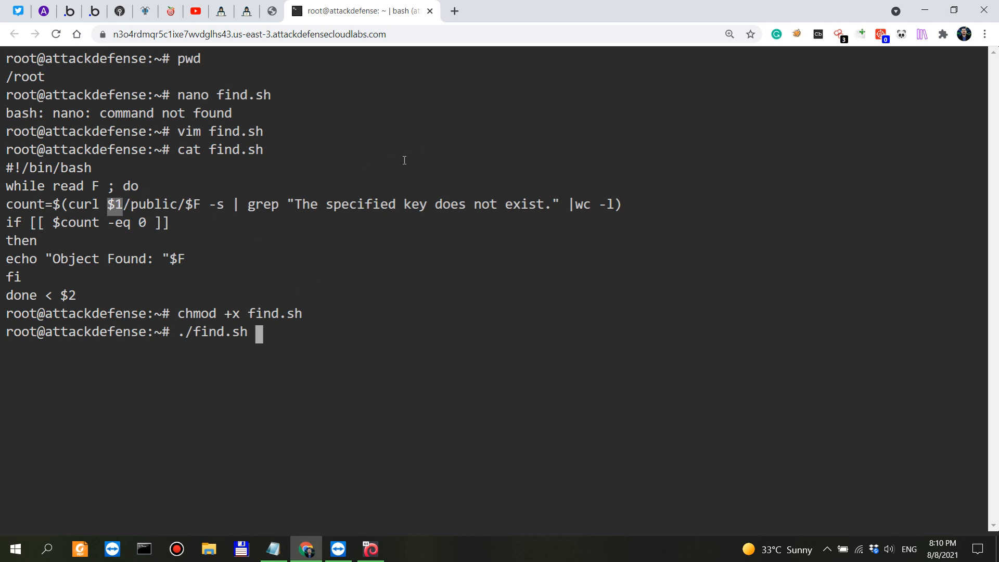
pyautogui.write('pwd')
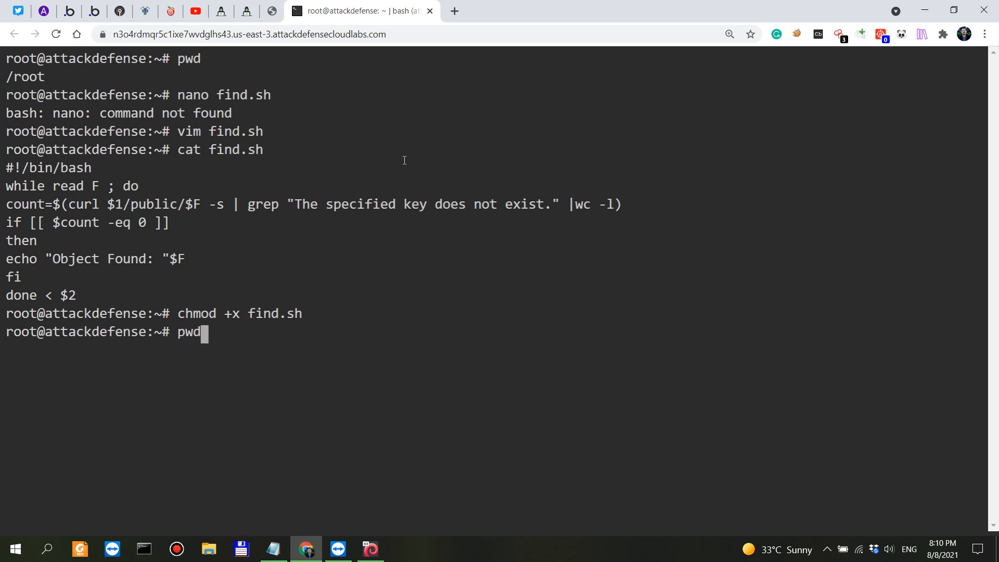
pyautogui.write('head -n 15 /usr/share/dirb/wordlists/small.txt')
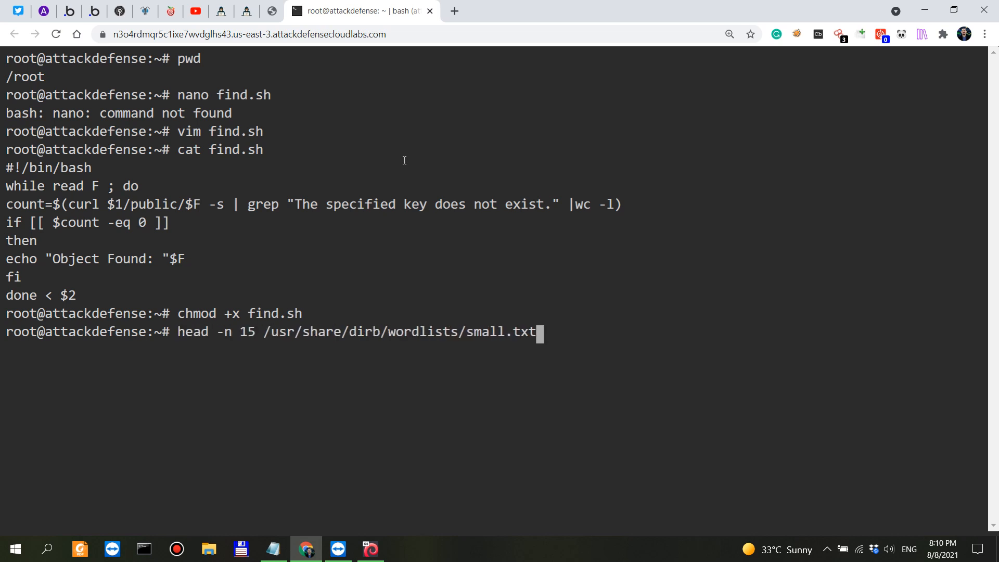
pyautogui.write('curl 192.48.223.3:9000/public/dasdasdsada12313 -s | xmllint --format')
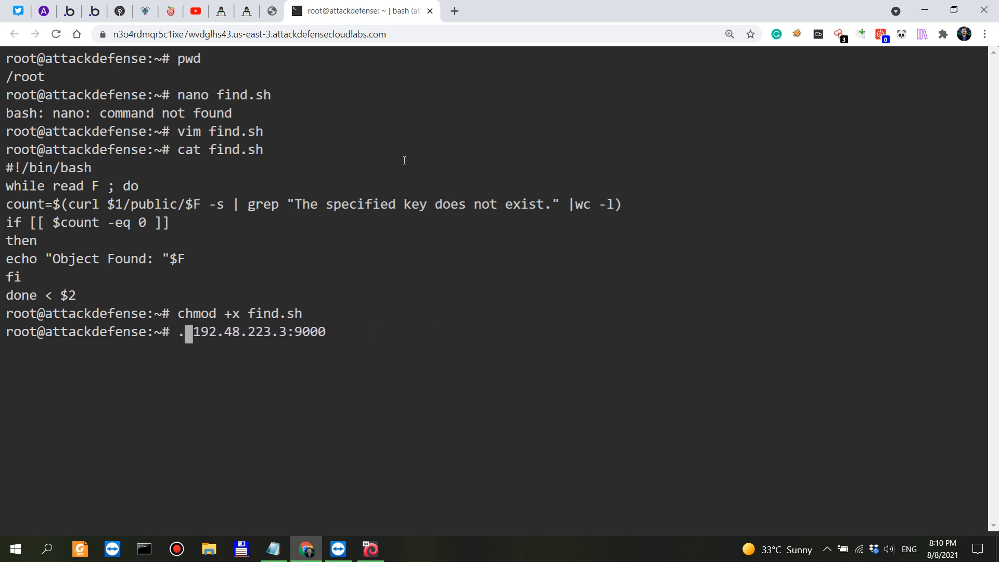
pyautogui.write('/find.sh')
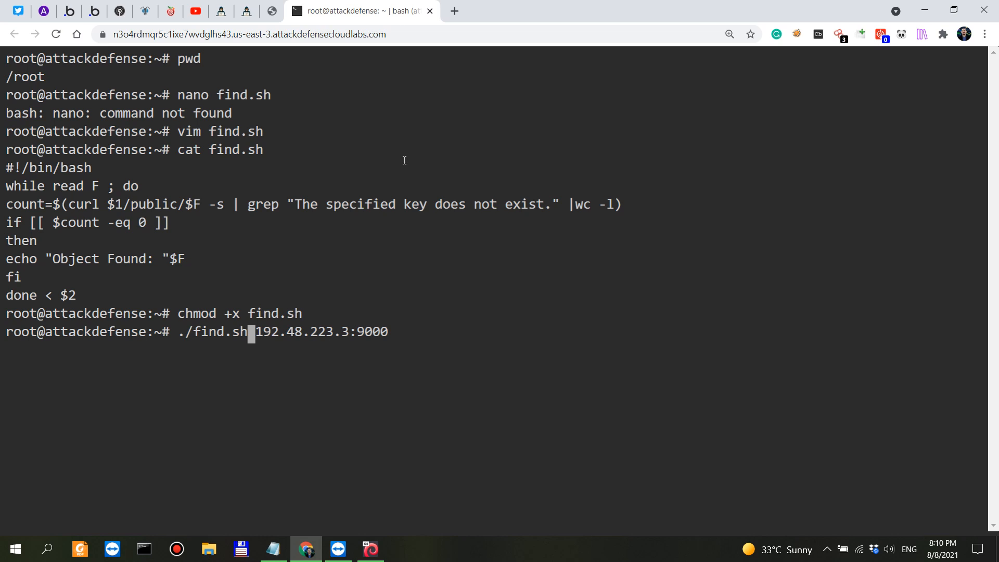
pyautogui.moveTo(208, 336)
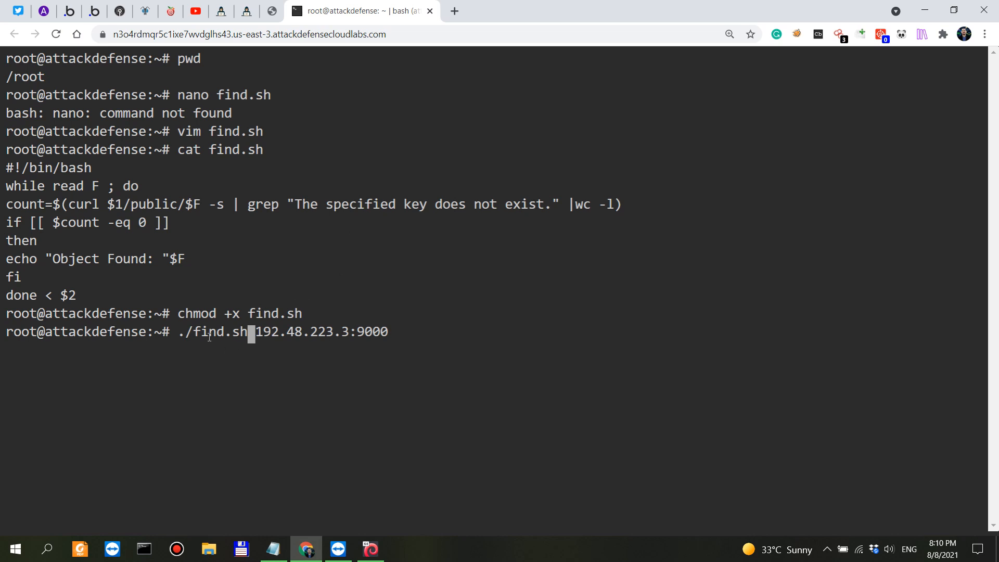
pyautogui.moveTo(281, 198)
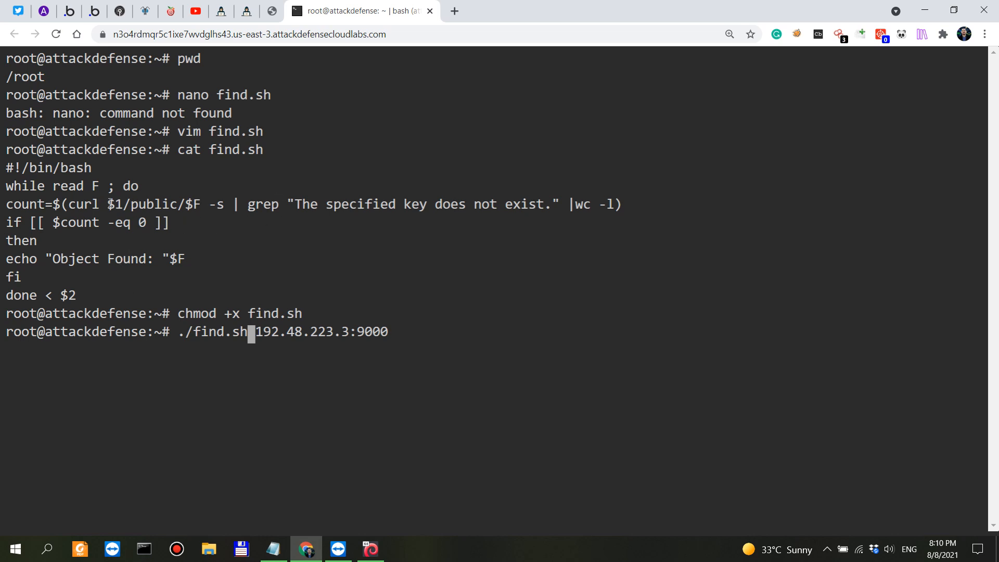
pyautogui.moveTo(257, 331); pyautogui.dragTo(350, 331)
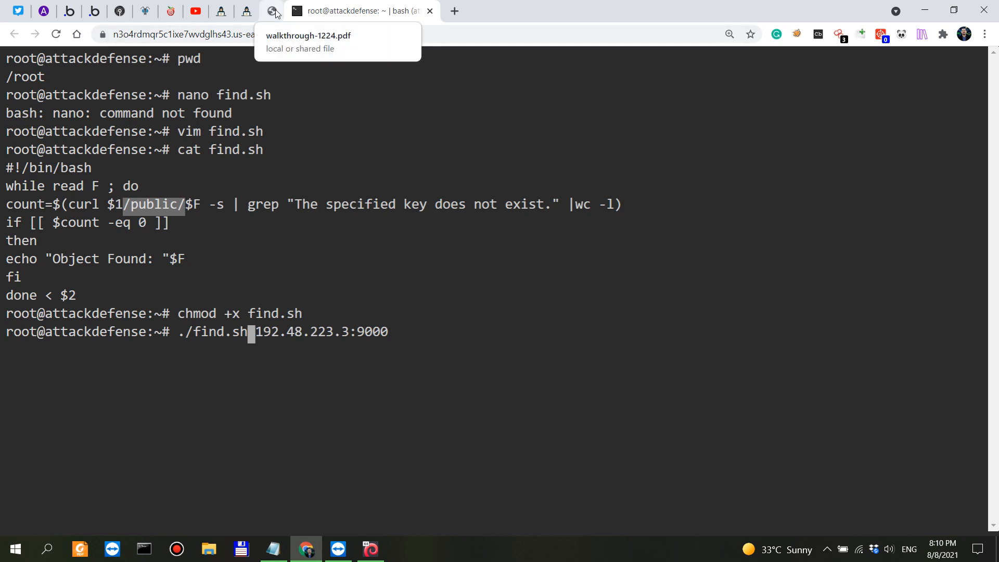
pyautogui.click(258, 10)
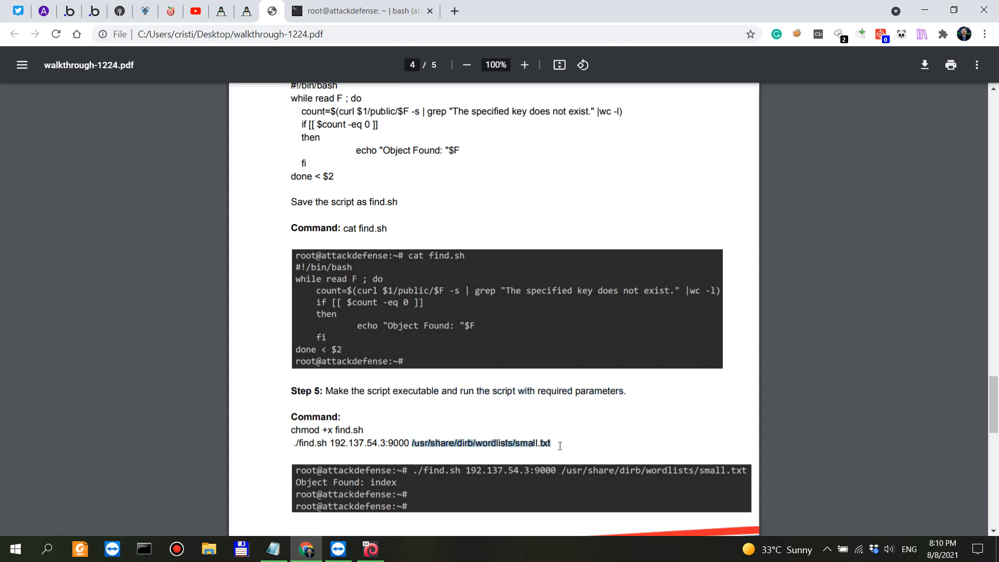
pyautogui.click(371, 12)
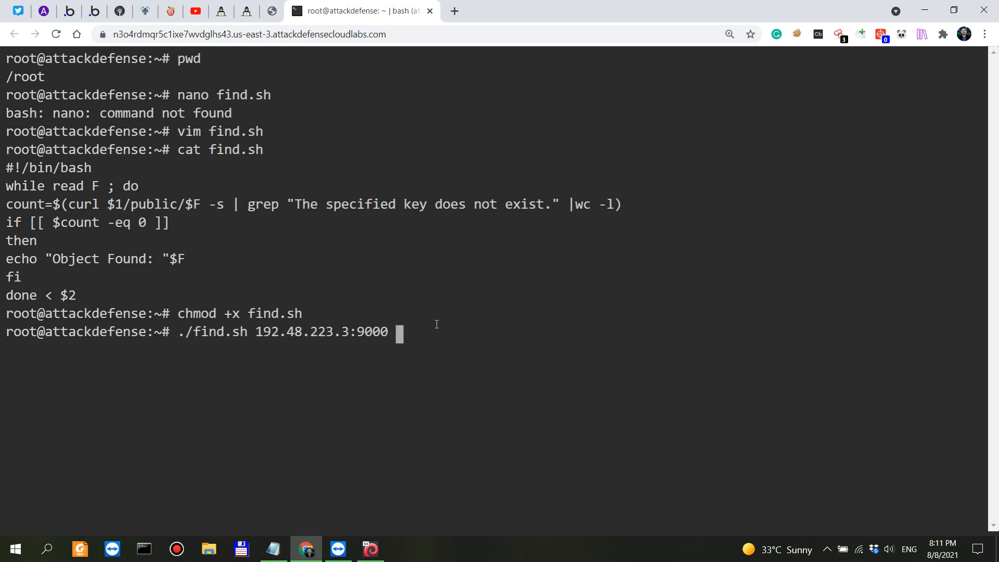
# Run find.sh with /usr/share/dirb/wordlists/small.txt and highlight 'Object Found: index'
pyautogui.write('/usr/share/dirb/wordlists/small.txt')
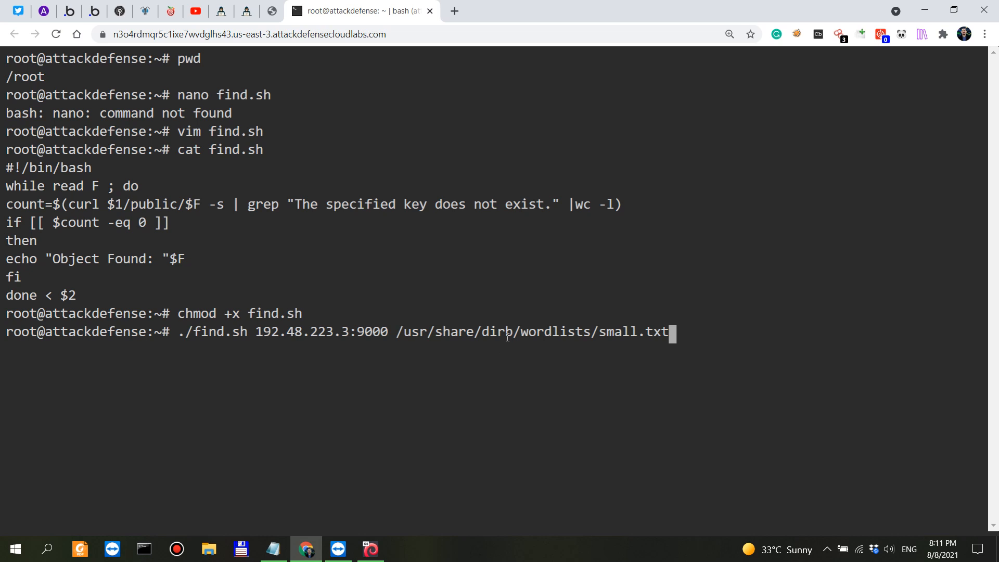
pyautogui.moveTo(666, 312)
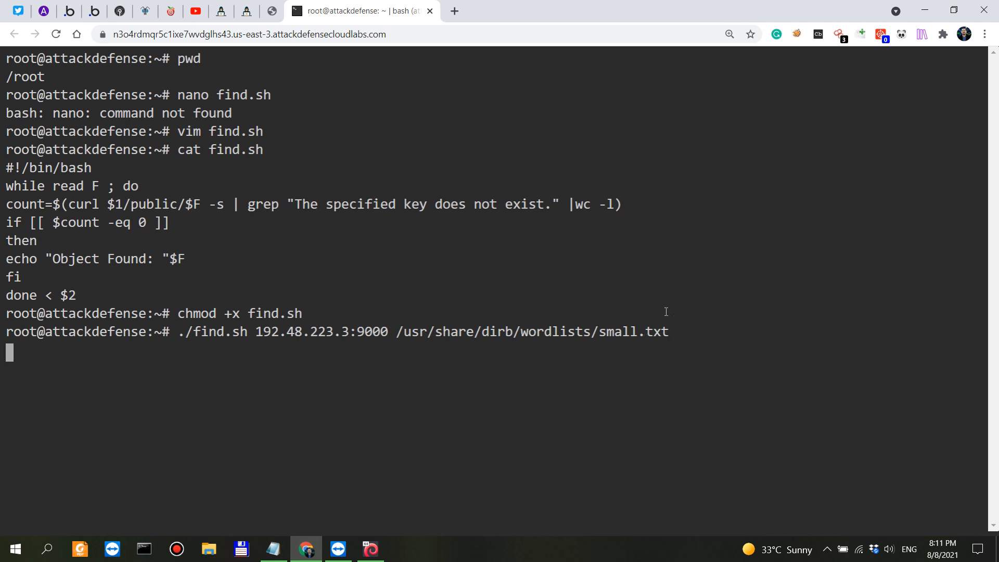
pyautogui.moveTo(678, 326)
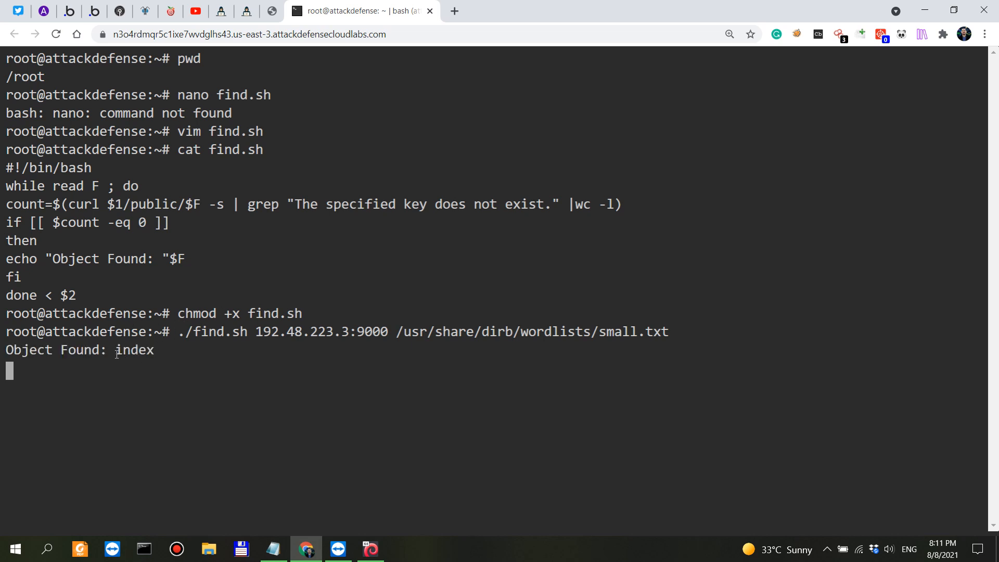
pyautogui.doubleClick(133, 350)
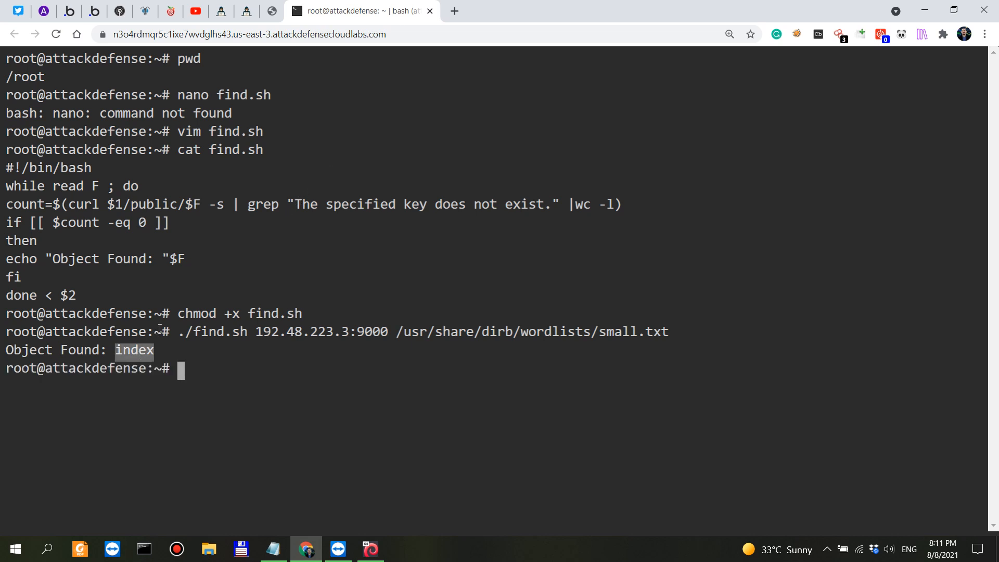
pyautogui.moveTo(282, 225)
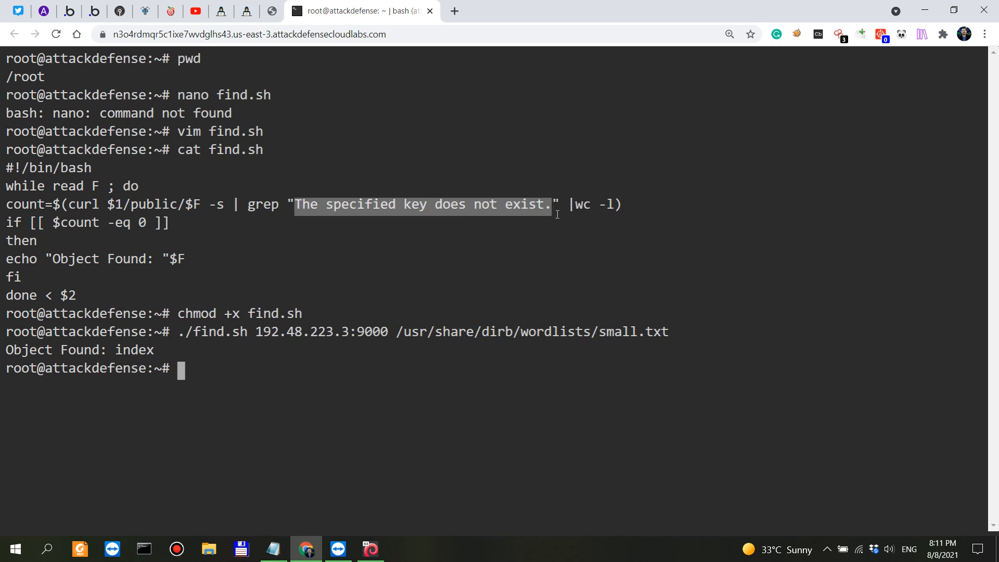
pyautogui.moveTo(156, 355)
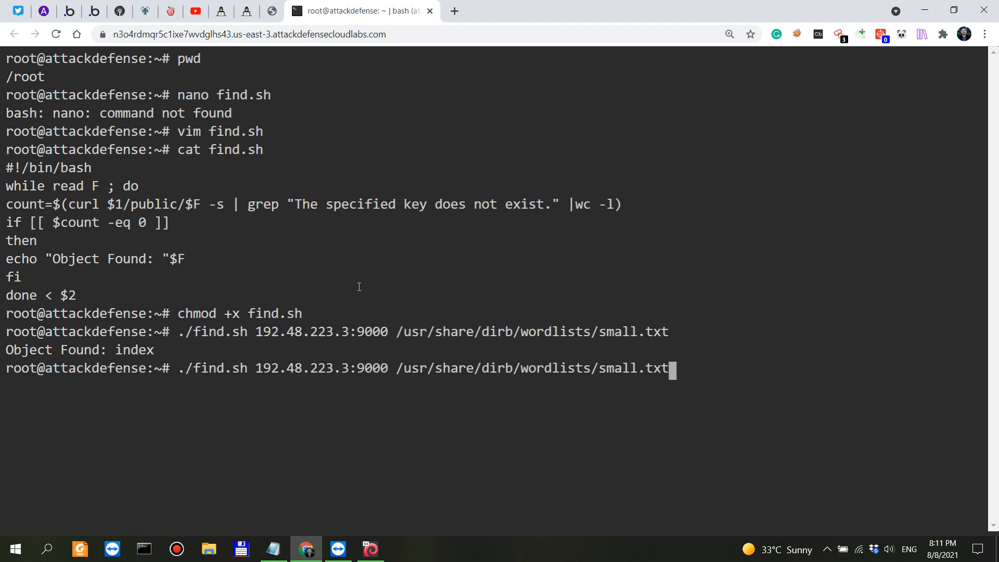
# Curl 192.48.223.3:9000/public/index through xmllint and copy the flag 155a5314e36f03ec70eadb3c7dd91049
pyautogui.write('wc -l /usr/share/dirb/wordlists/small.txt')
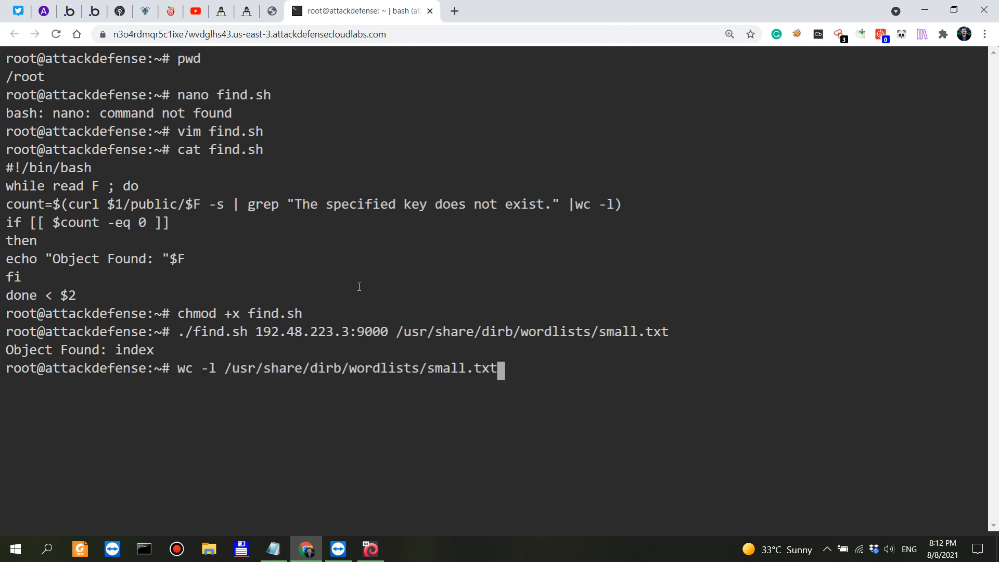
pyautogui.write('curl 192.48.223.3:9000/public/dasdasdsada12313 -s | xmllint --format -')
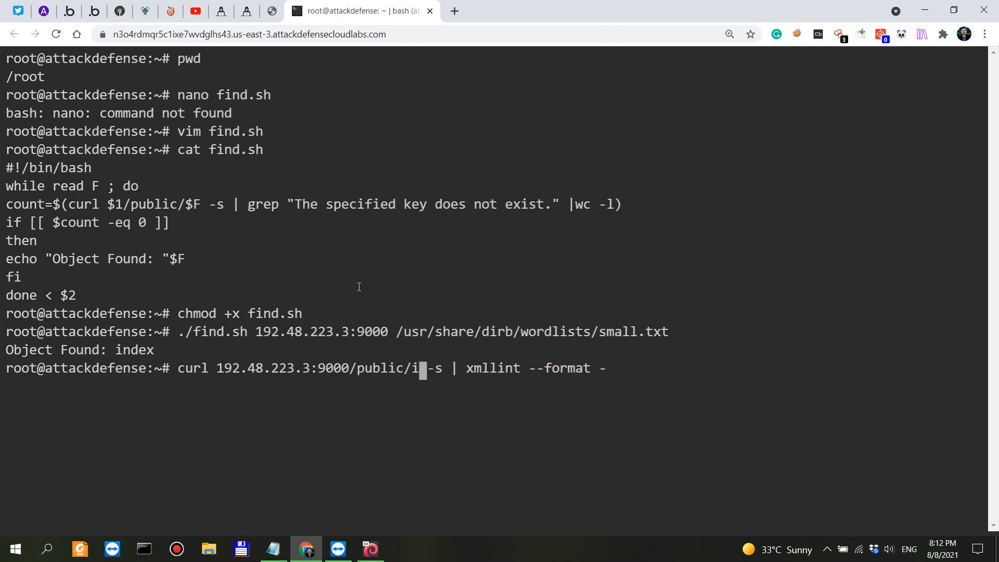
pyautogui.write('ndex')
pyautogui.press('Enter')
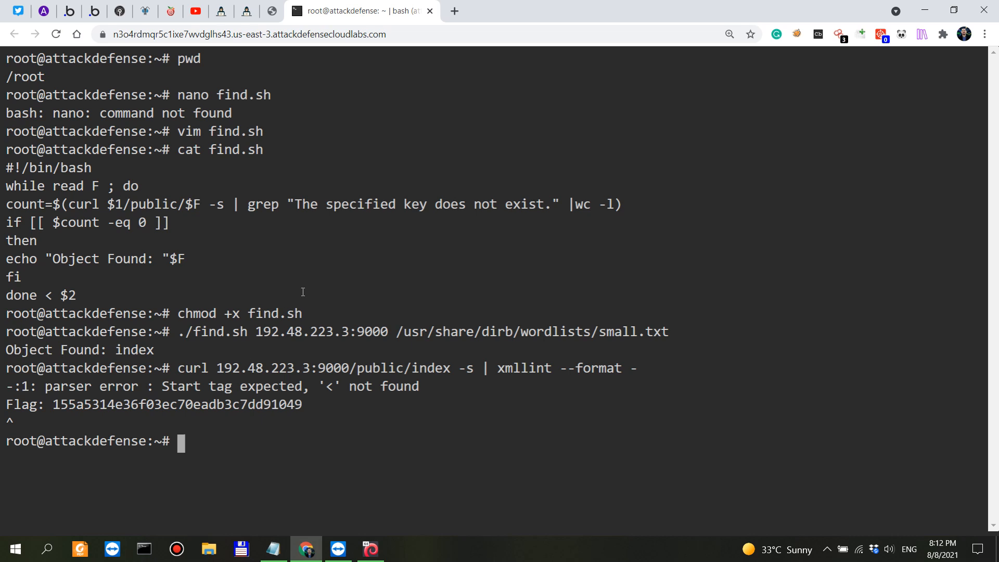
pyautogui.moveTo(54, 403); pyautogui.dragTo(302, 404)
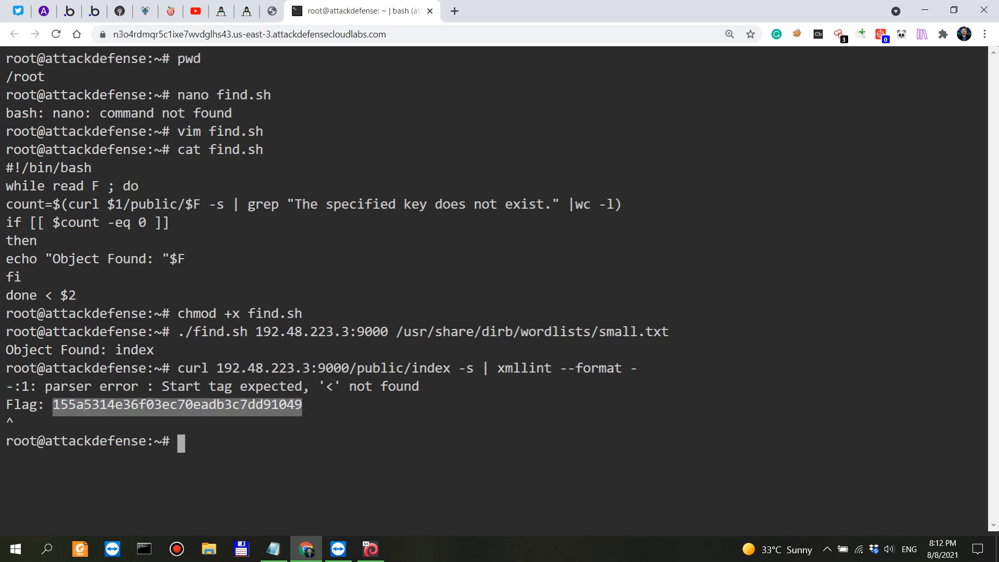
pyautogui.rightClick(176, 405)
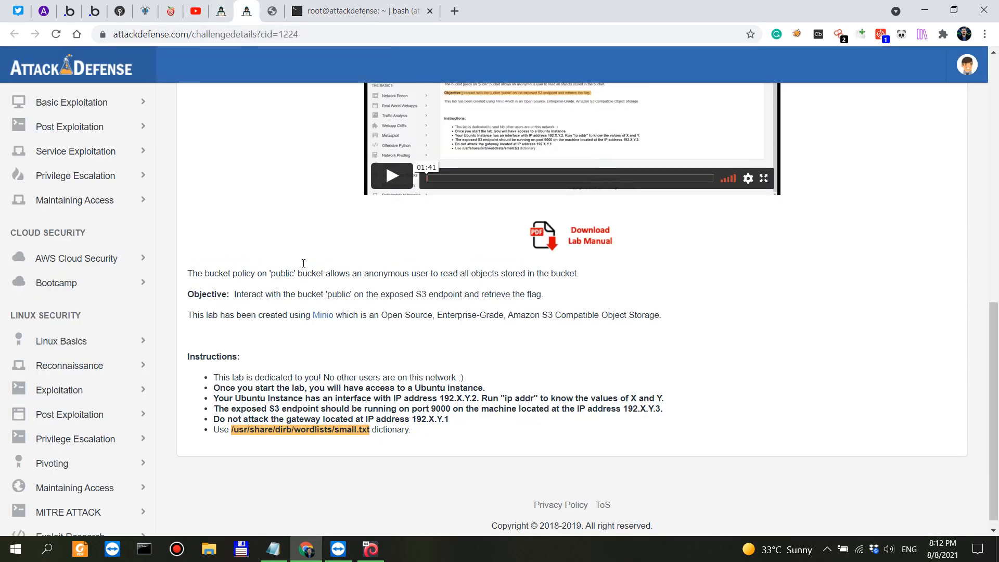
# Paste the flag into the Verify FLAGS field and submit it until it shows VERIFIED
pyautogui.scroll(3)
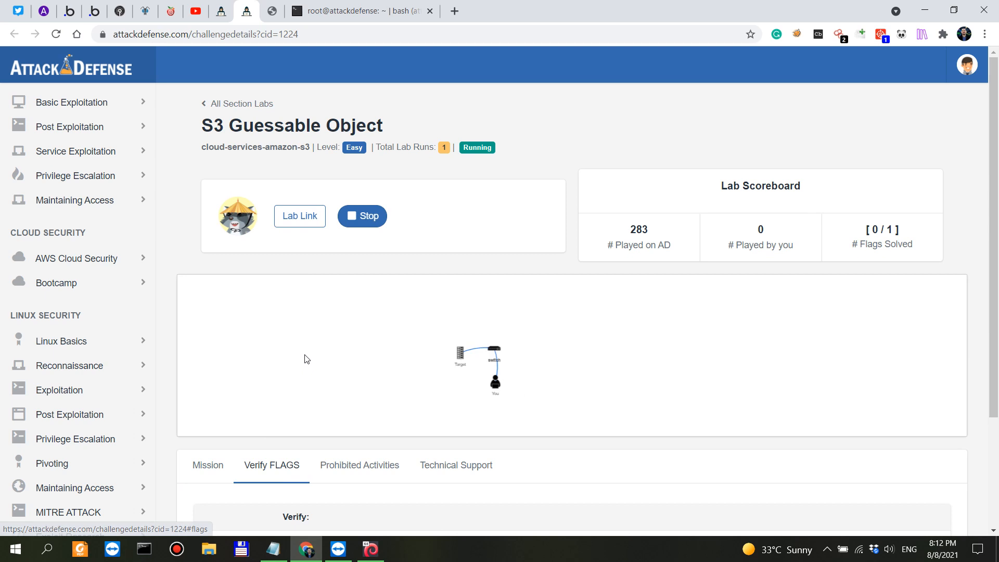
pyautogui.rightClick(469, 402)
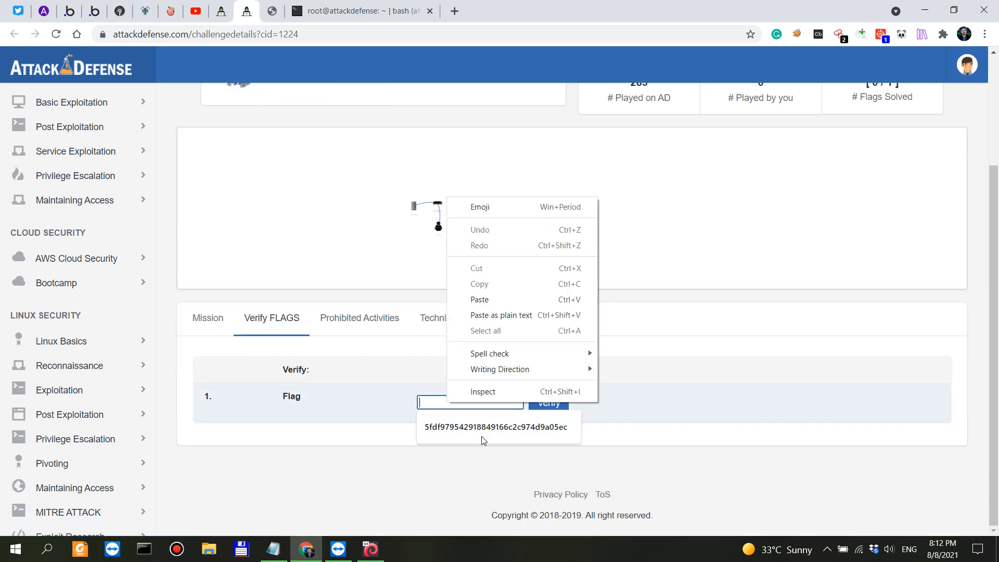
pyautogui.click(470, 401)
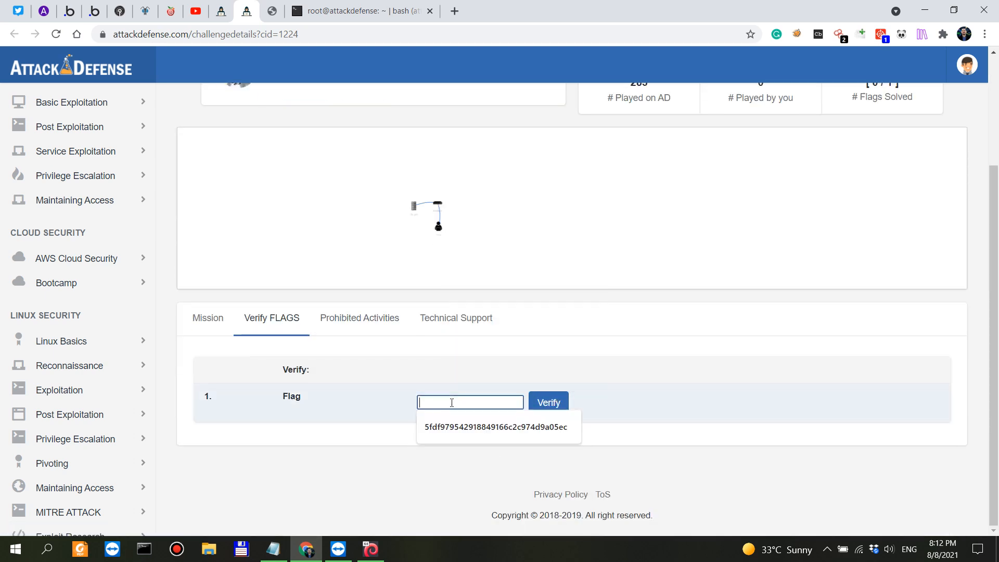
pyautogui.click(549, 401)
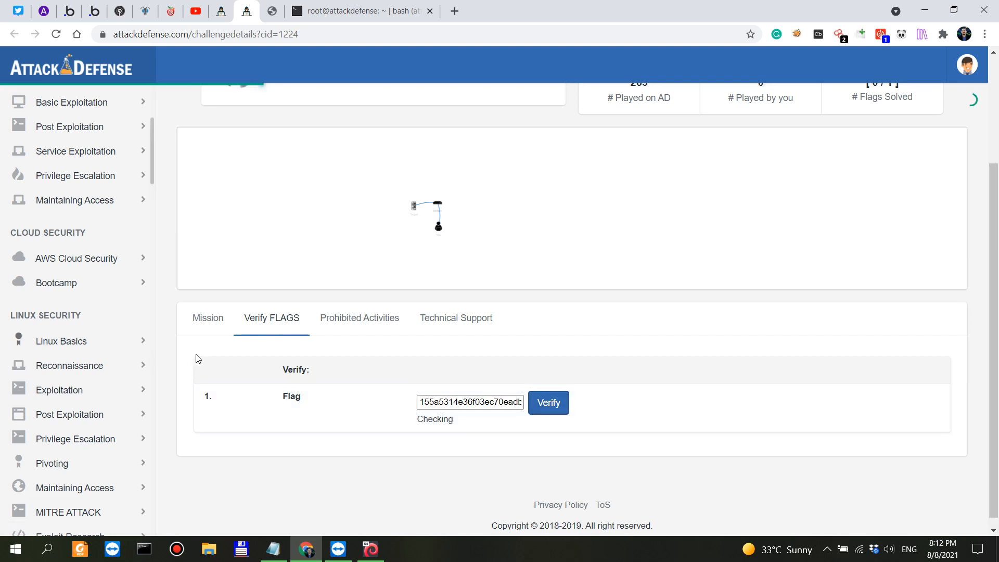
pyautogui.click(549, 403)
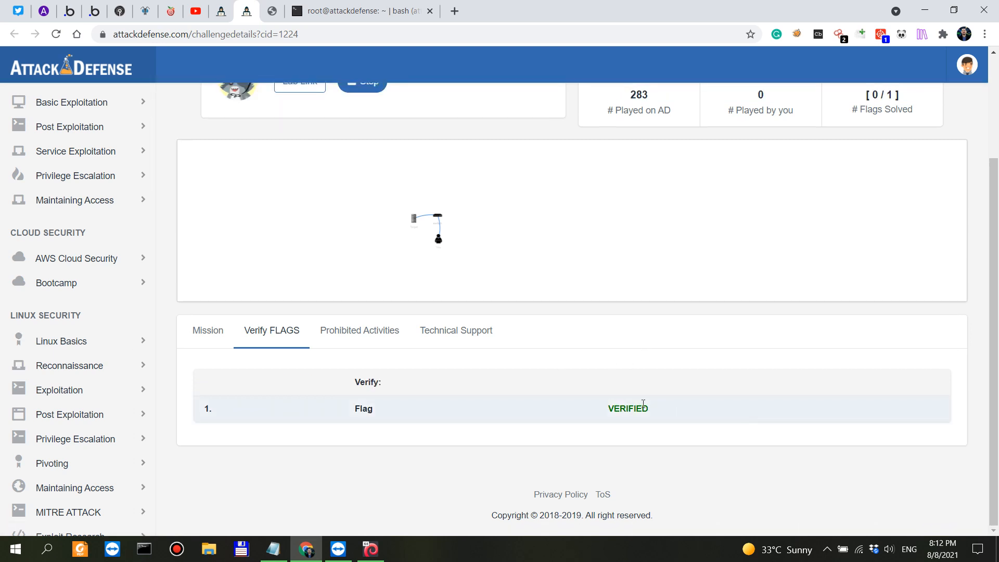
pyautogui.click(266, 11)
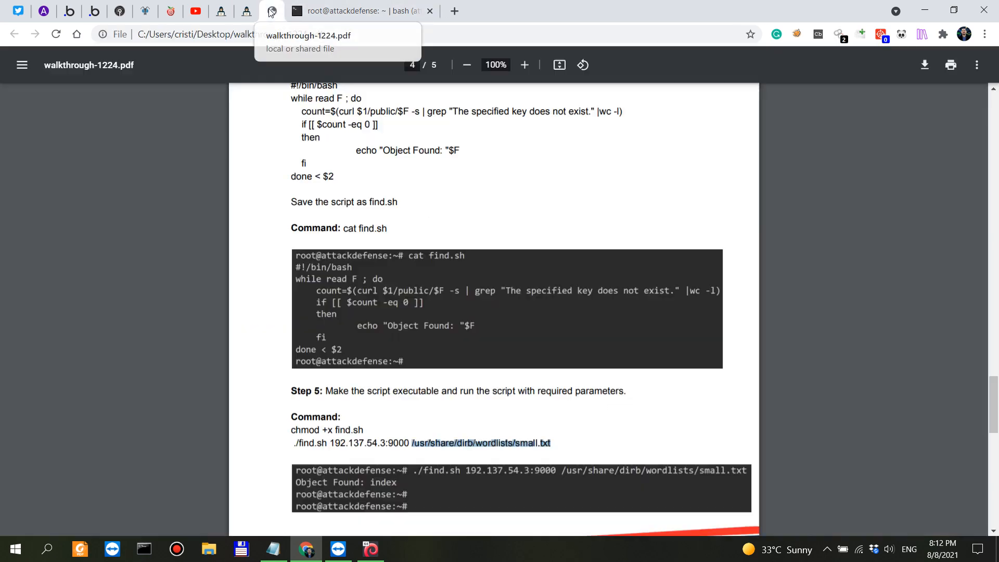
# Scroll to the walkthrough's note that object index was found and its aws retrieval command
pyautogui.scroll(-3)
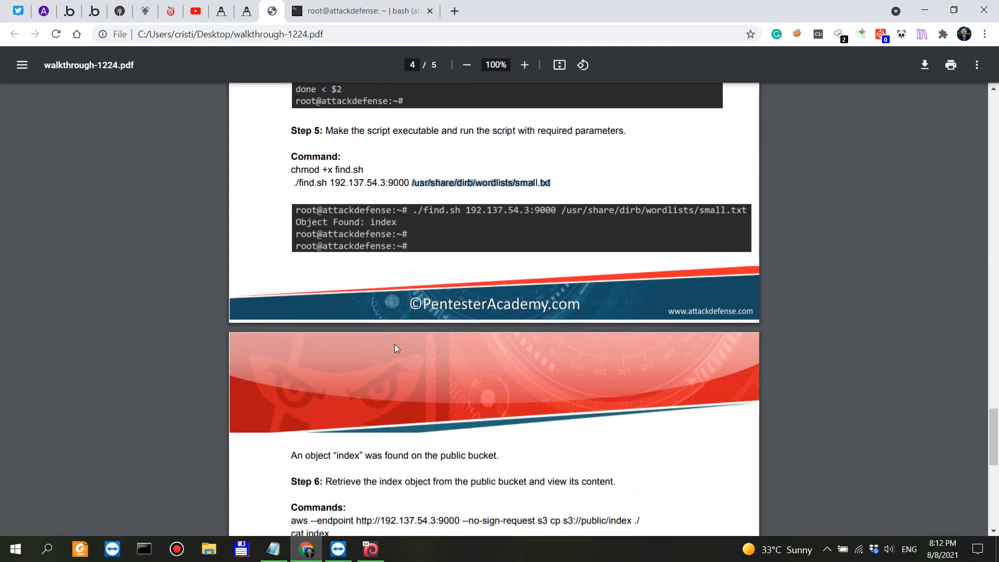
pyautogui.scroll(-3)
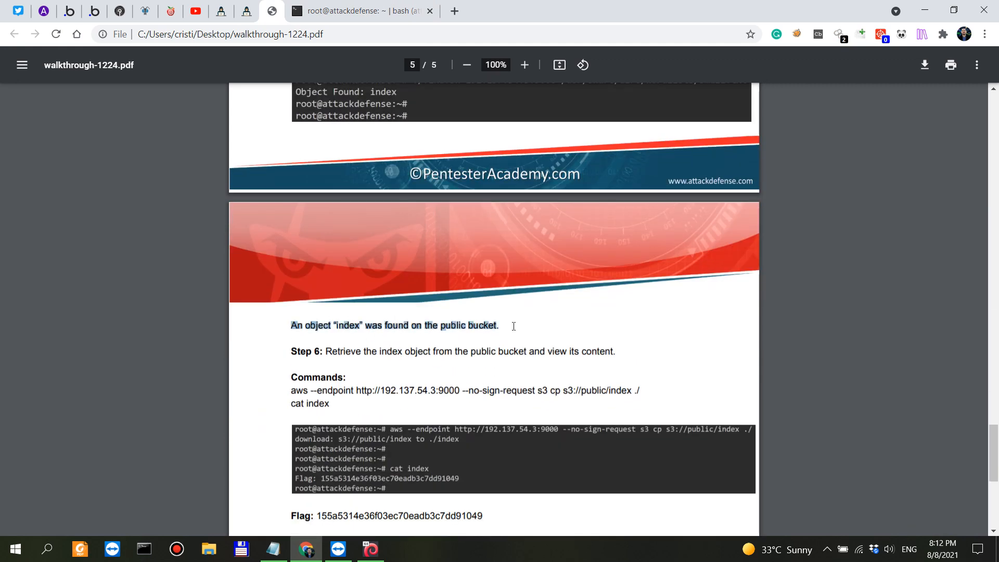
pyautogui.moveTo(363, 351); pyautogui.dragTo(575, 350)
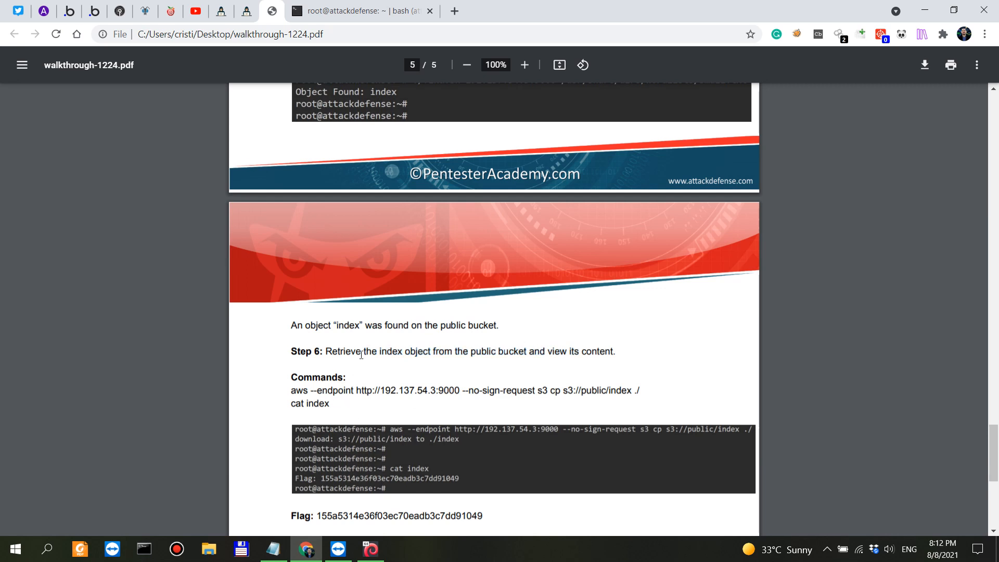
pyautogui.moveTo(362, 352); pyautogui.dragTo(549, 351)
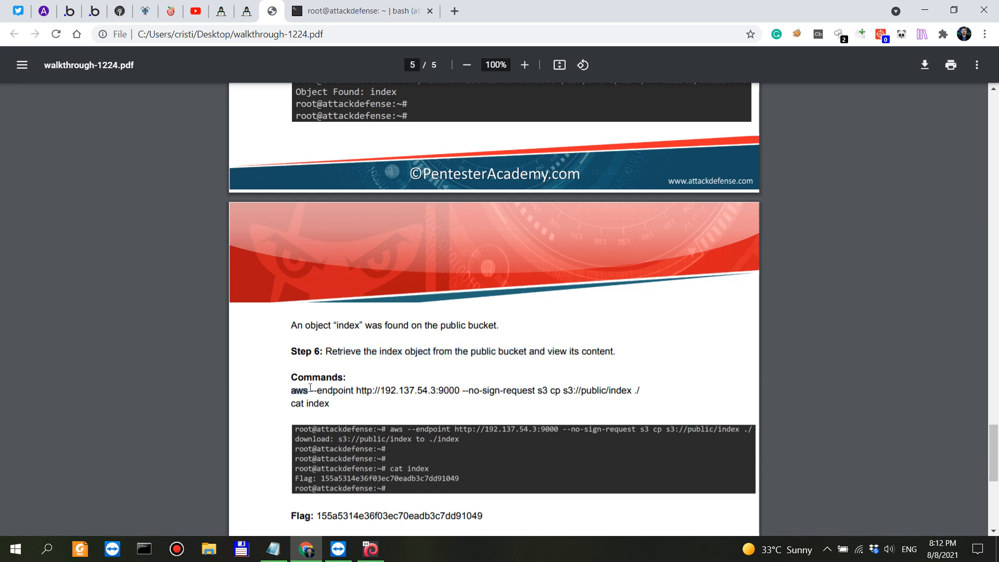
pyautogui.moveTo(344, 402)
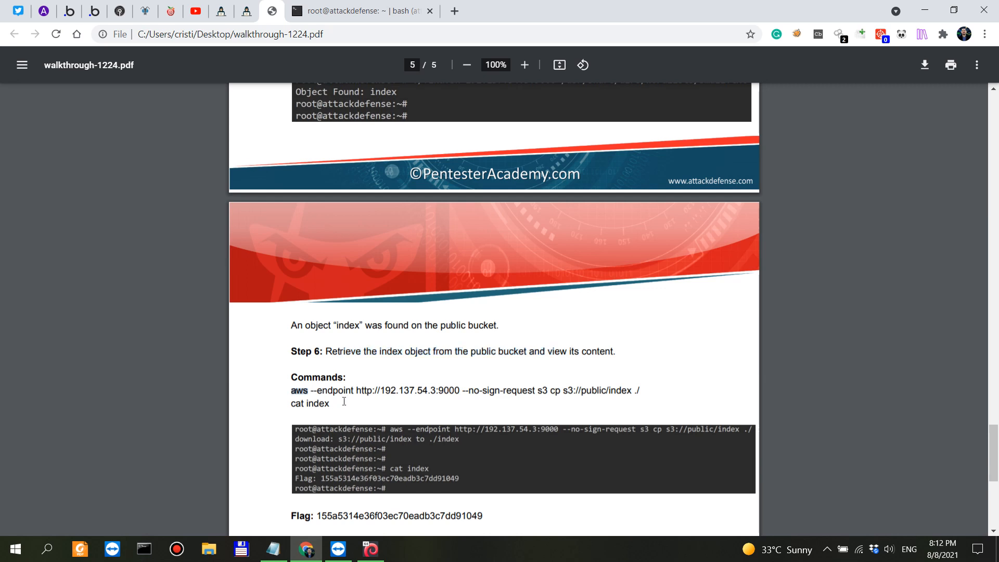
pyautogui.doubleClick(340, 390)
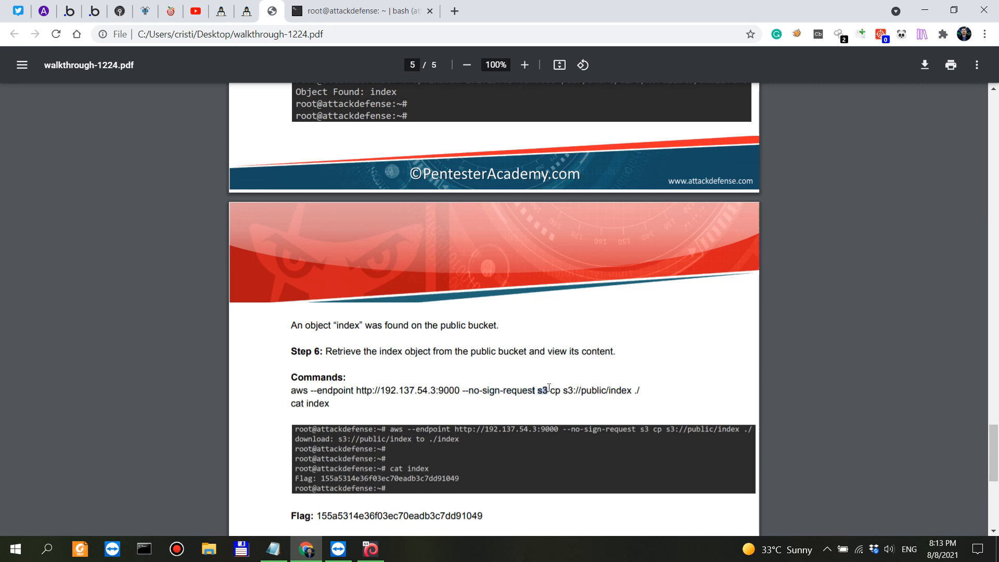
pyautogui.moveTo(560, 390); pyautogui.dragTo(627, 390)
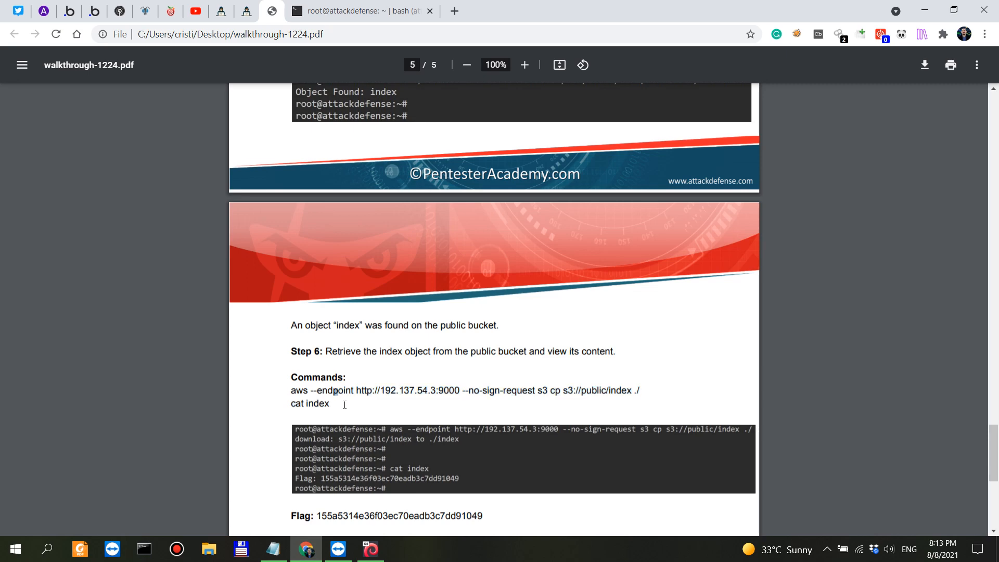
# Bring the final page into view and select Step 6's aws s3 cp download command
pyautogui.scroll(-3)
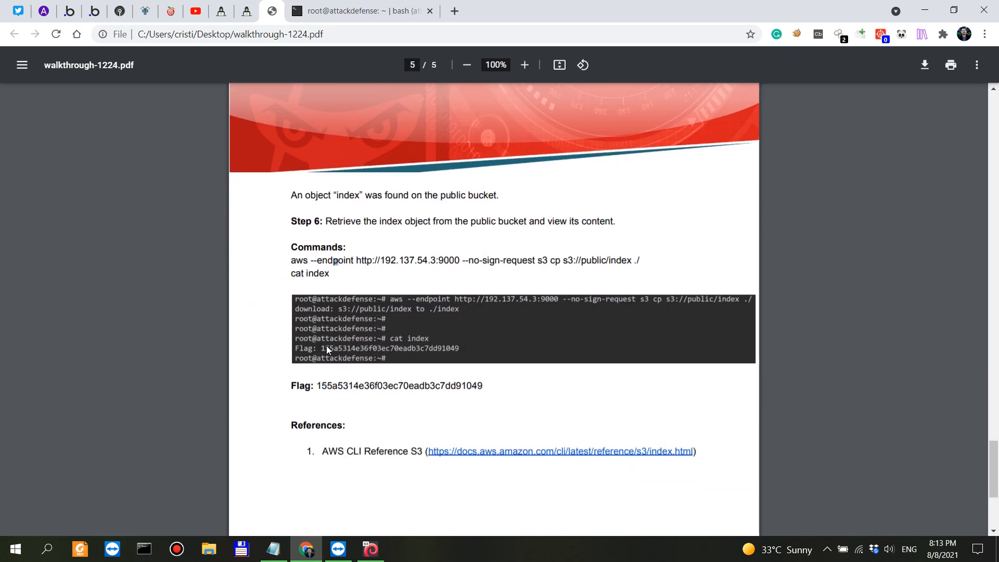
pyautogui.moveTo(448, 356)
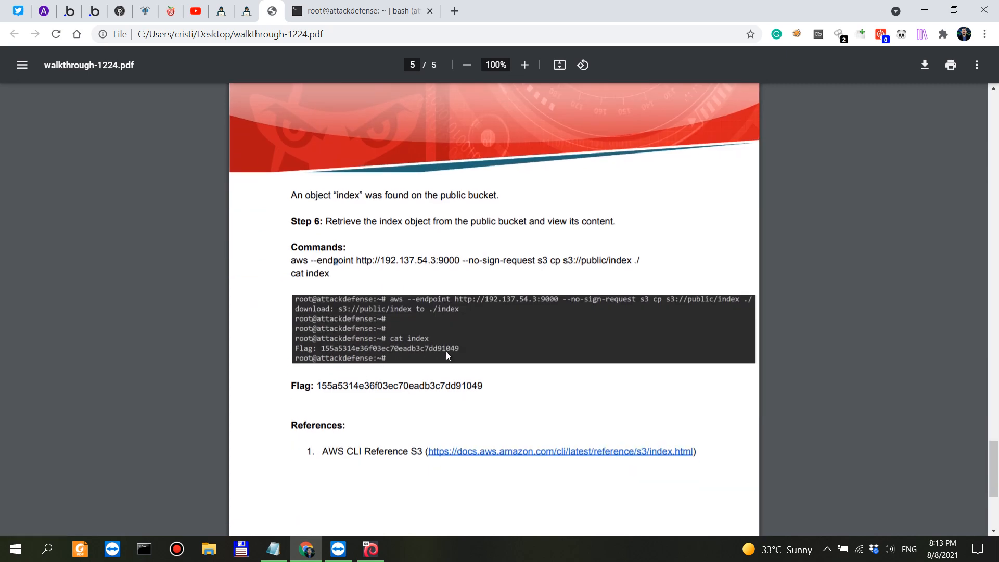
pyautogui.moveTo(493, 382)
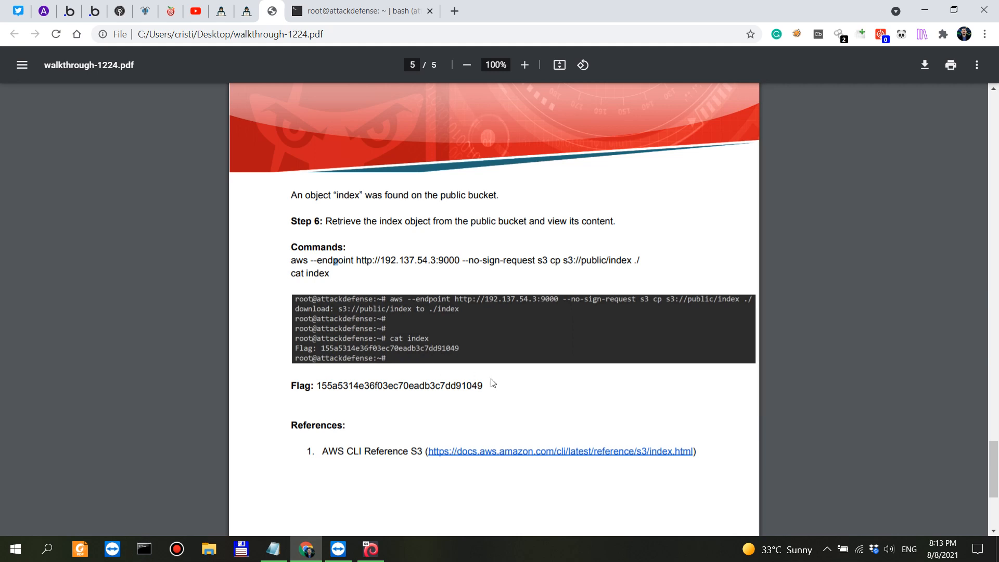
pyautogui.moveTo(445, 262)
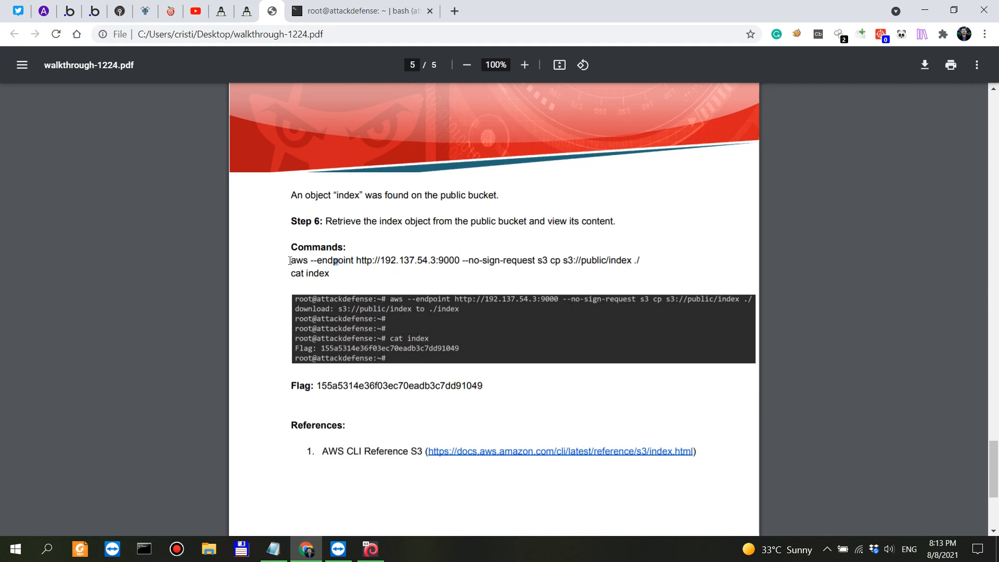
pyautogui.moveTo(290, 260); pyautogui.dragTo(458, 260)
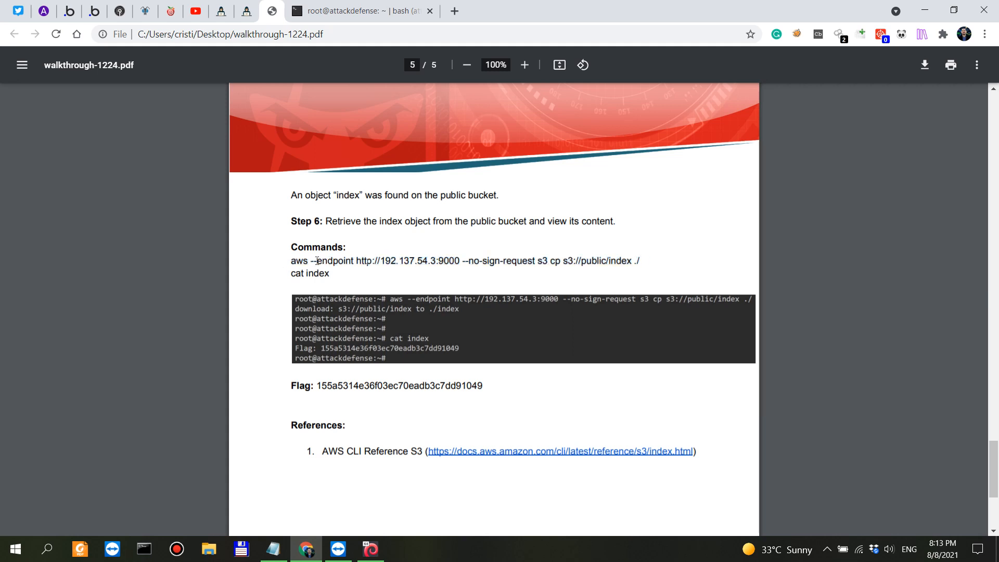
pyautogui.moveTo(320, 260); pyautogui.dragTo(458, 262)
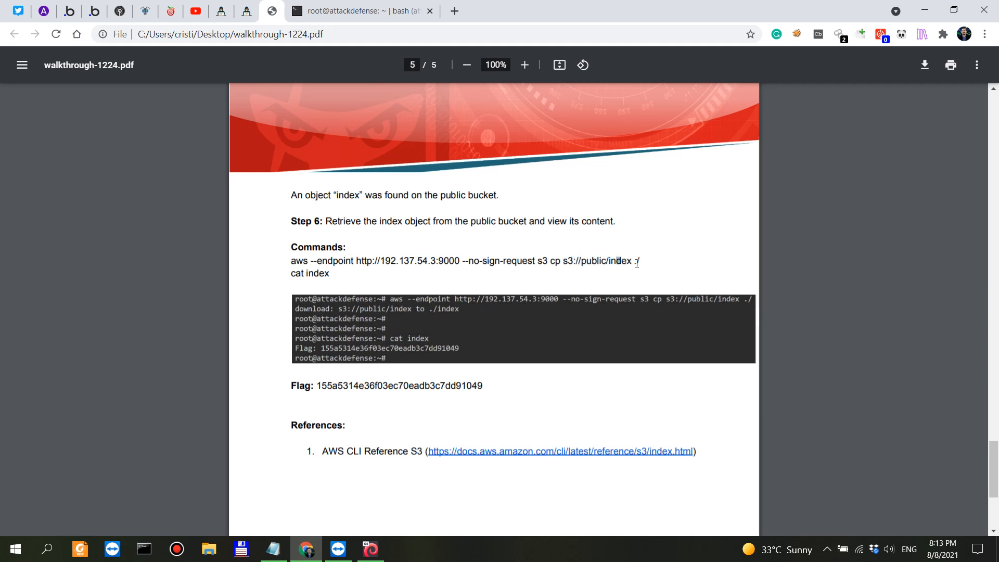
pyautogui.moveTo(622, 277)
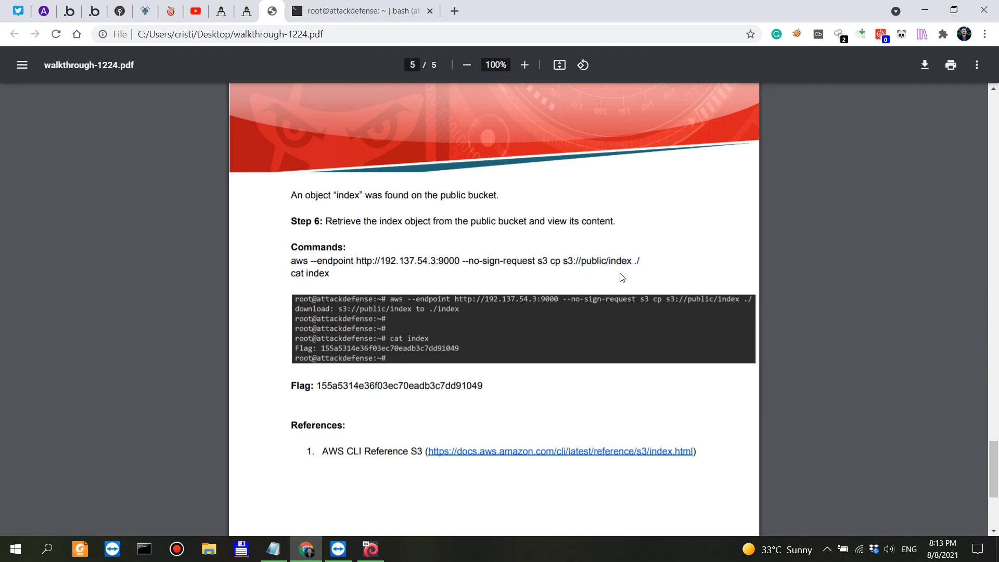
pyautogui.moveTo(331, 260); pyautogui.dragTo(637, 260)
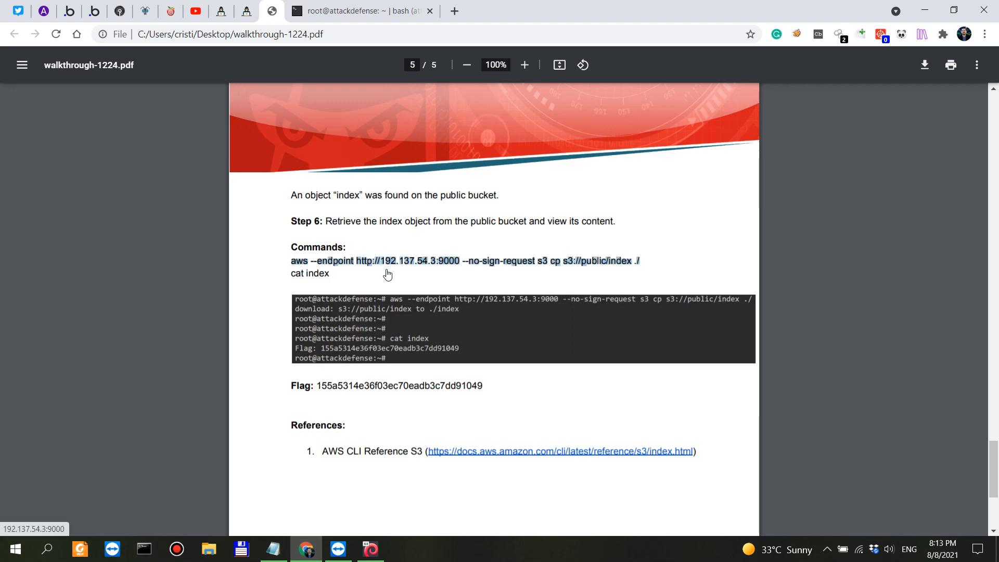
pyautogui.moveTo(450, 322)
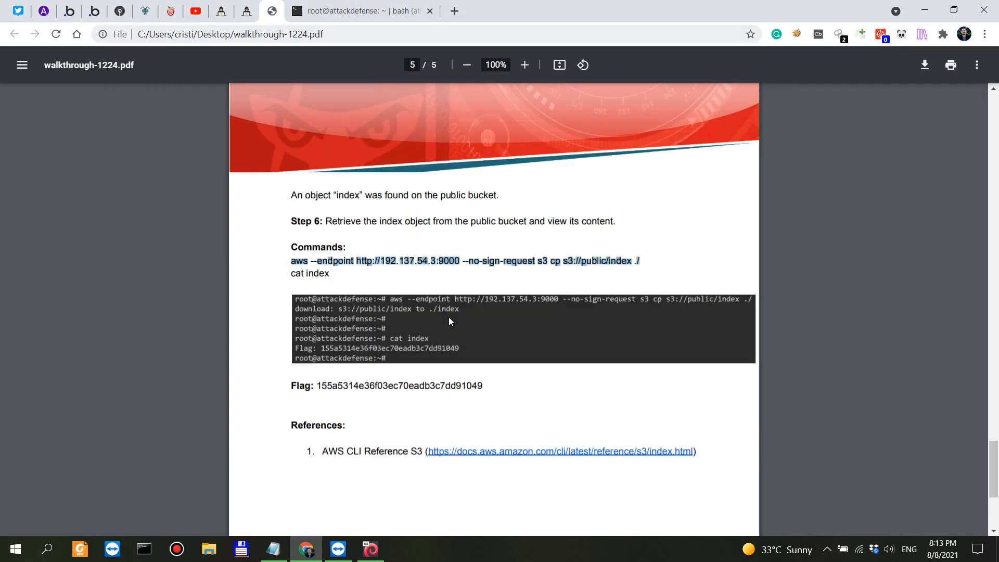
# Download s3://public/index with aws s3 cp against endpoint 192.137.54.3:9000 using --no-sign-request
pyautogui.click(362, 10)
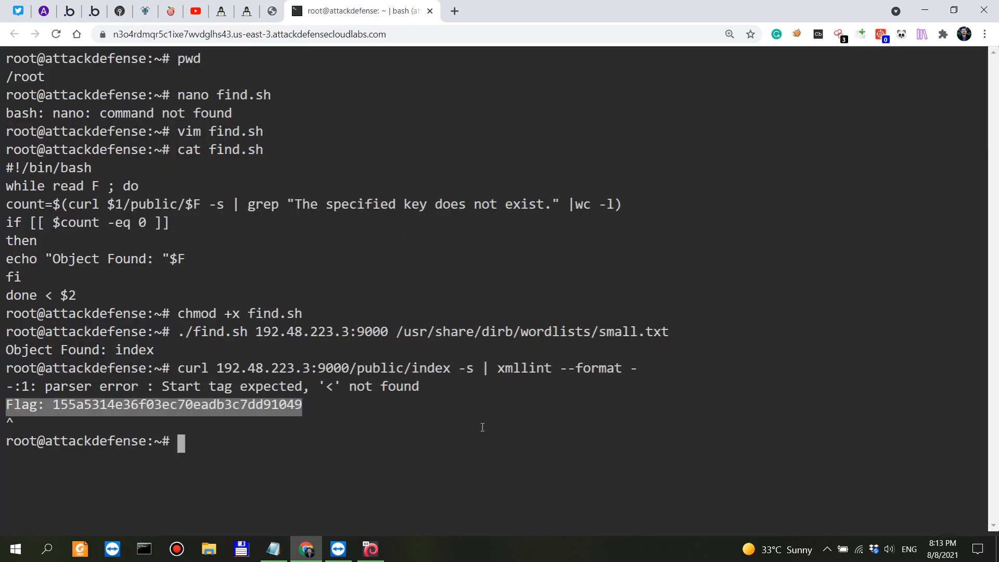
pyautogui.write('pwd')
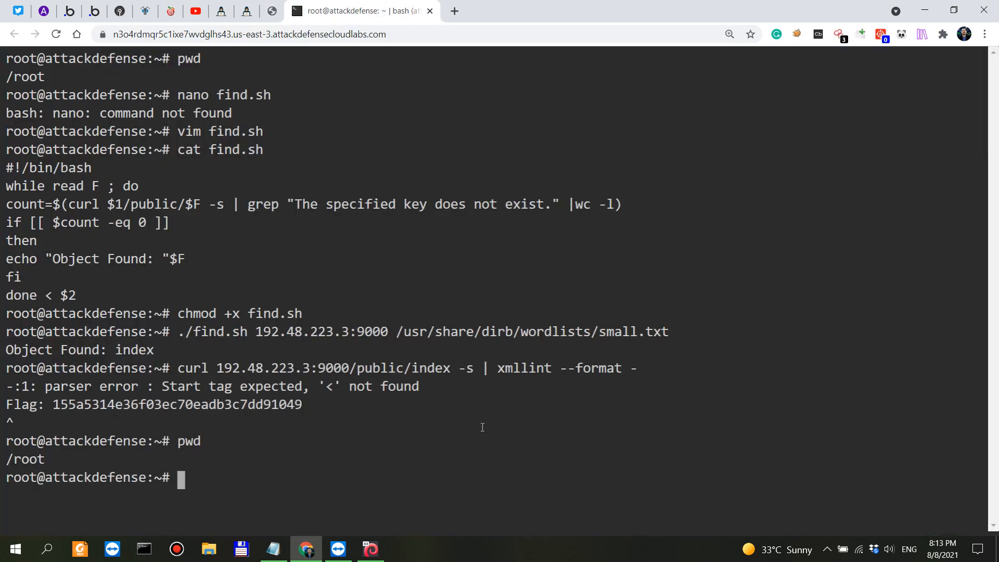
pyautogui.write('aws --endpoint http://192.137.54.3:9000 --no-sign-request s3 cp s3://public/index ./')
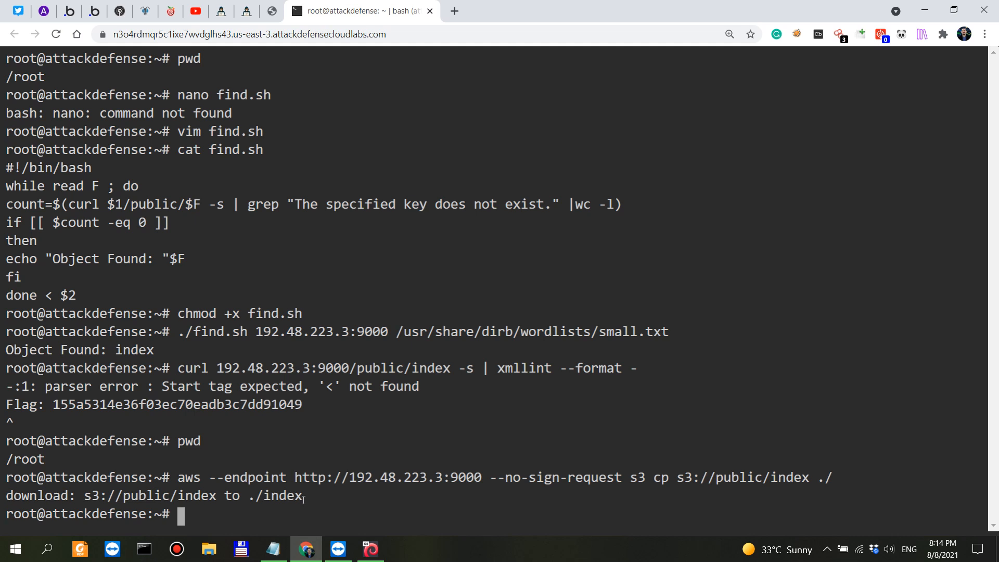
pyautogui.doubleClick(274, 495)
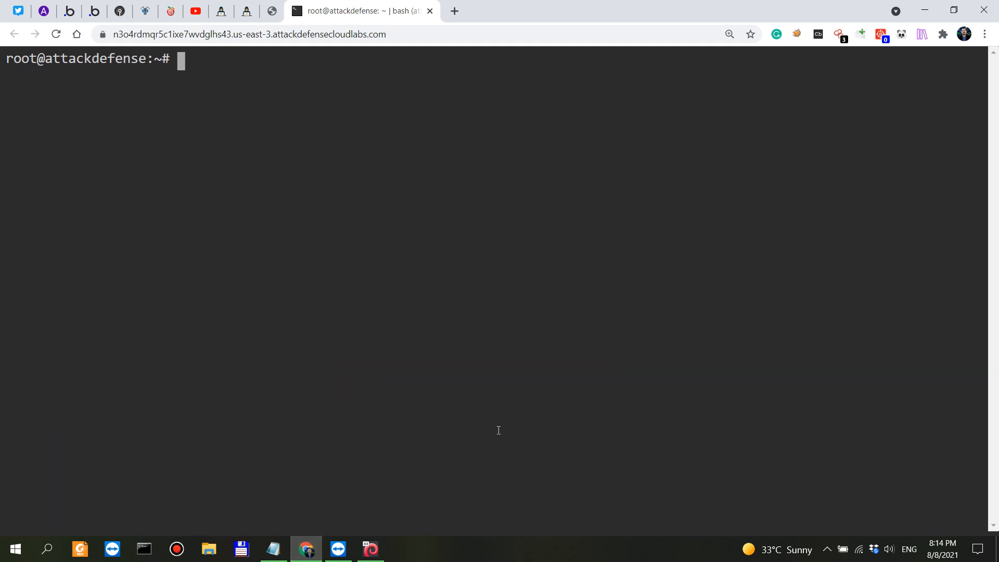
# List the working directory with ls -a and cat the downloaded index to show the flag
pyautogui.write('pwd')
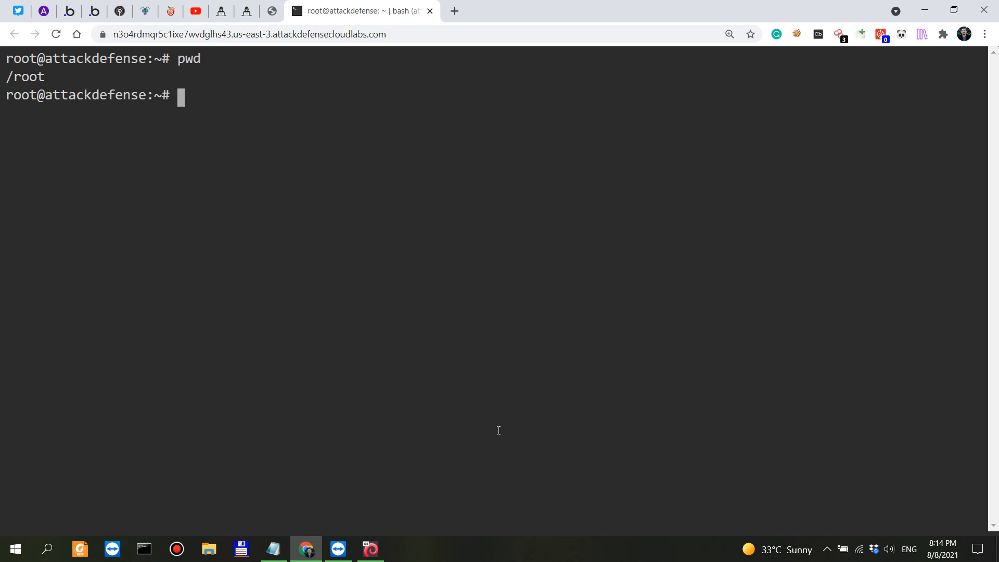
pyautogui.write('ls -a')
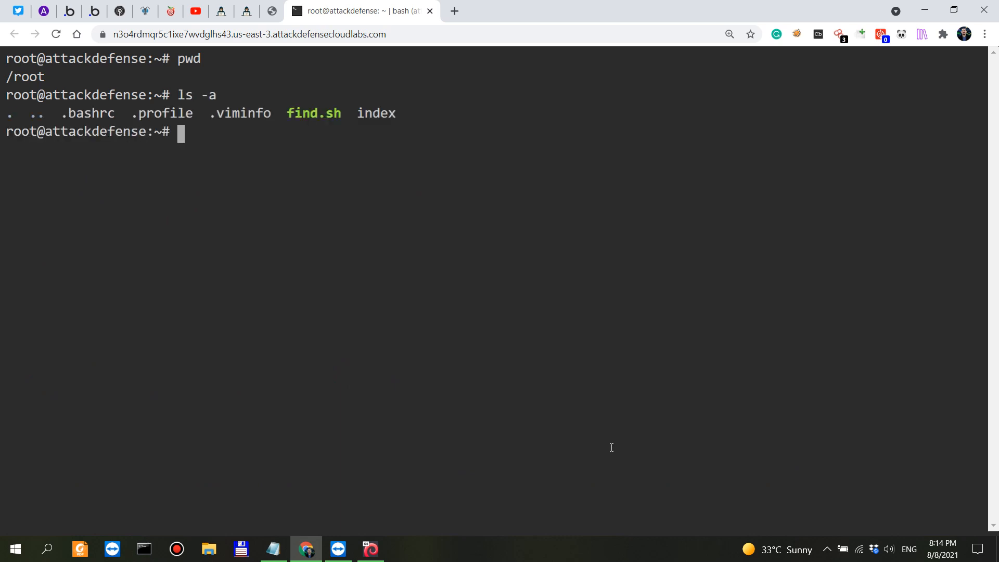
pyautogui.write('cat index')
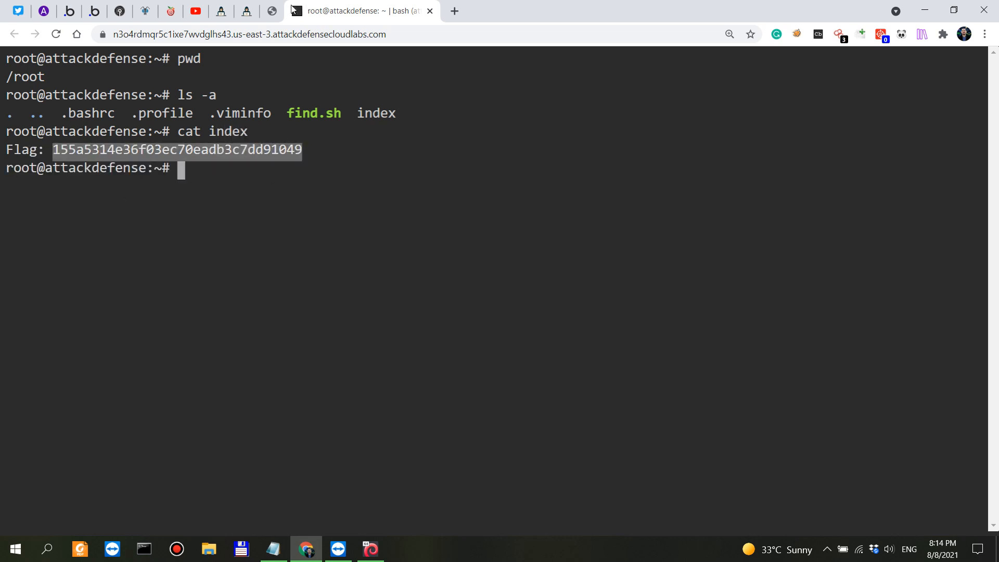
pyautogui.click(270, 11)
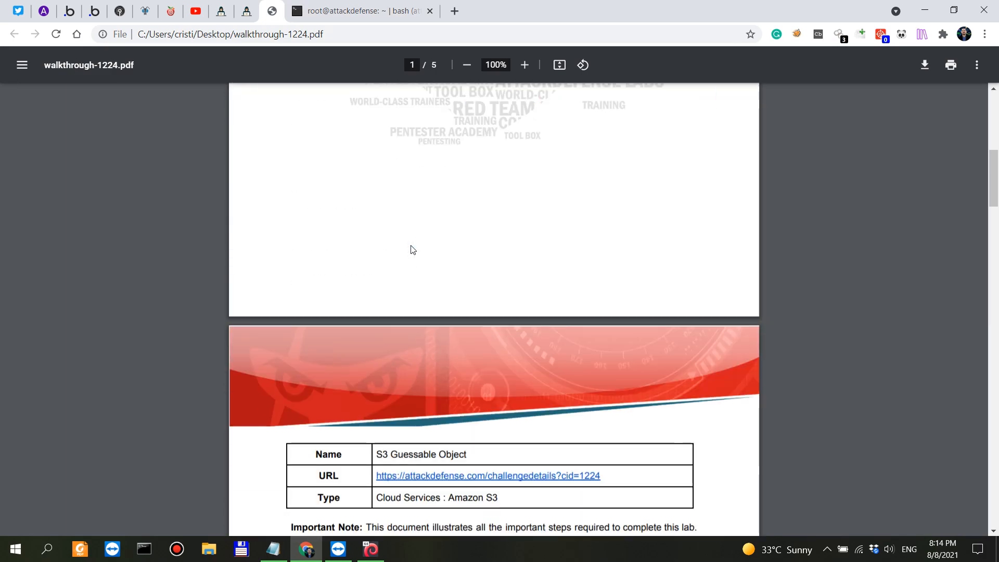
# Scroll the walkthrough PDF through Steps 2–5 down to the find.sh run that found index
pyautogui.scroll(-3)
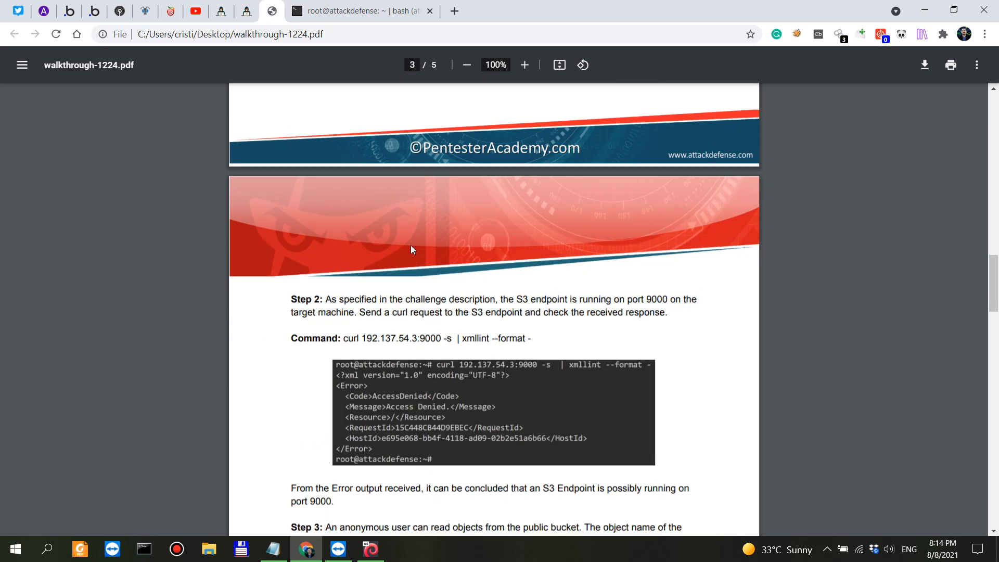
pyautogui.moveTo(476, 179)
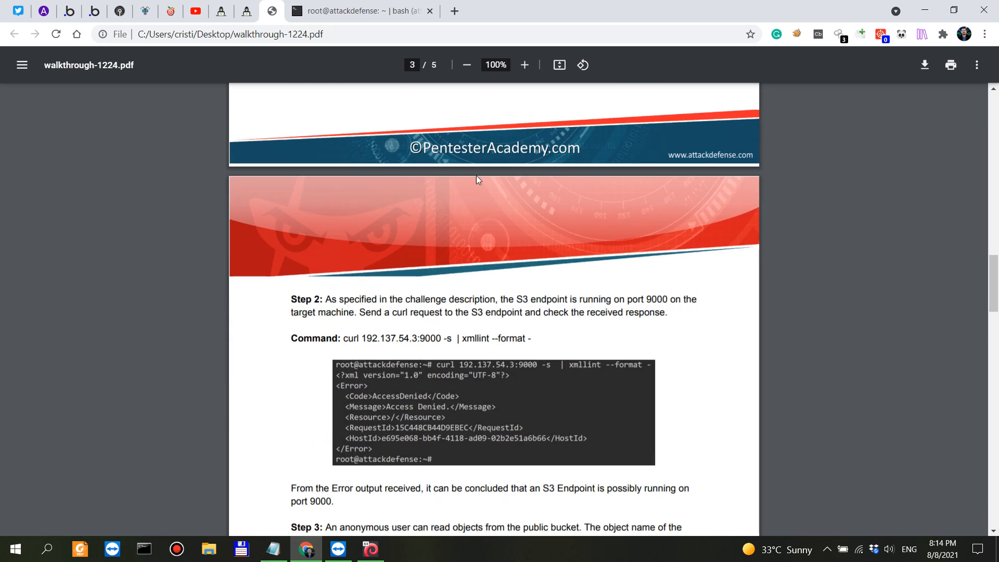
pyautogui.scroll(-3)
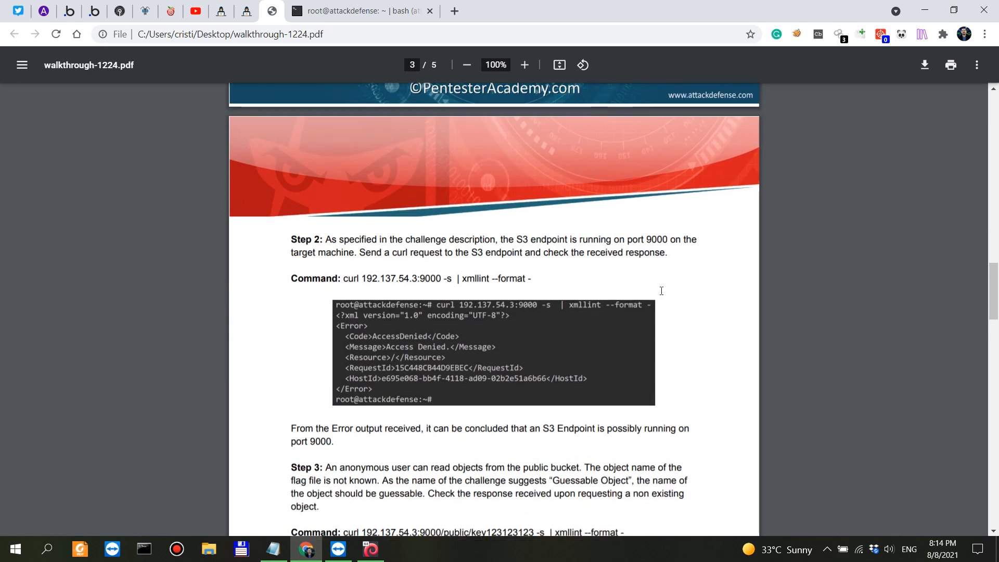
pyautogui.scroll(-3)
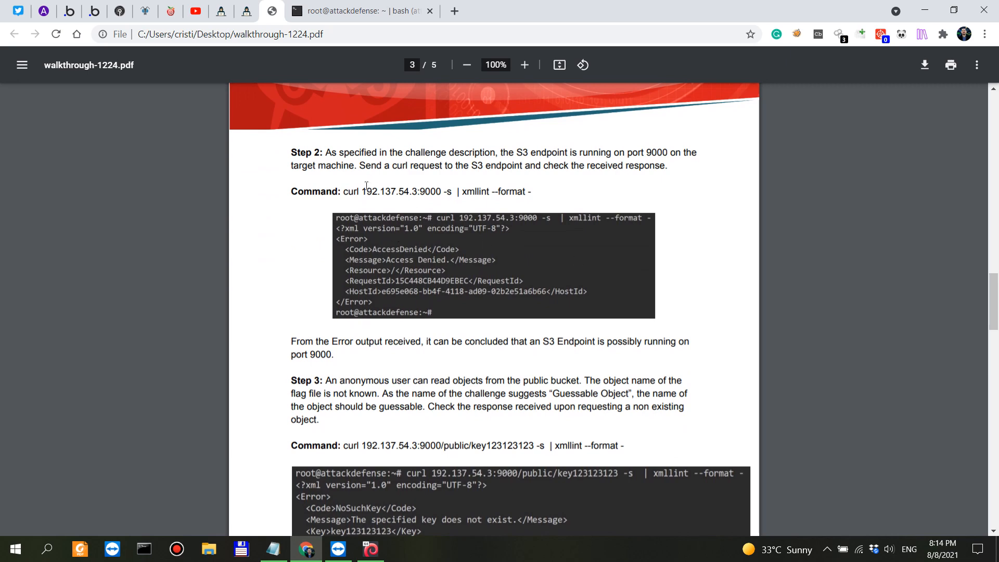
pyautogui.scroll(-3)
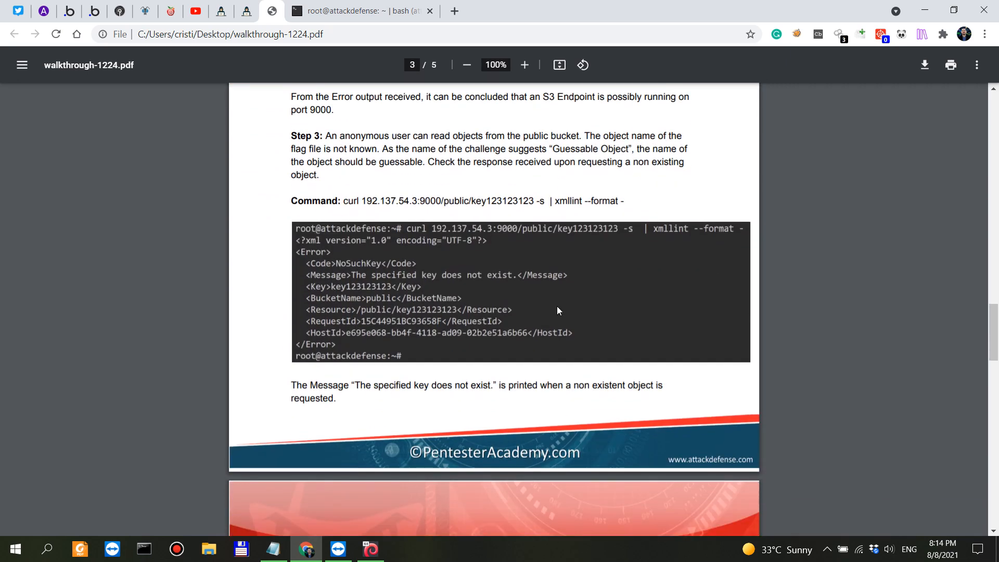
pyautogui.scroll(-3)
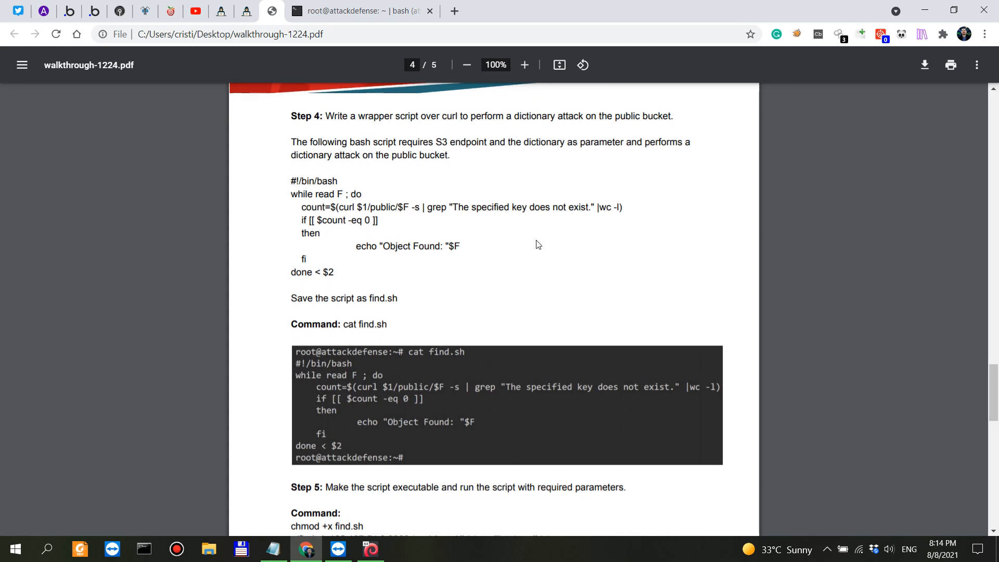
pyautogui.scroll(-3)
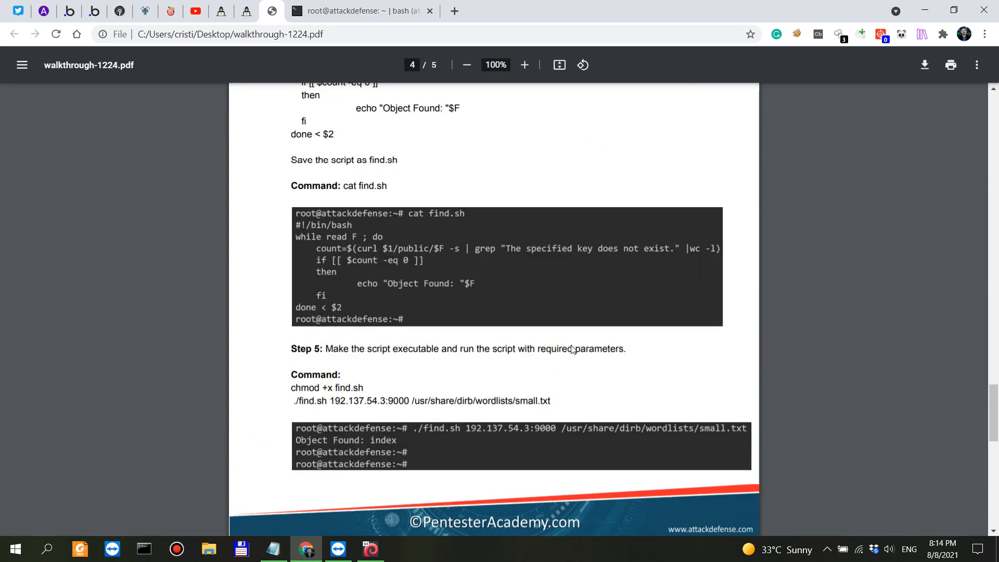
pyautogui.scroll(-3)
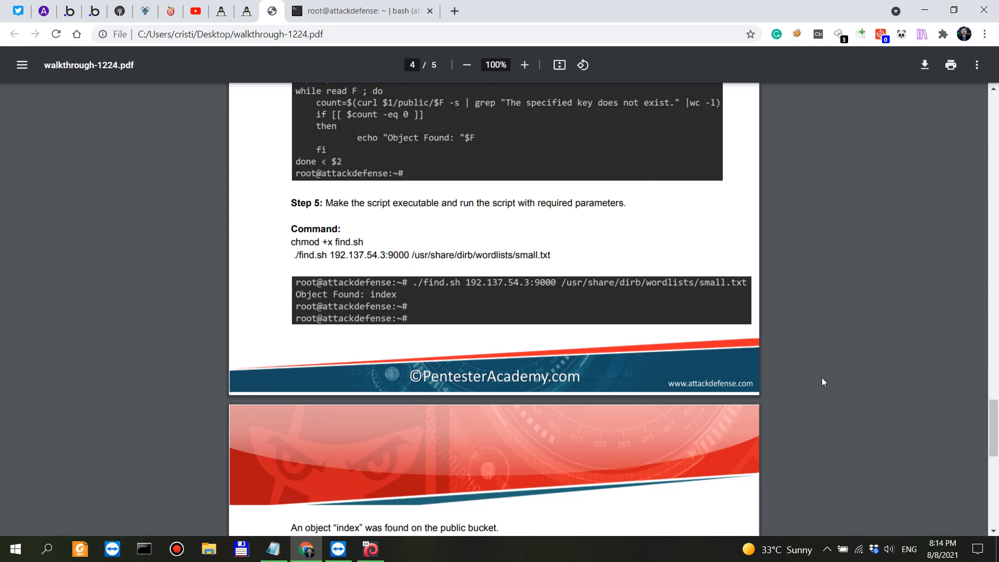